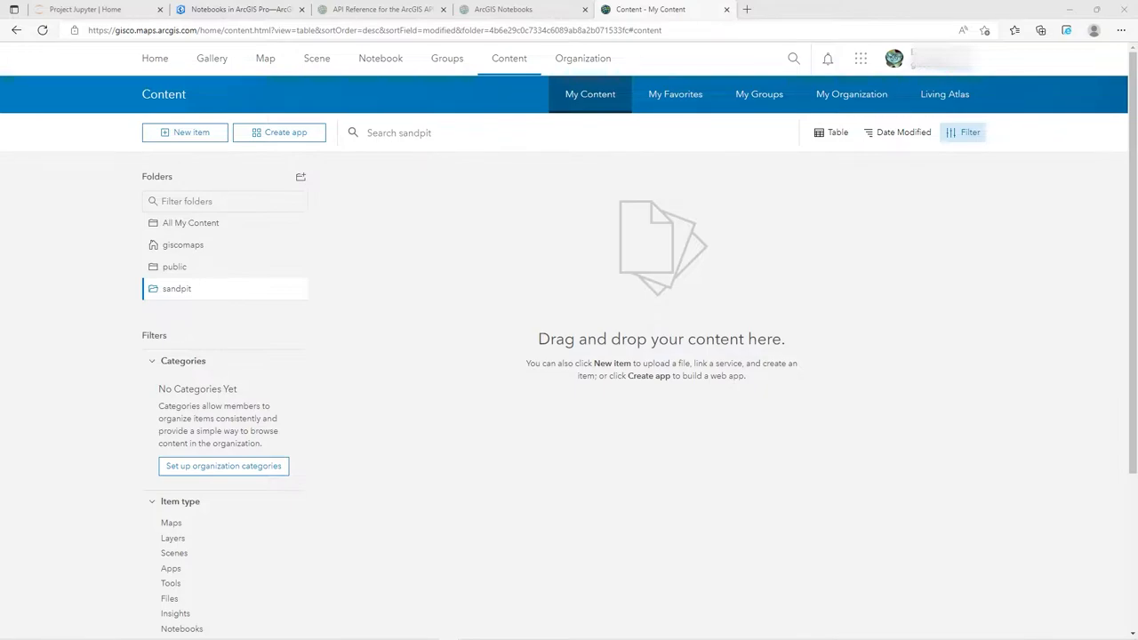
mouse_move(98, 147)
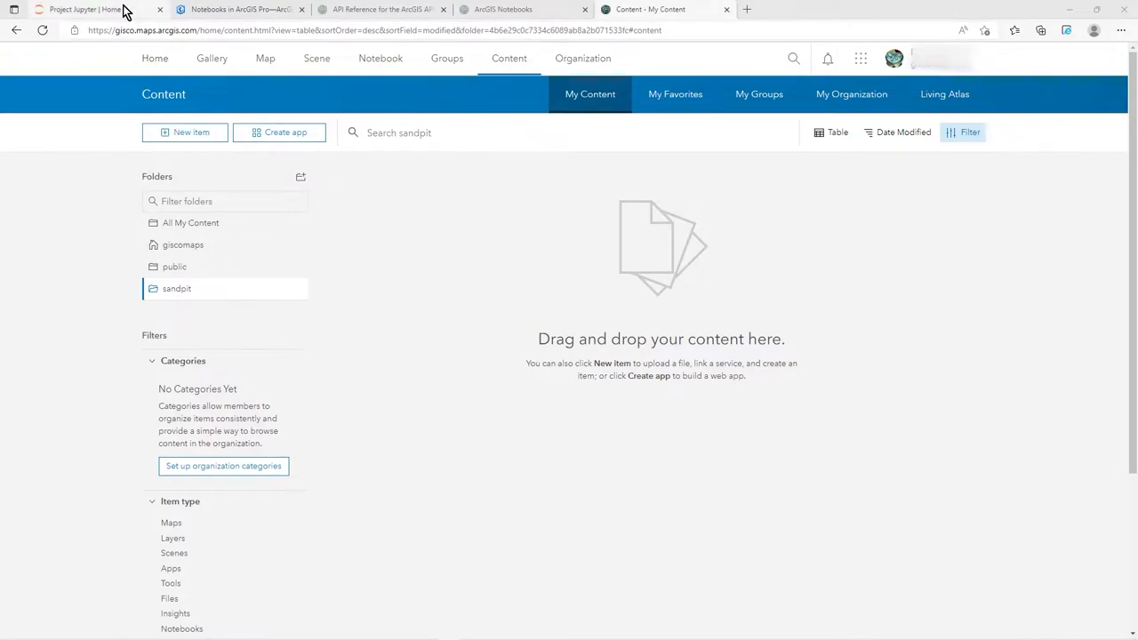
Show the Project Jupyter home page and scroll through jupyter.org.
click(84, 10)
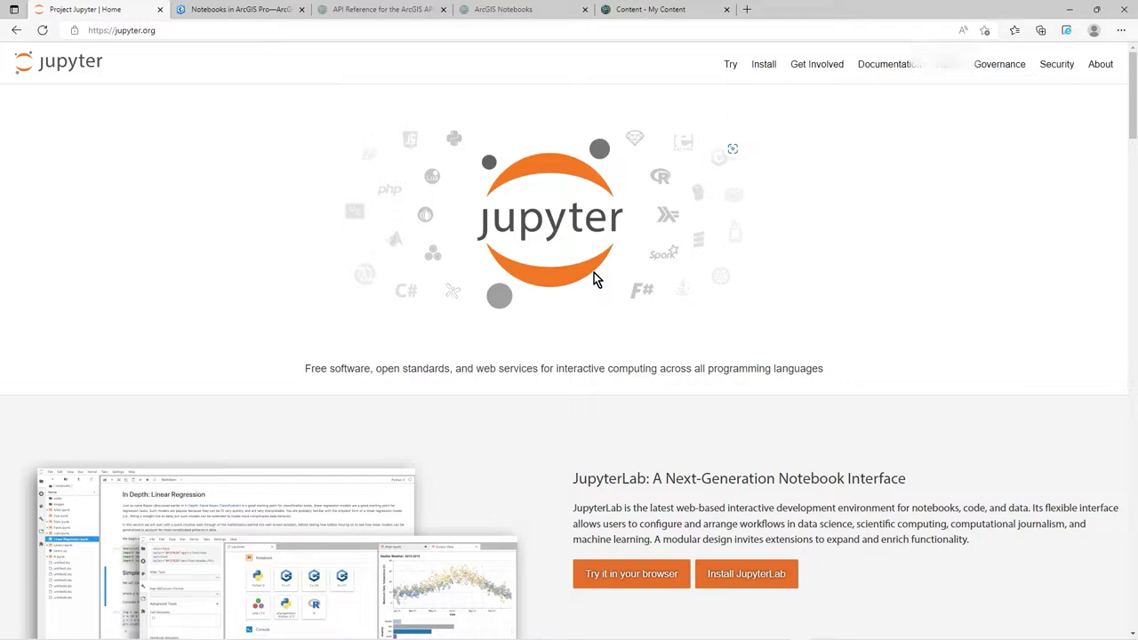
scroll(down, 3)
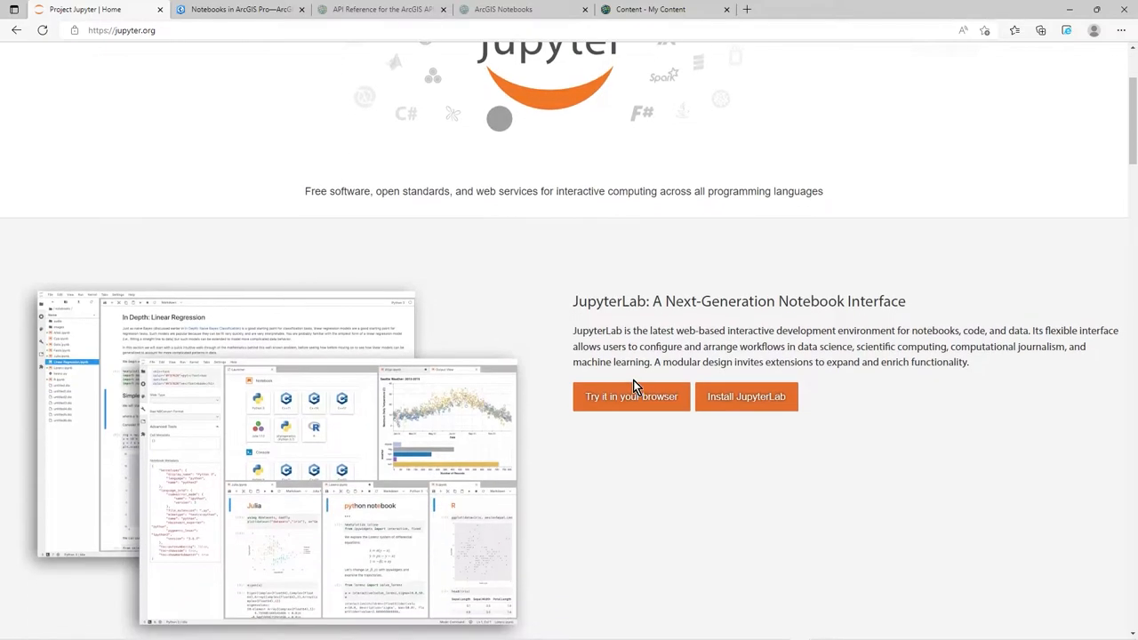
scroll(down, 3)
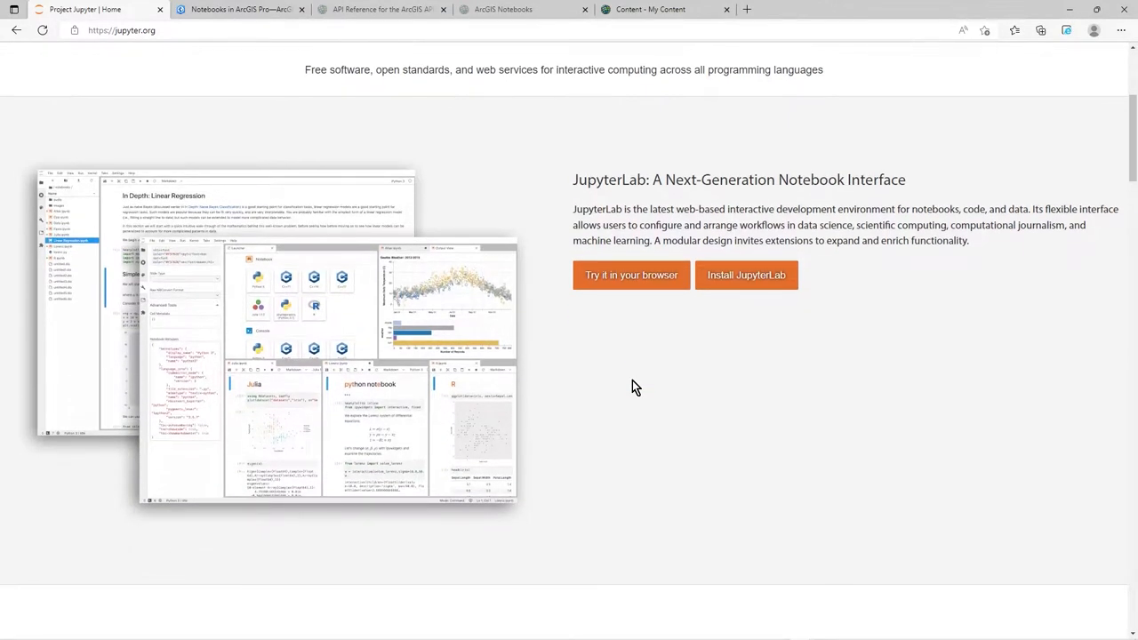
scroll(up, 3)
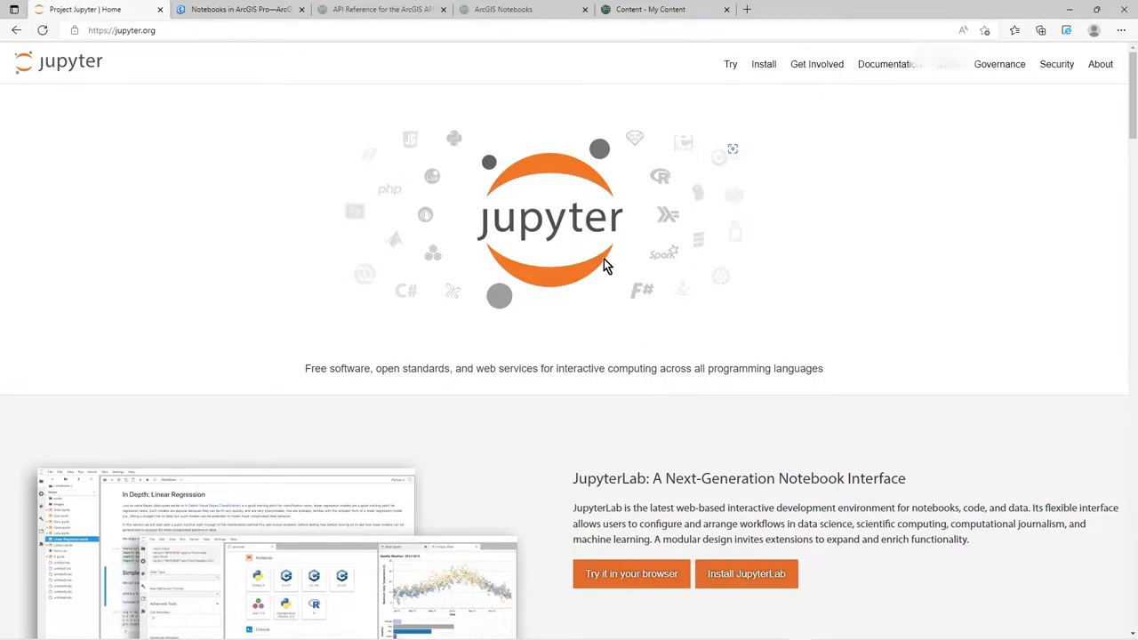
mouse_move(278, 273)
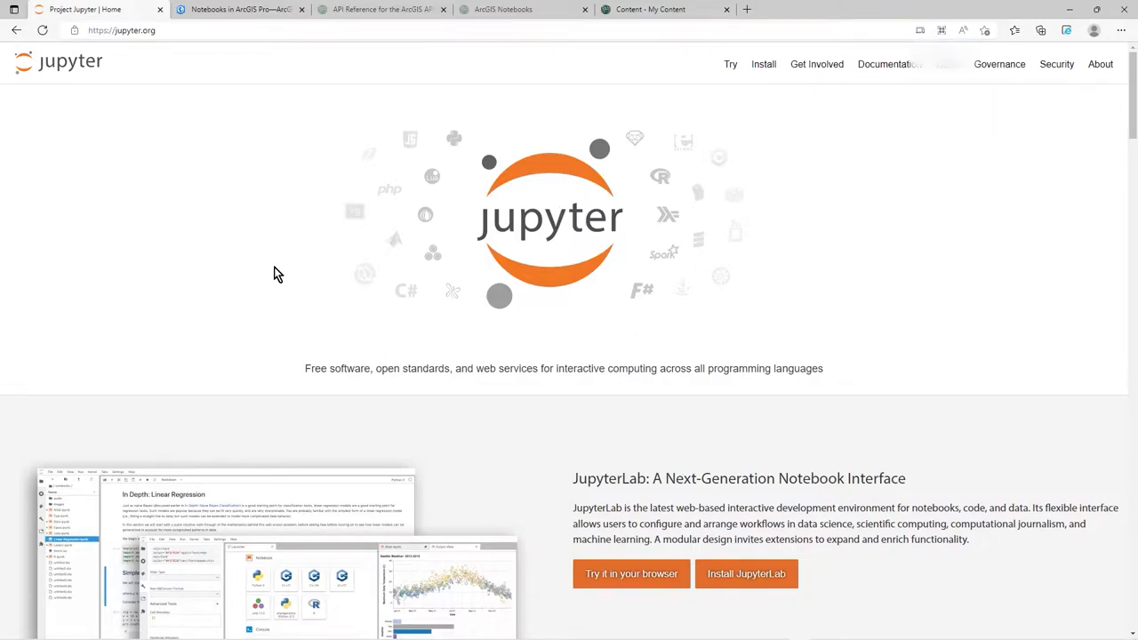
mouse_move(402, 331)
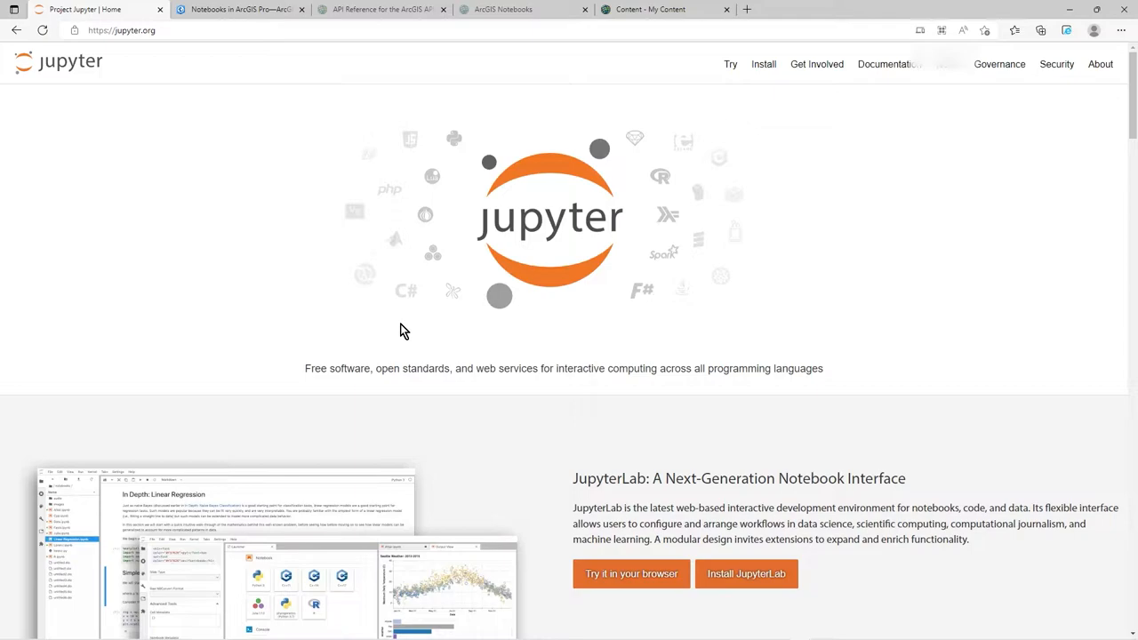
mouse_move(592, 291)
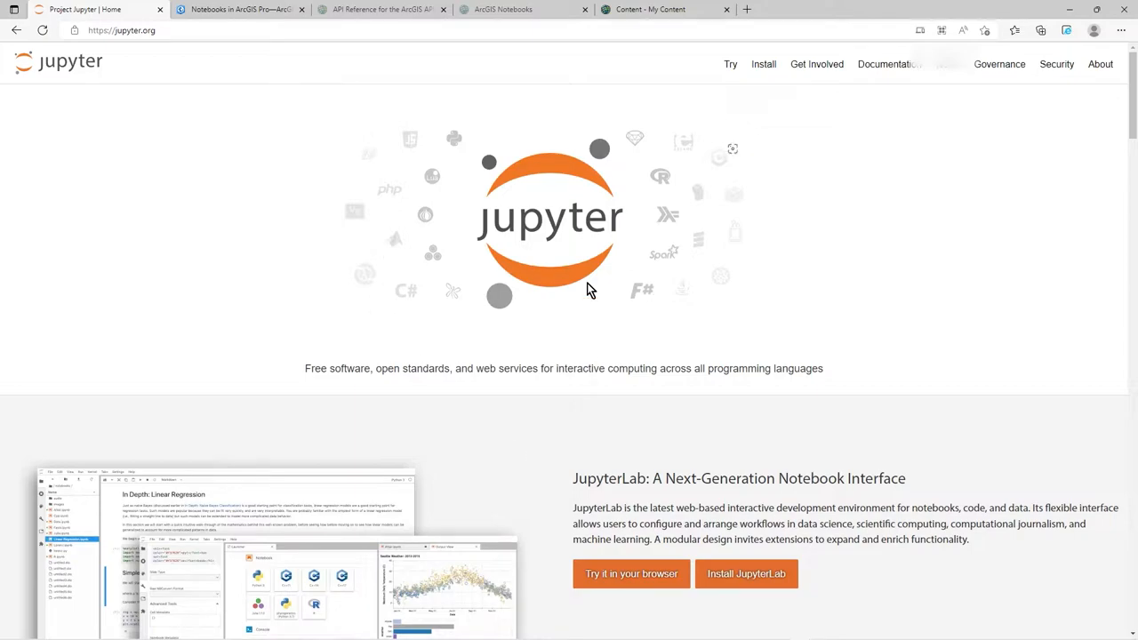
mouse_move(533, 280)
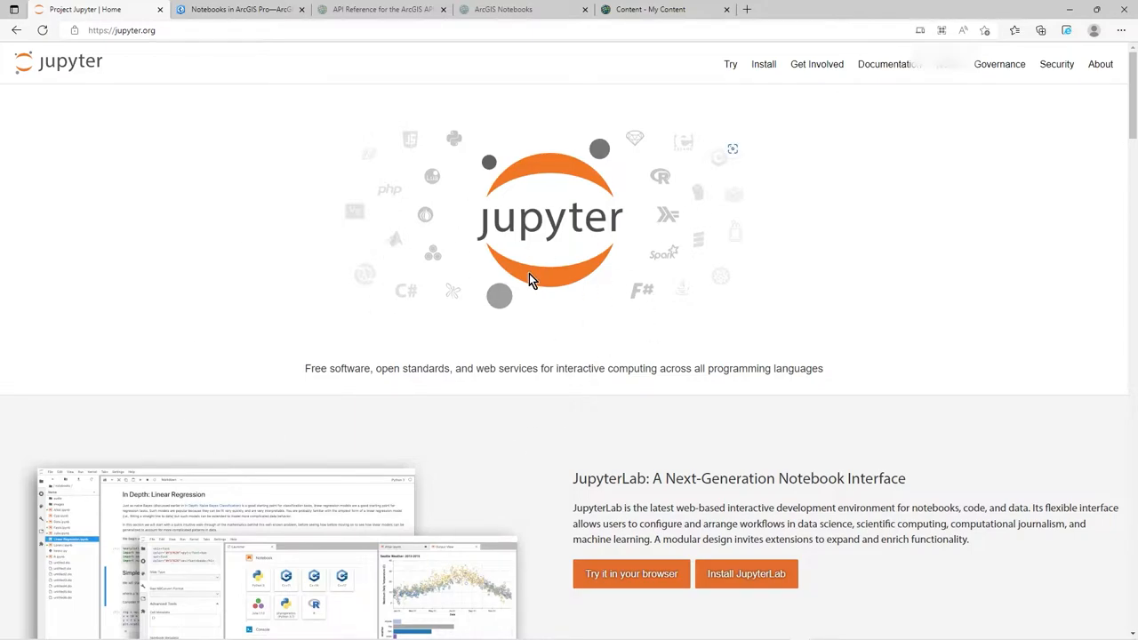
Scroll to jupyter.org's JupyterHub section, then bring up the Notebooks in ArcGIS Pro help page.
scroll(down, 3)
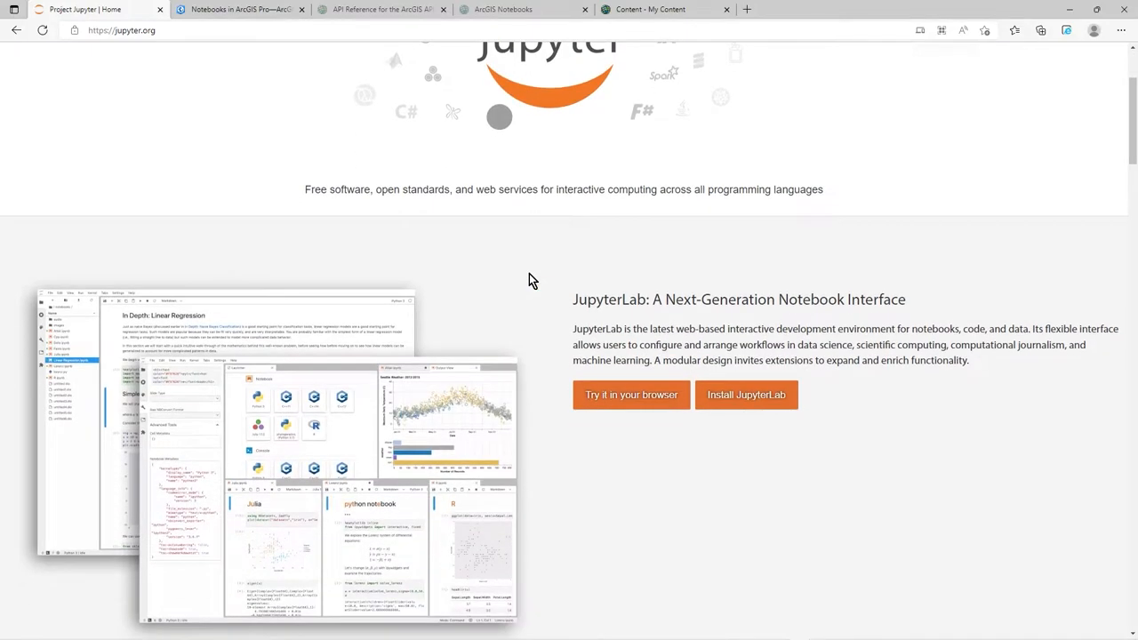
scroll(down, 3)
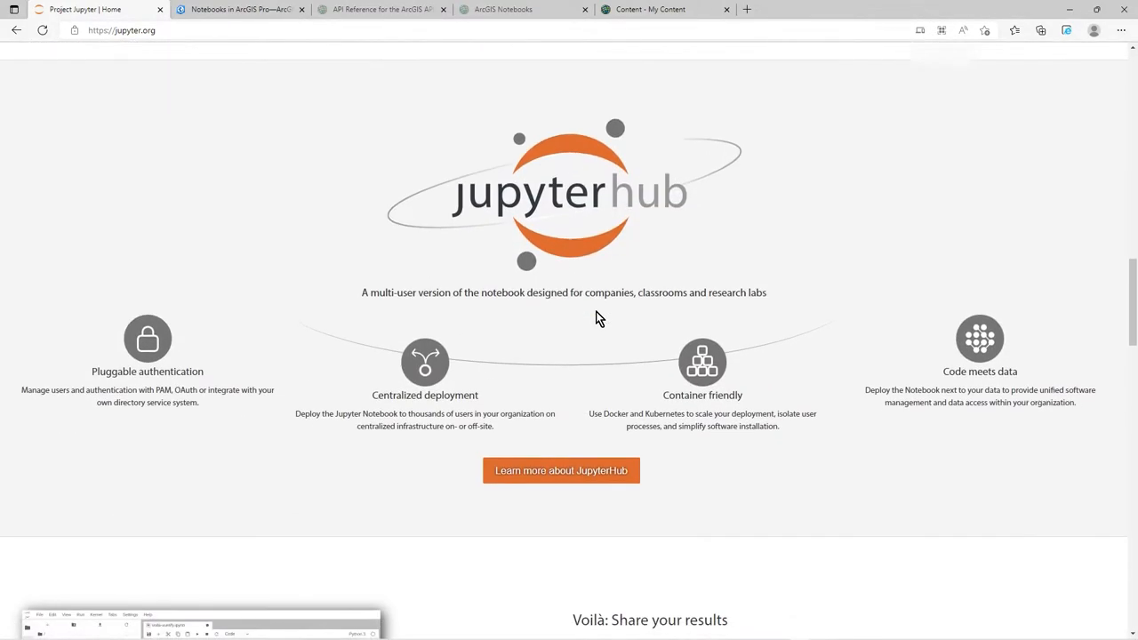
scroll(down, 3)
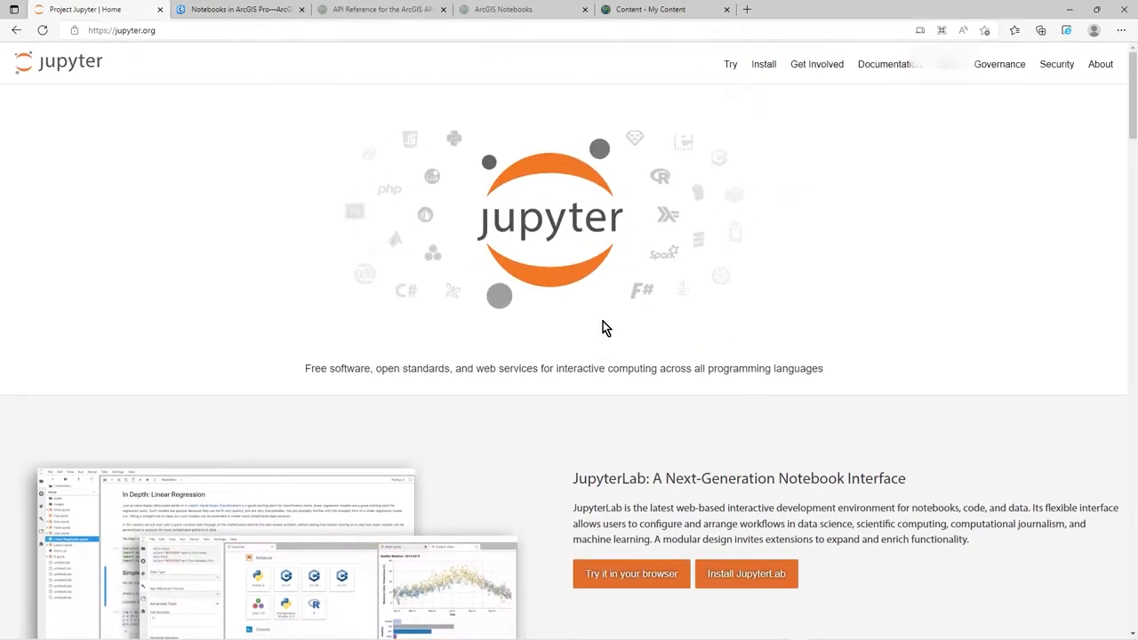
mouse_move(545, 320)
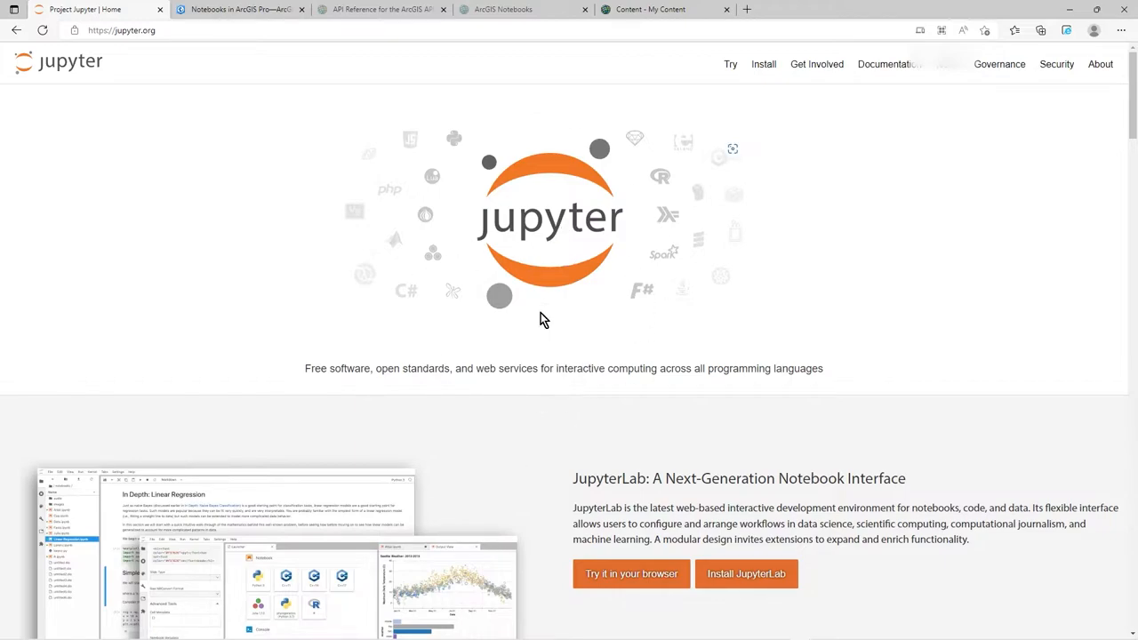
mouse_move(560, 347)
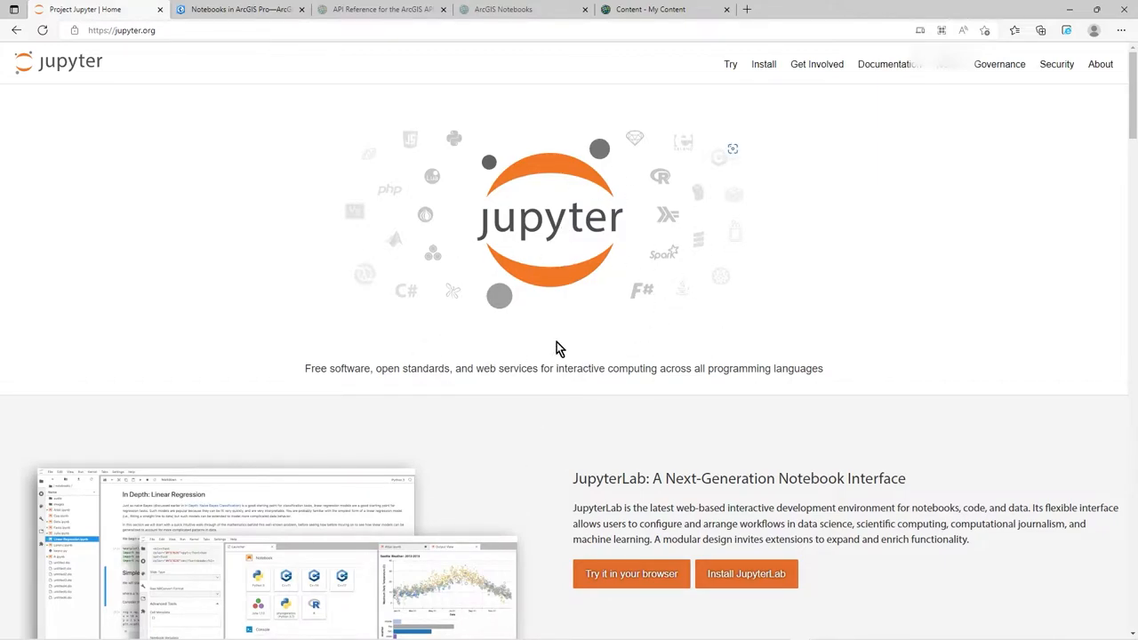
mouse_move(663, 200)
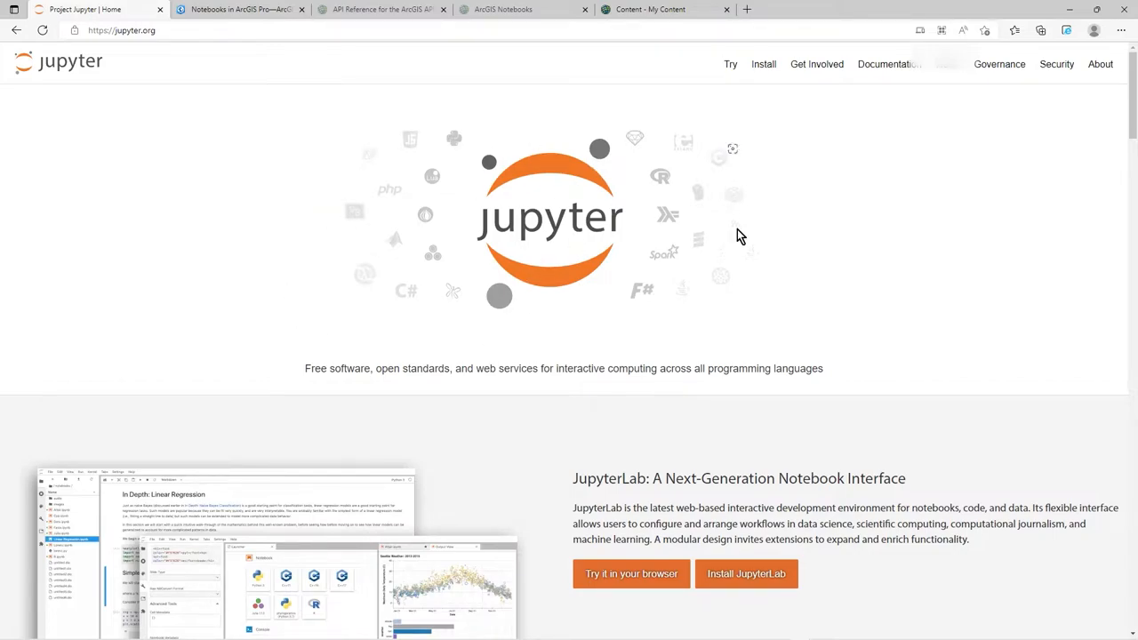
mouse_move(505, 259)
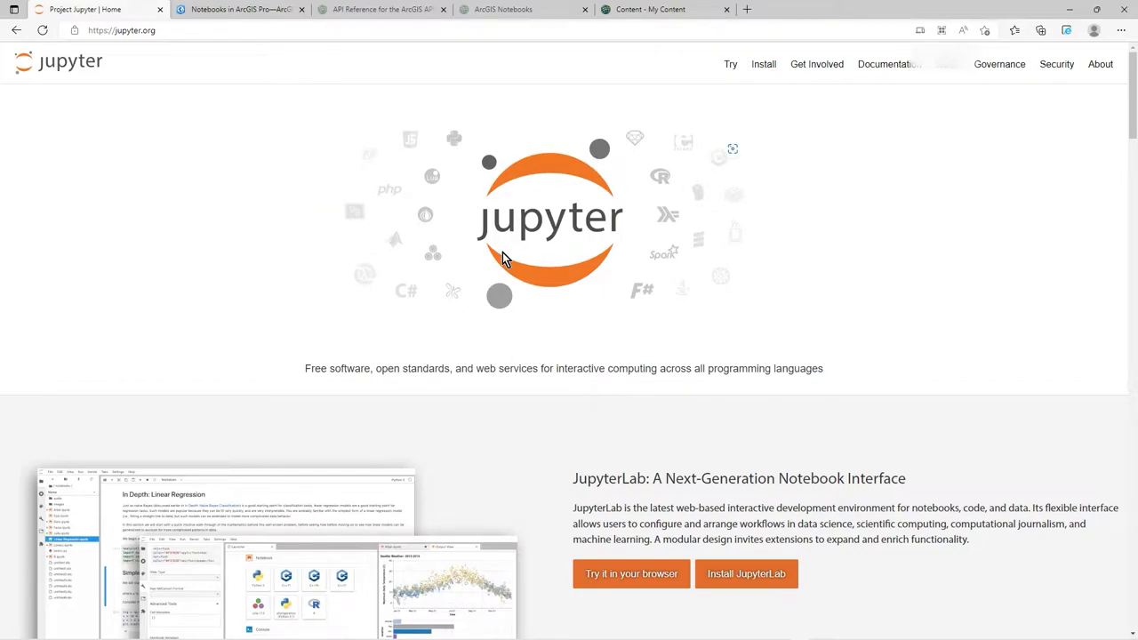
mouse_move(426, 165)
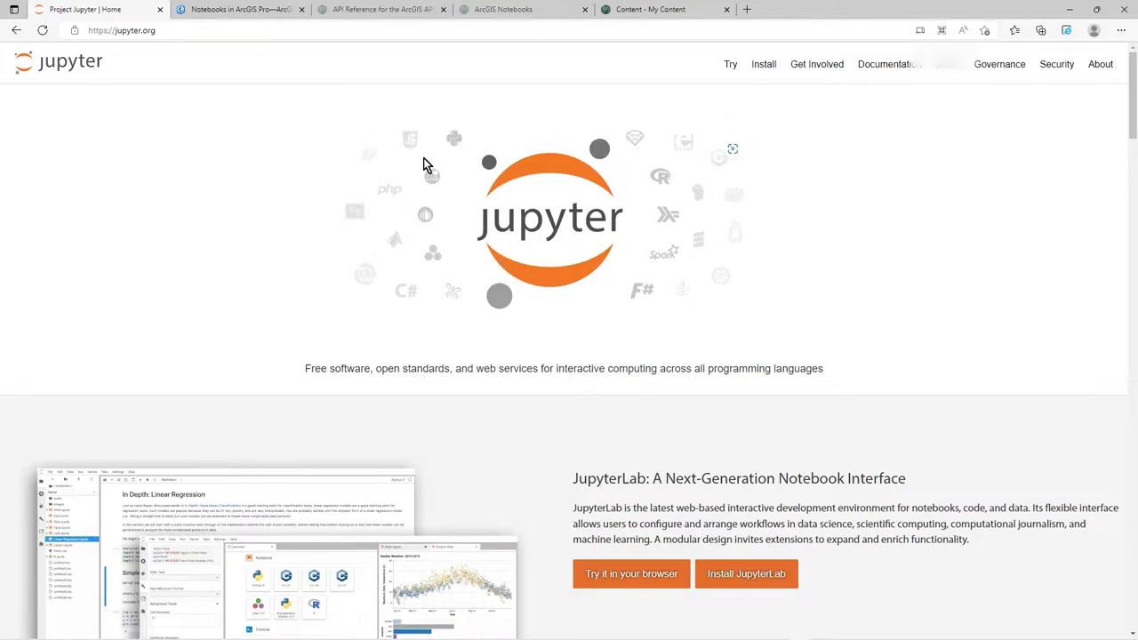
click(240, 9)
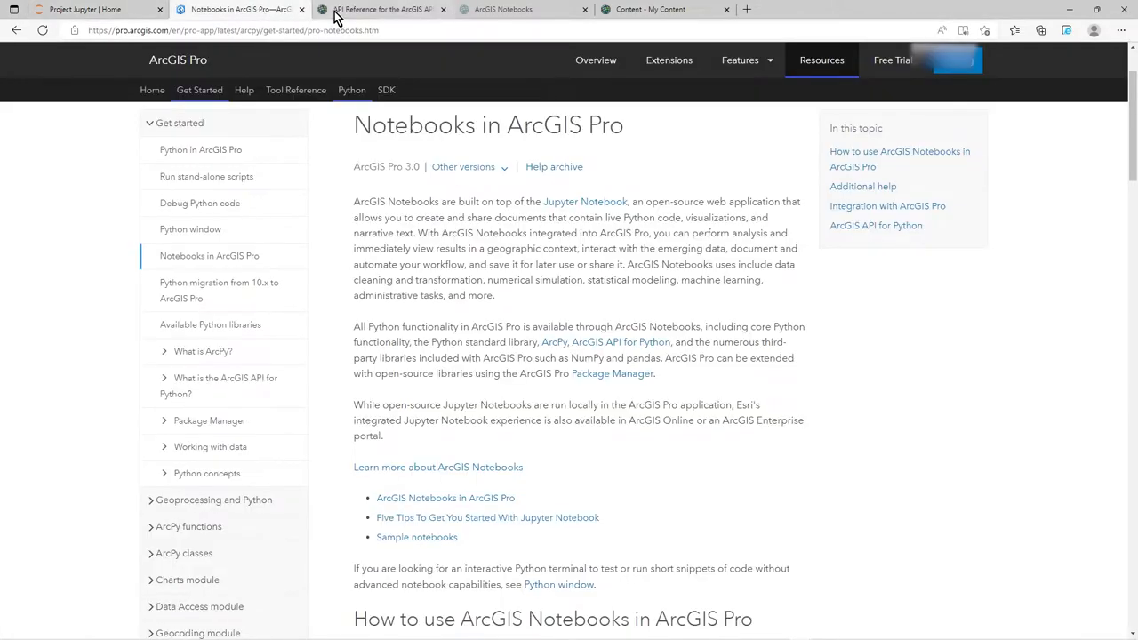
mouse_move(623, 148)
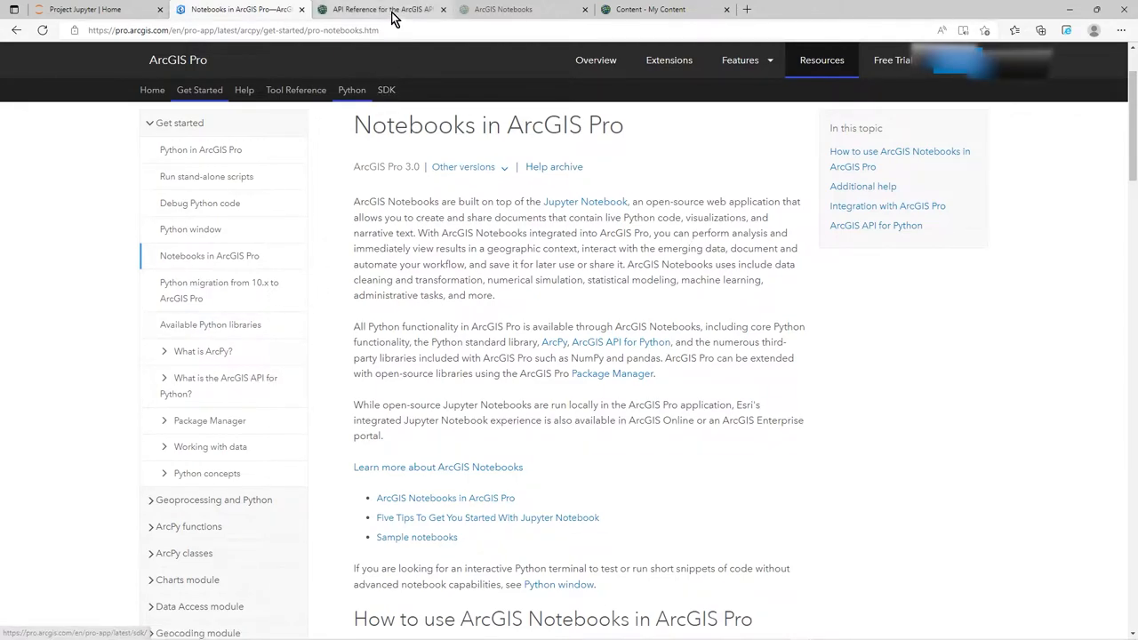
Show the ArcGIS API for Python API Reference listing the arcgis.gis module classes.
click(383, 9)
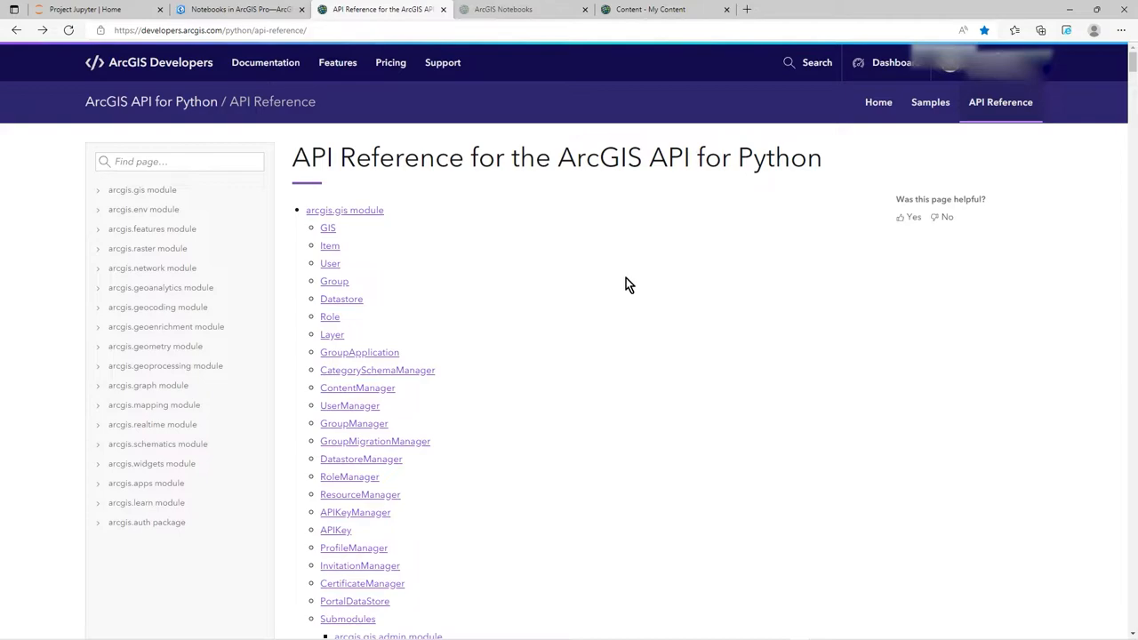
mouse_move(632, 297)
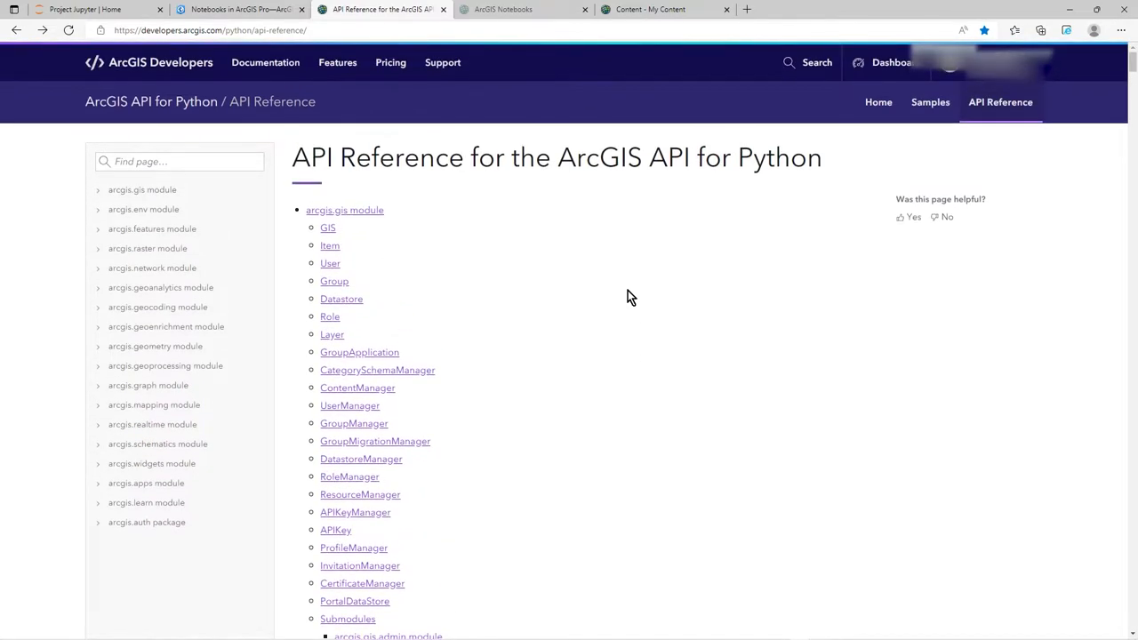
mouse_move(499, 304)
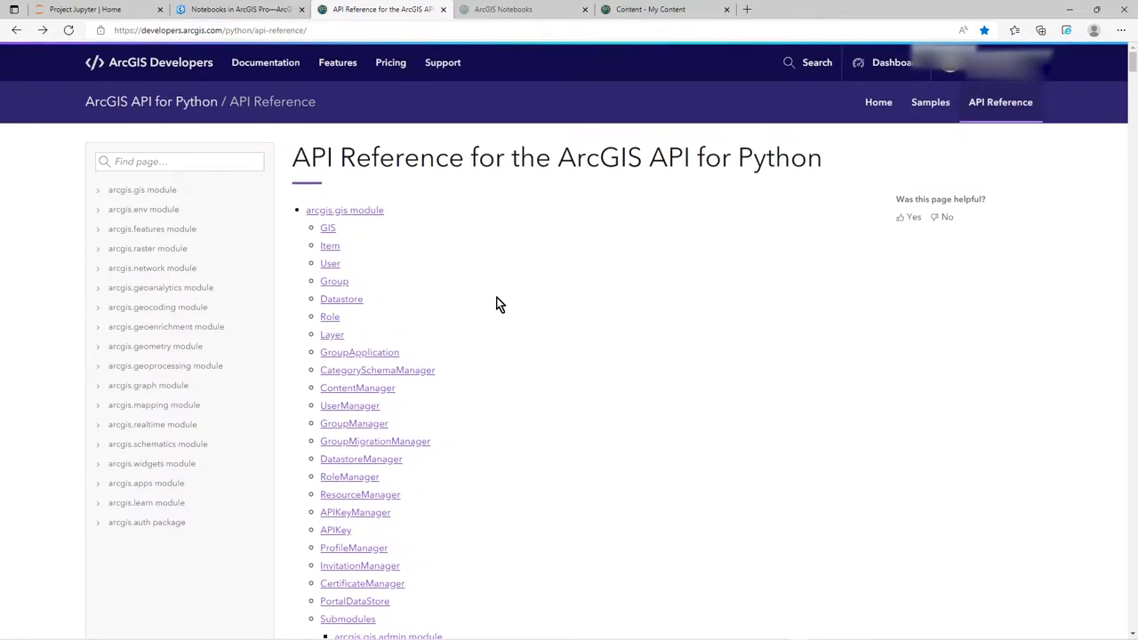
mouse_move(549, 175)
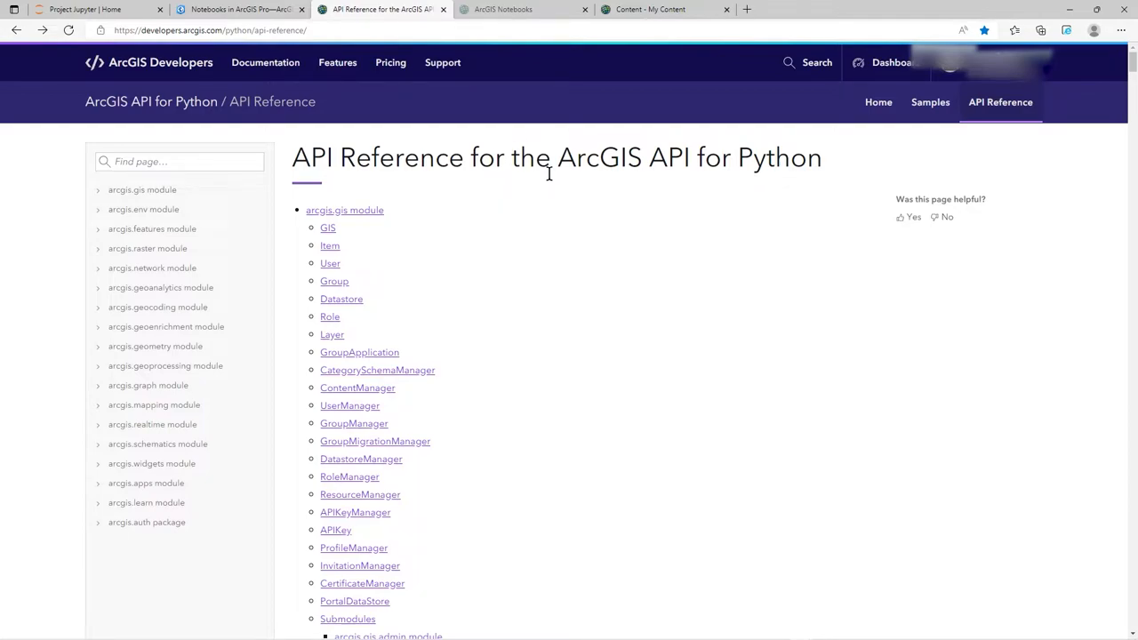
mouse_move(605, 340)
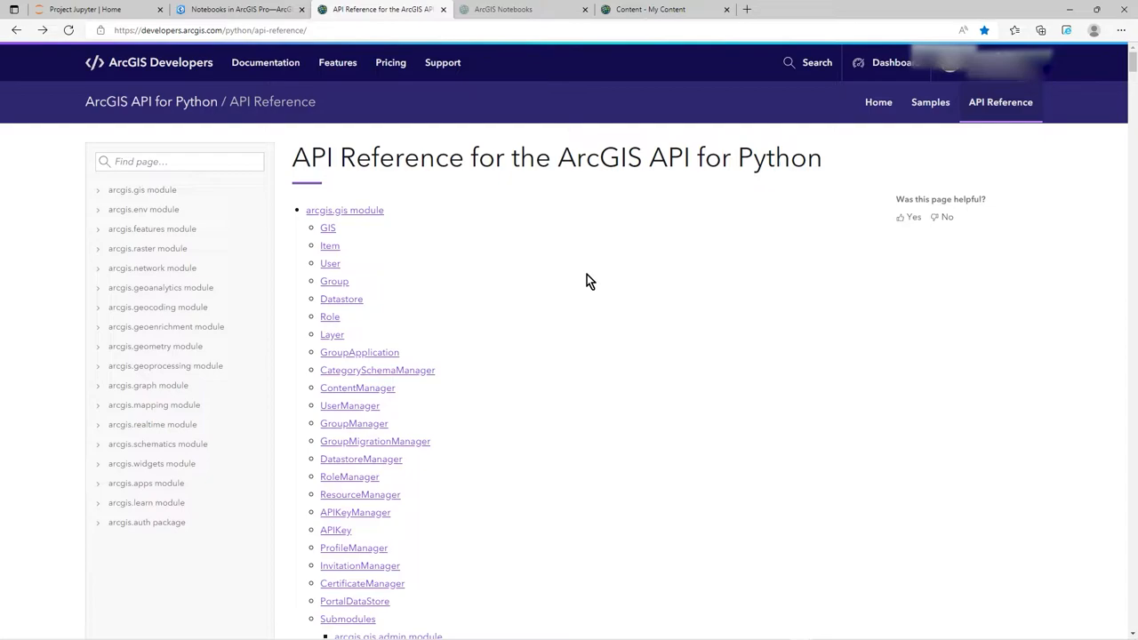
mouse_move(536, 64)
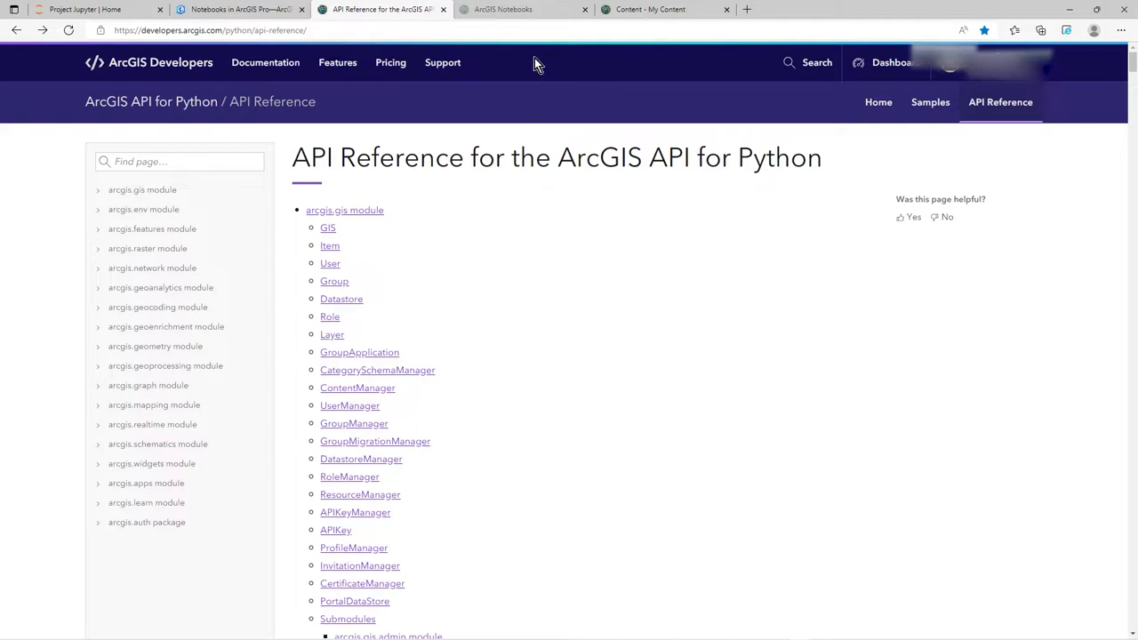
Go to ArcGIS Notebooks and reload the empty My notebooks overview.
click(512, 9)
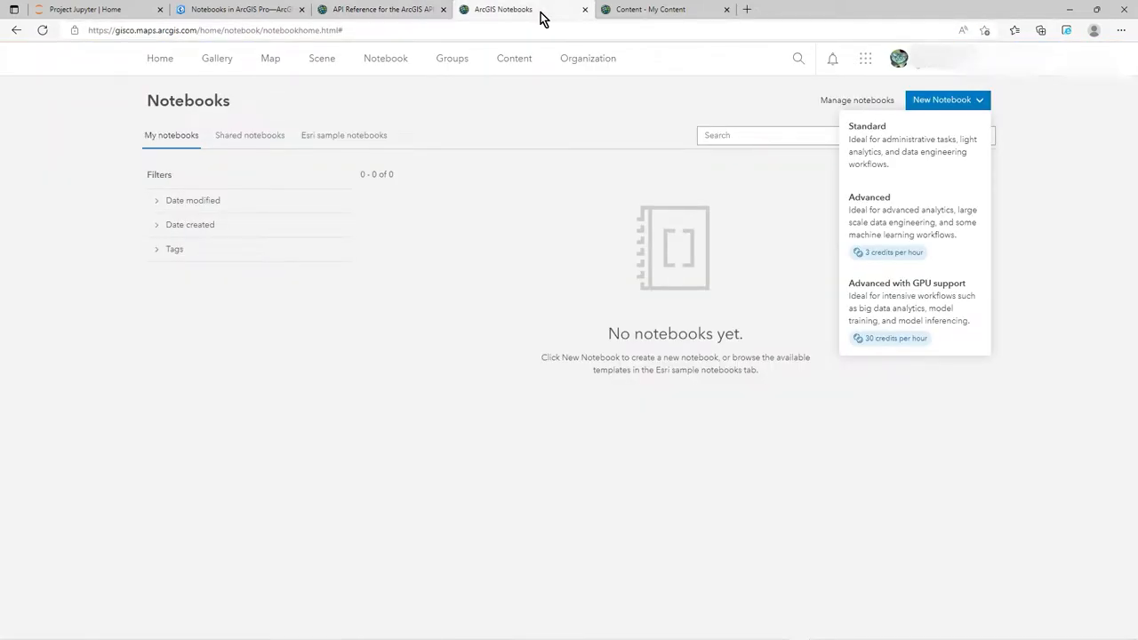
click(195, 469)
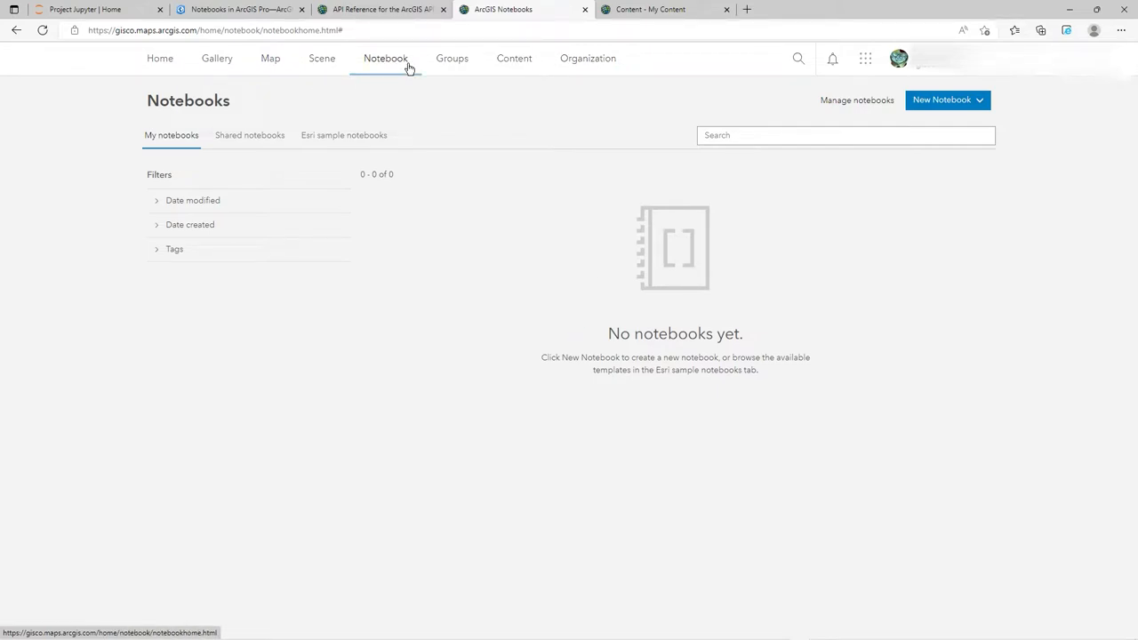
mouse_move(236, 262)
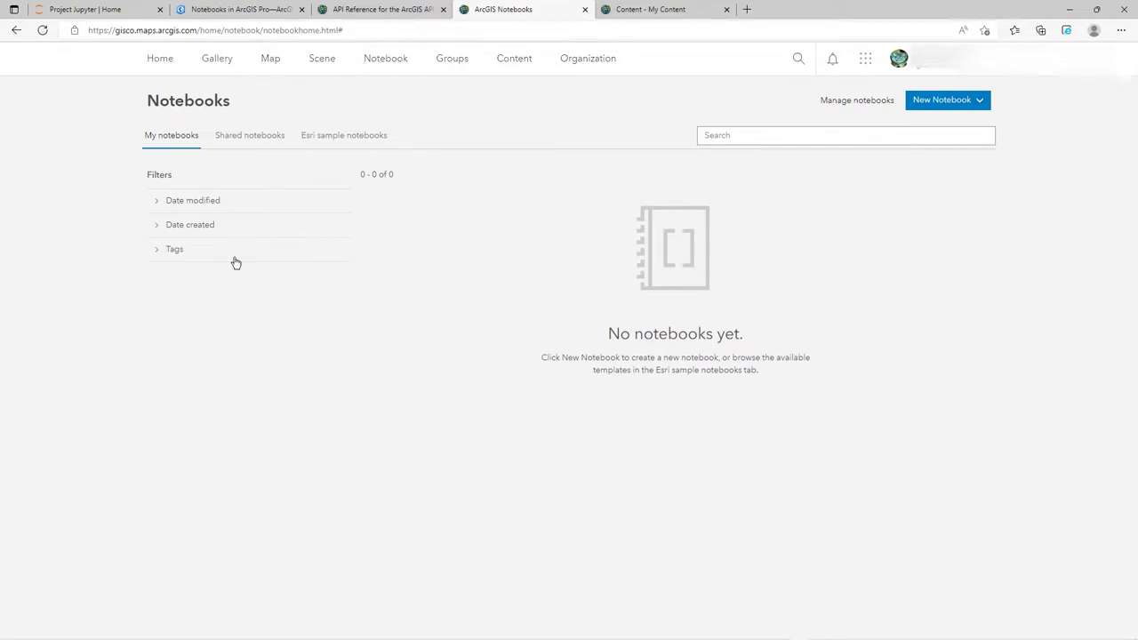
mouse_move(420, 75)
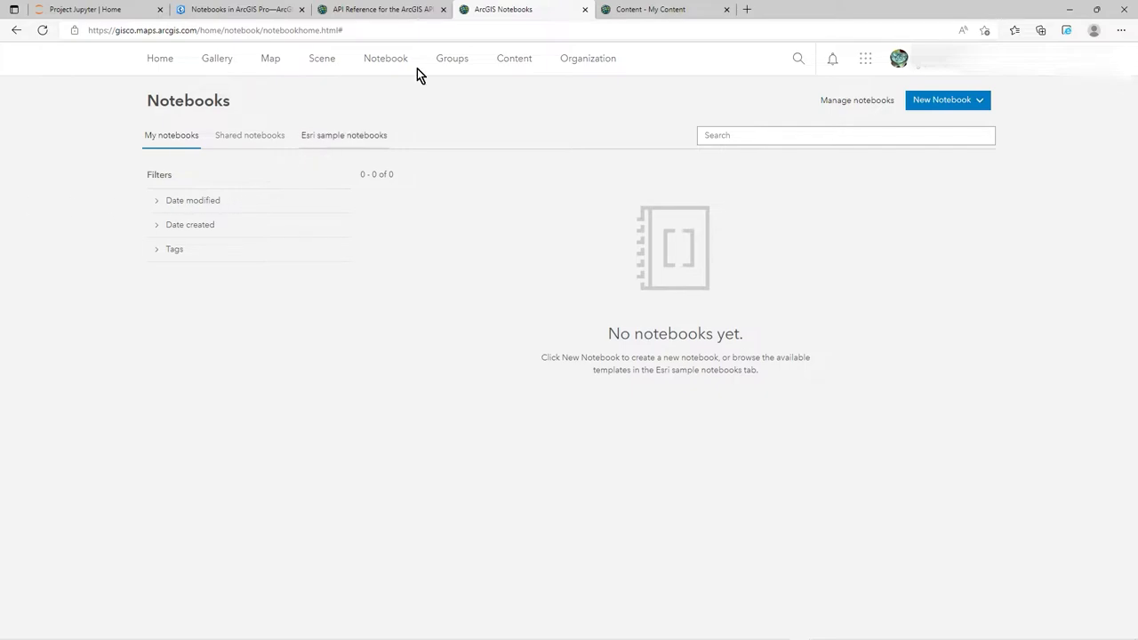
click(386, 59)
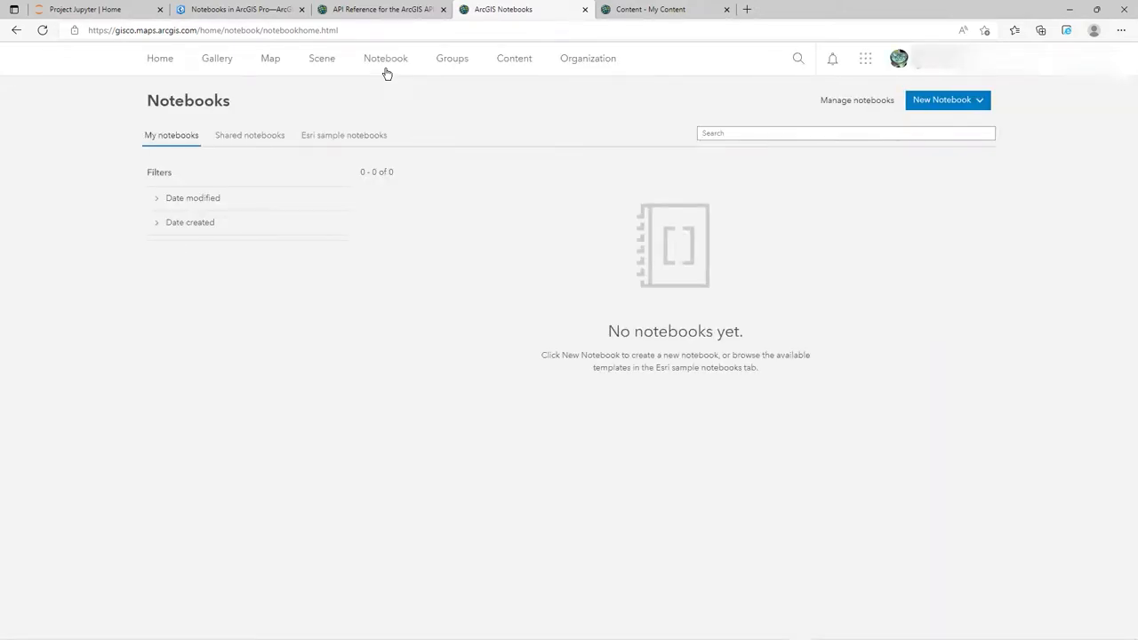
mouse_move(471, 316)
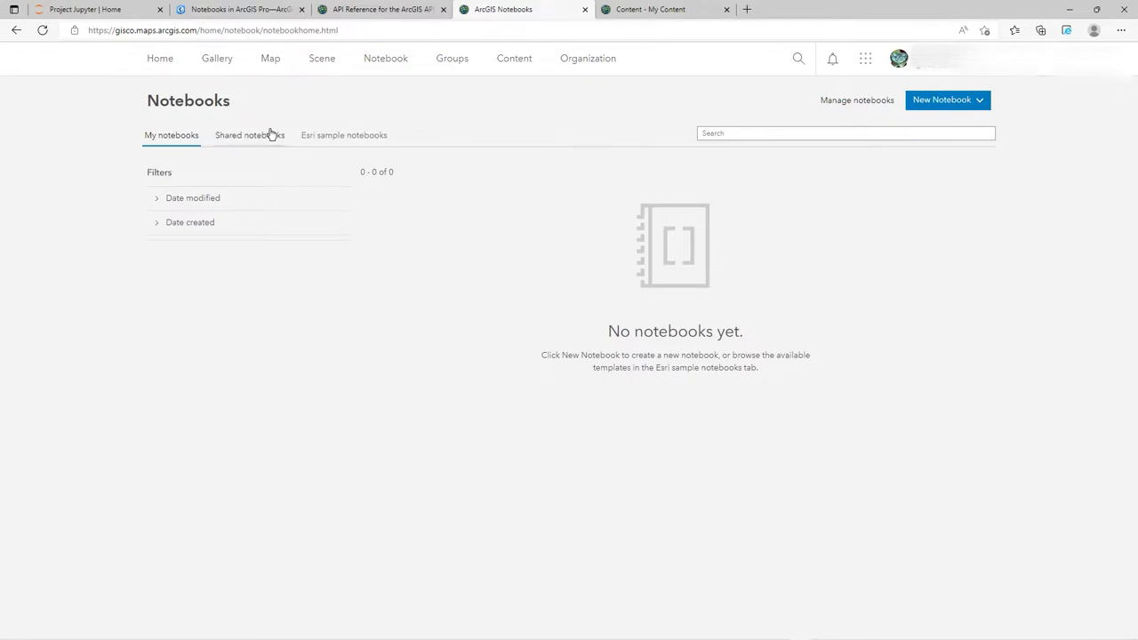
mouse_move(371, 139)
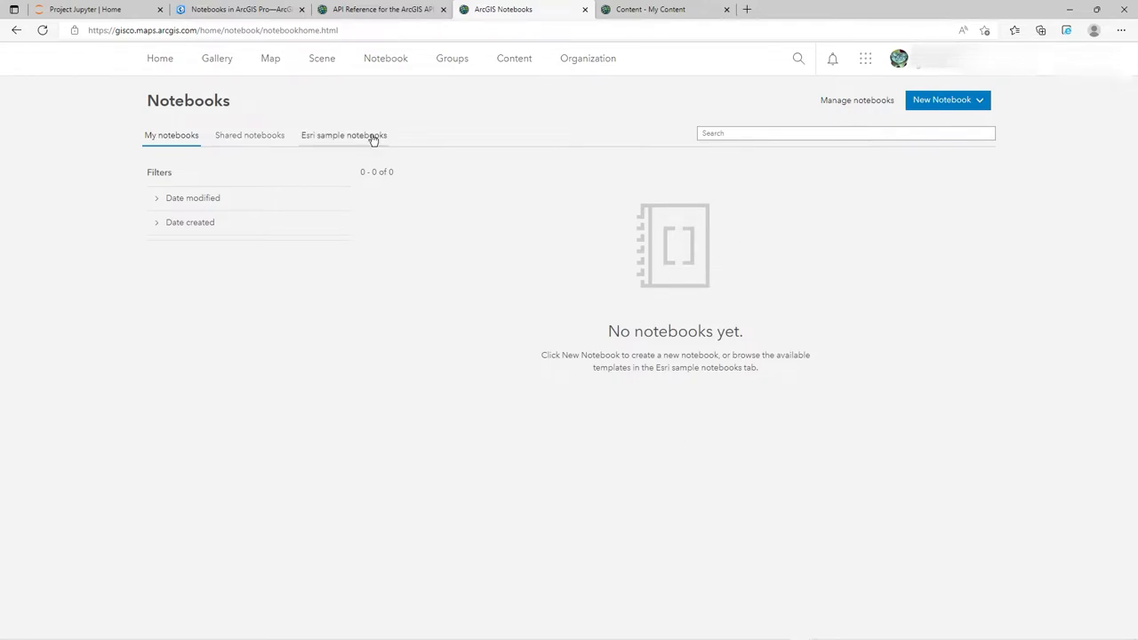
click(344, 136)
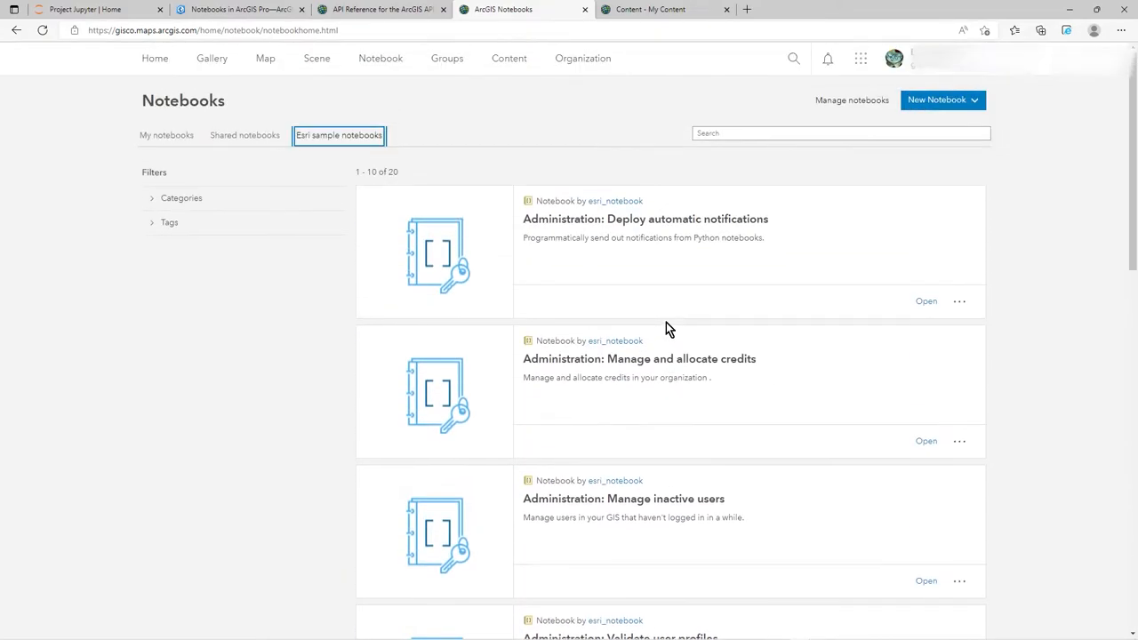
click(171, 135)
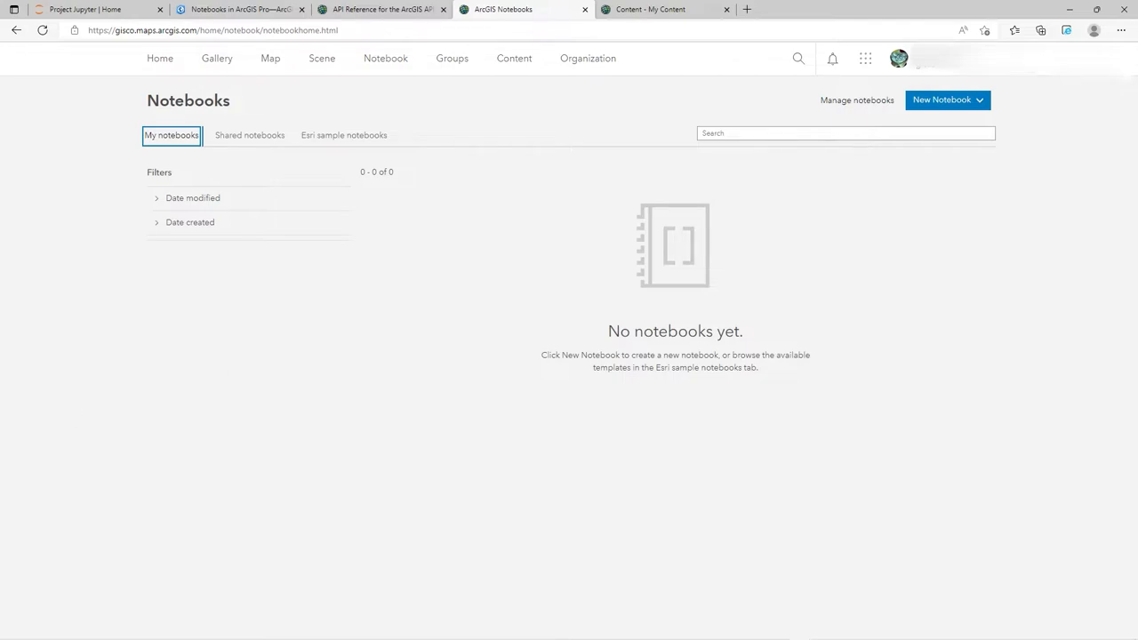
mouse_move(673, 352)
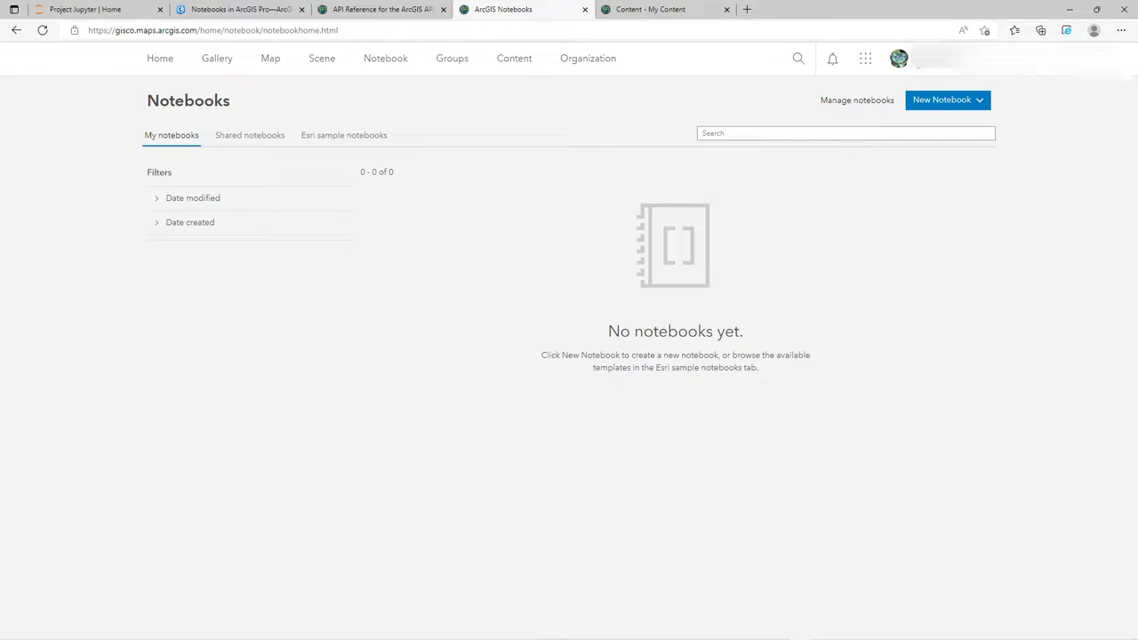
Show the New Notebook runtimes: Standard, Advanced and Advanced with GPU support.
click(953, 100)
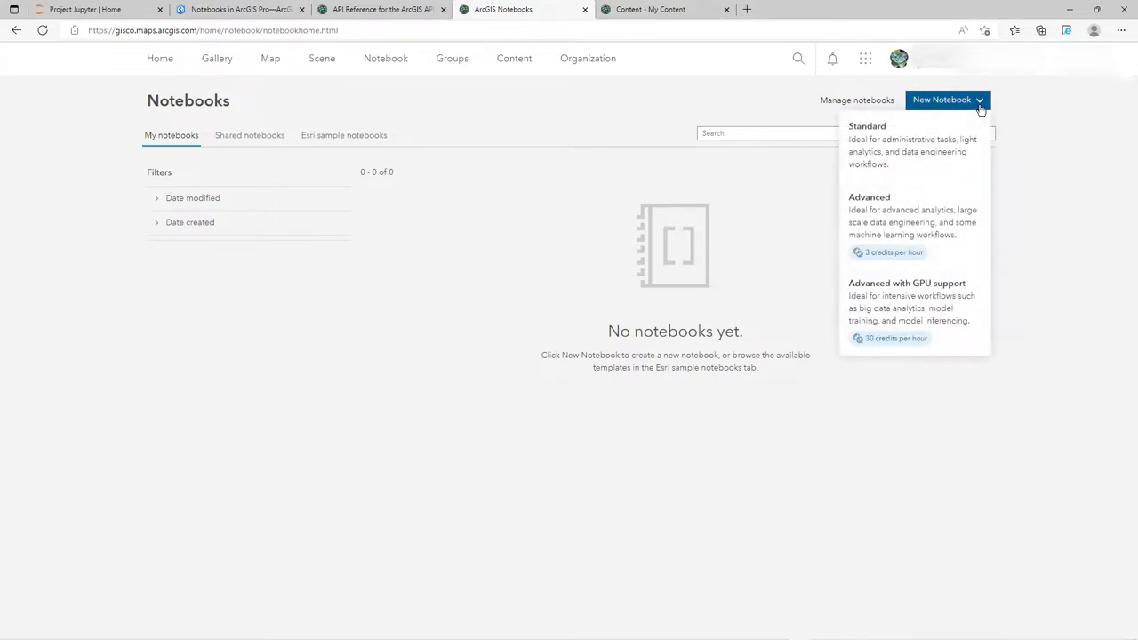
mouse_move(914, 217)
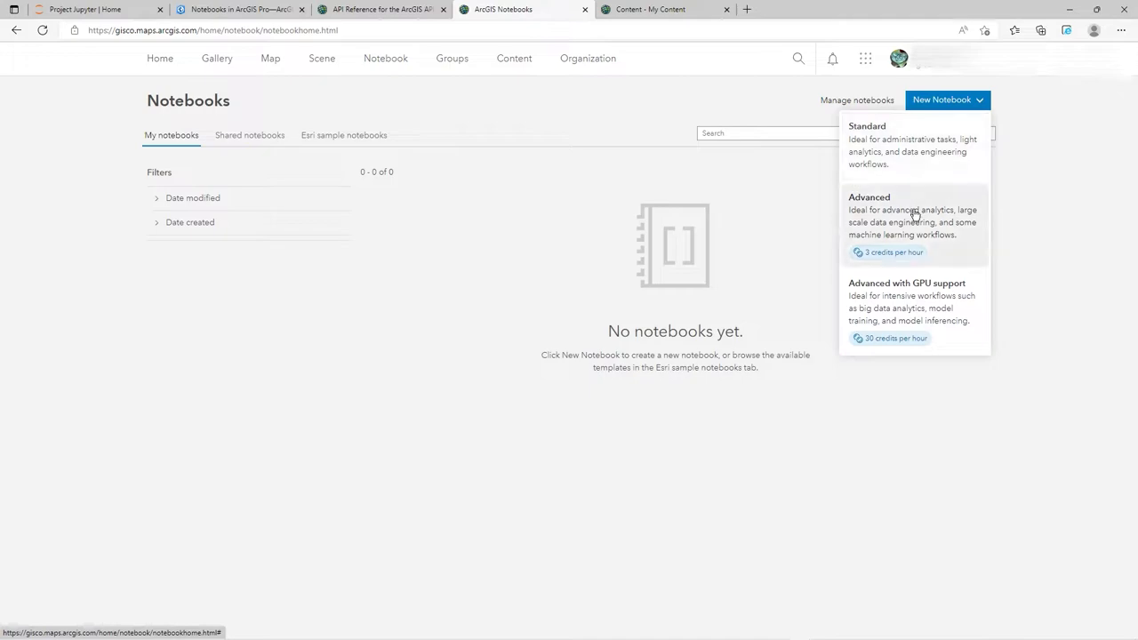
mouse_move(939, 312)
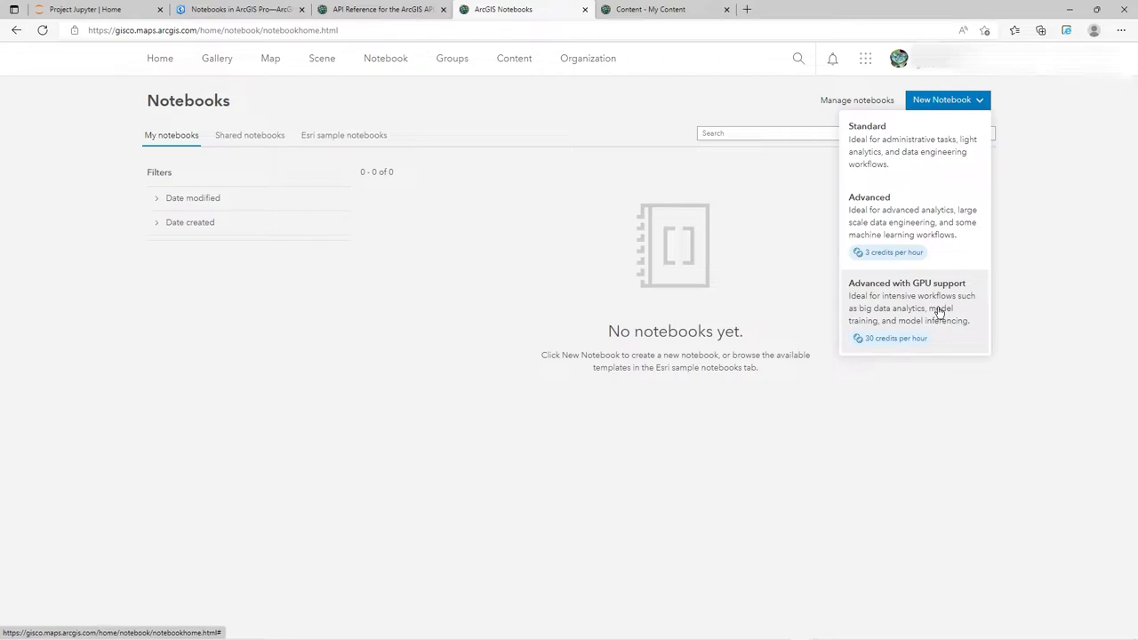
mouse_move(923, 295)
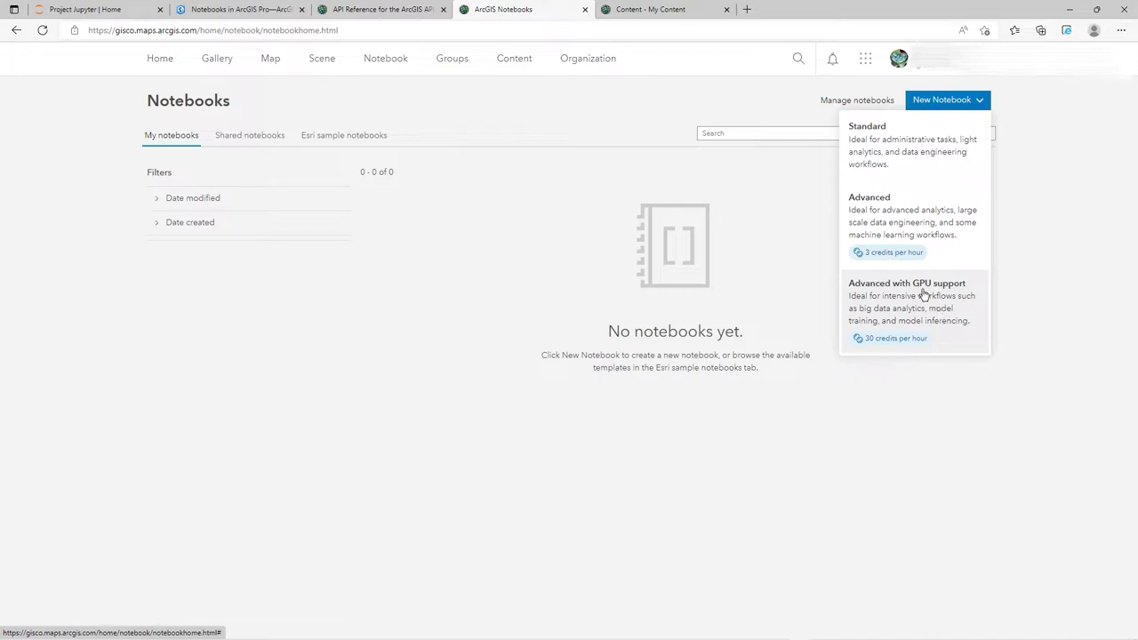
mouse_move(913, 275)
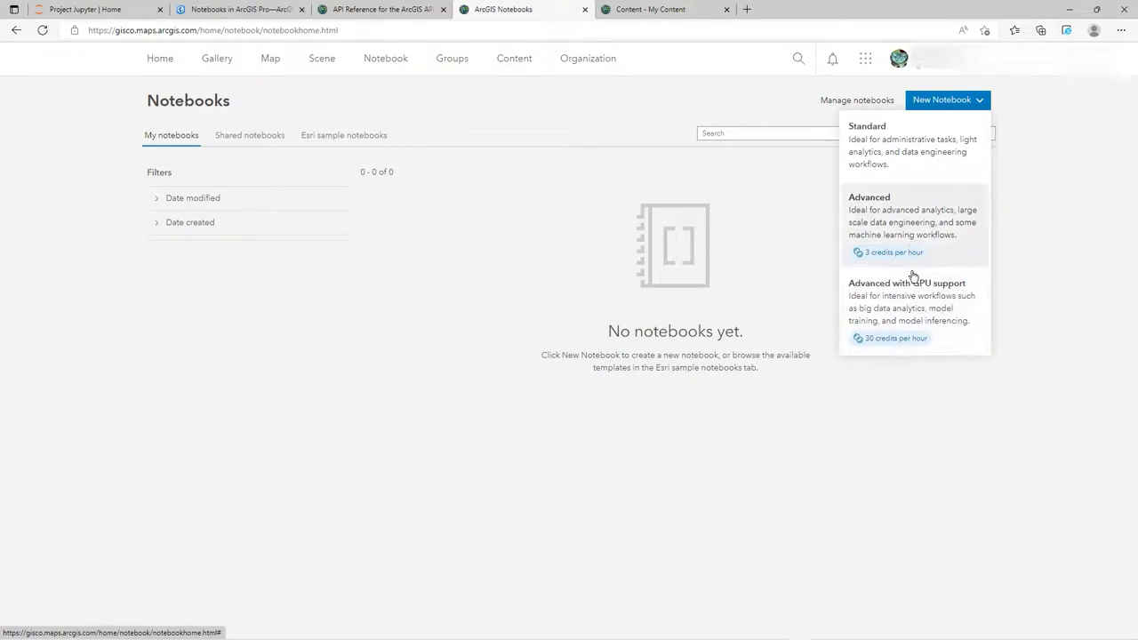
mouse_move(900, 316)
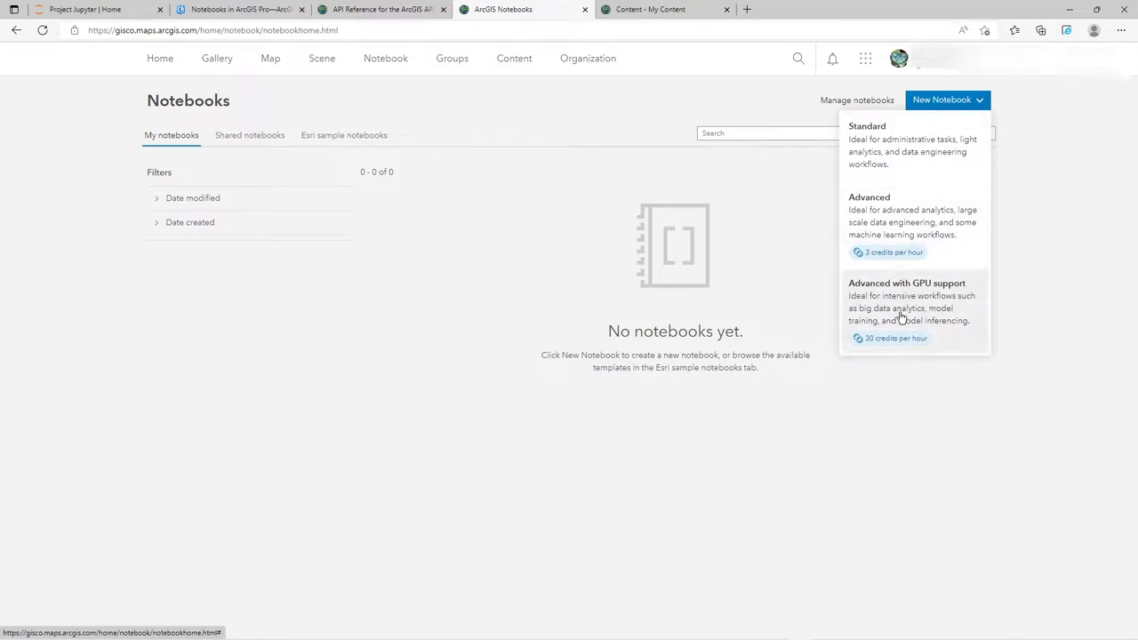
mouse_move(898, 245)
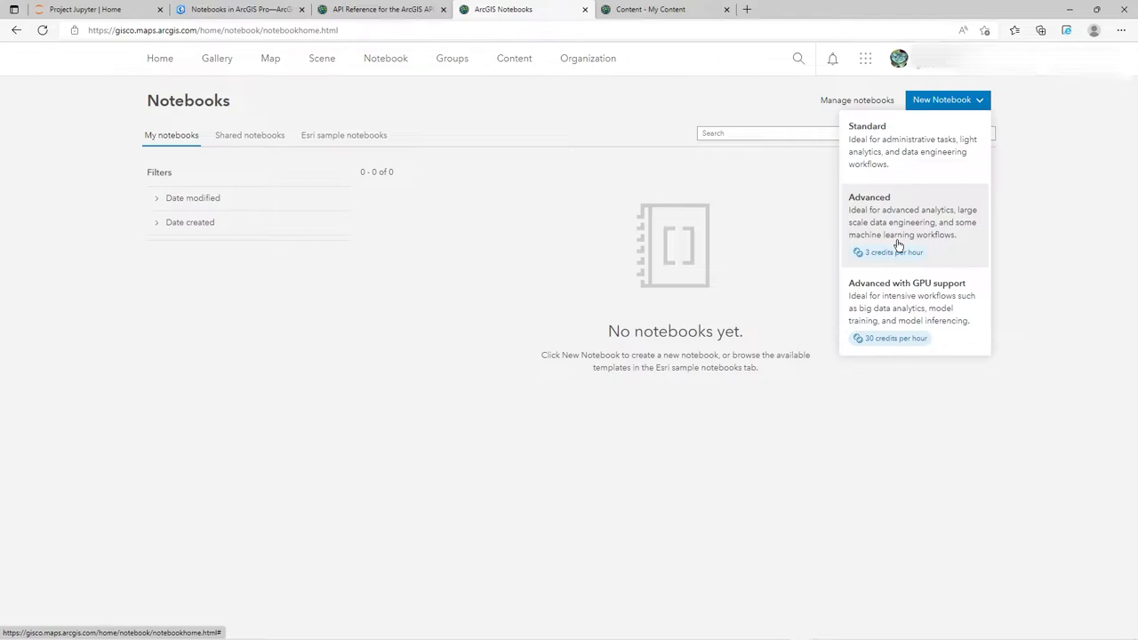
mouse_move(896, 217)
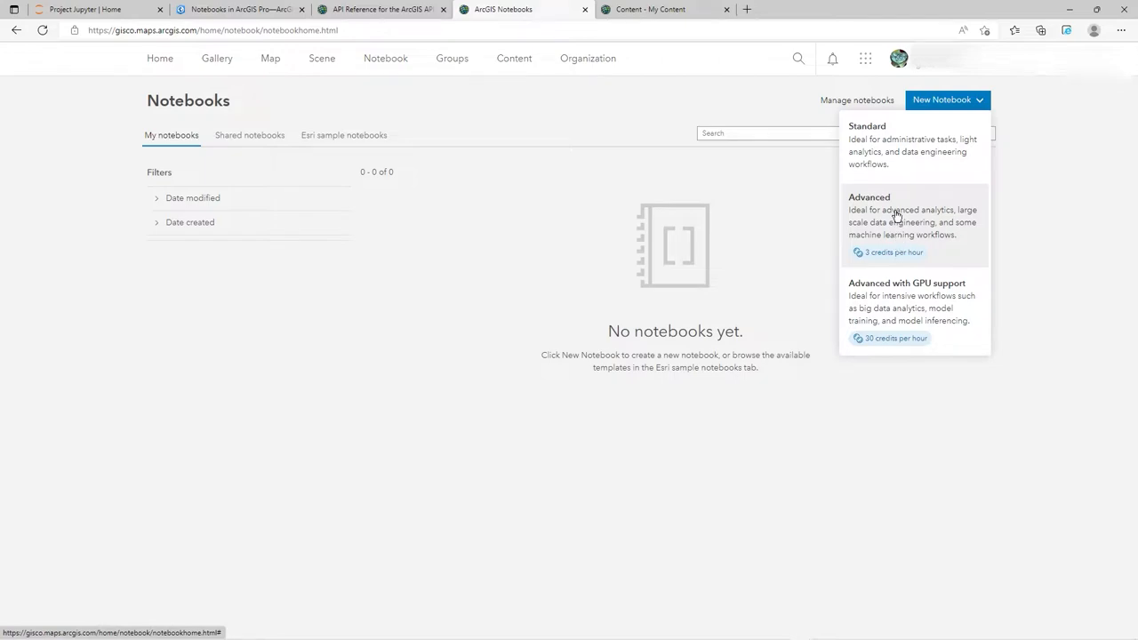
mouse_move(935, 287)
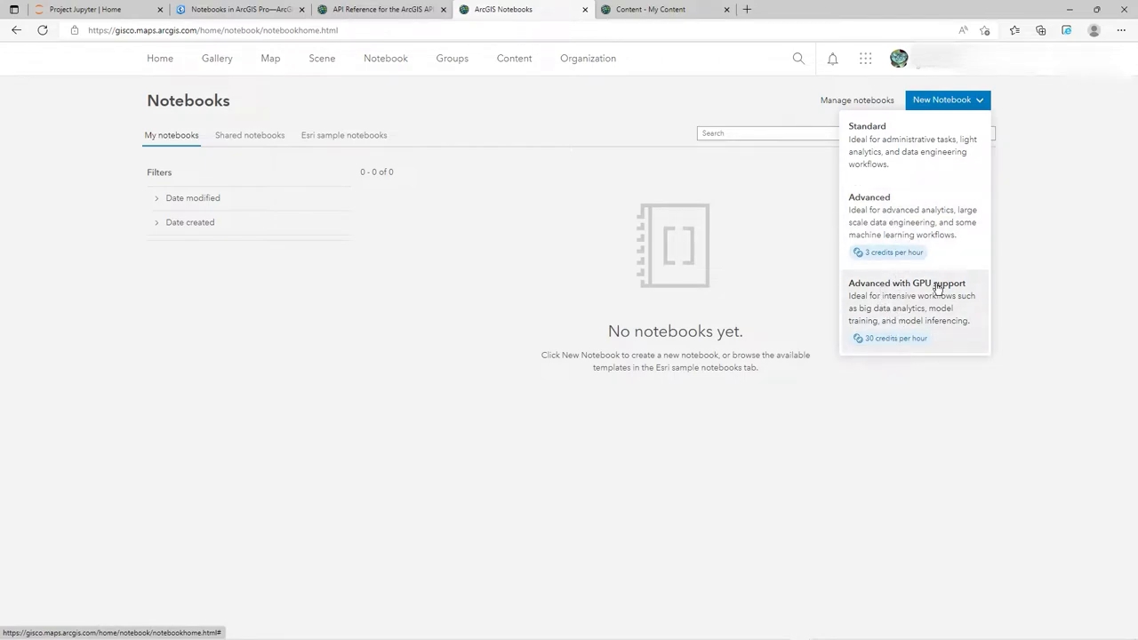
mouse_move(892, 315)
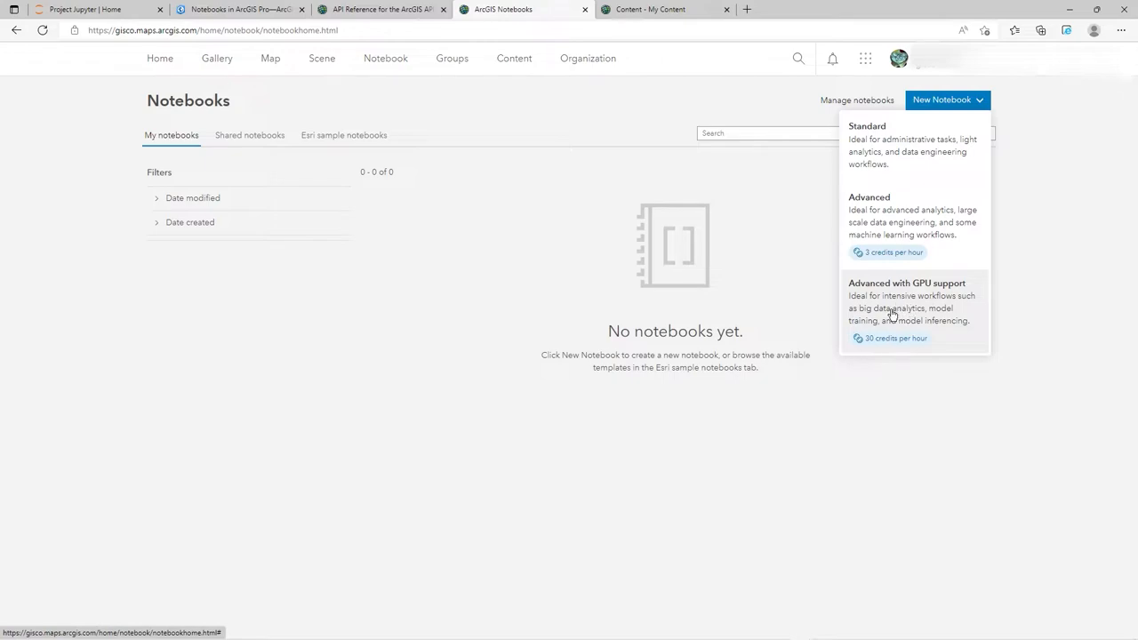
mouse_move(951, 306)
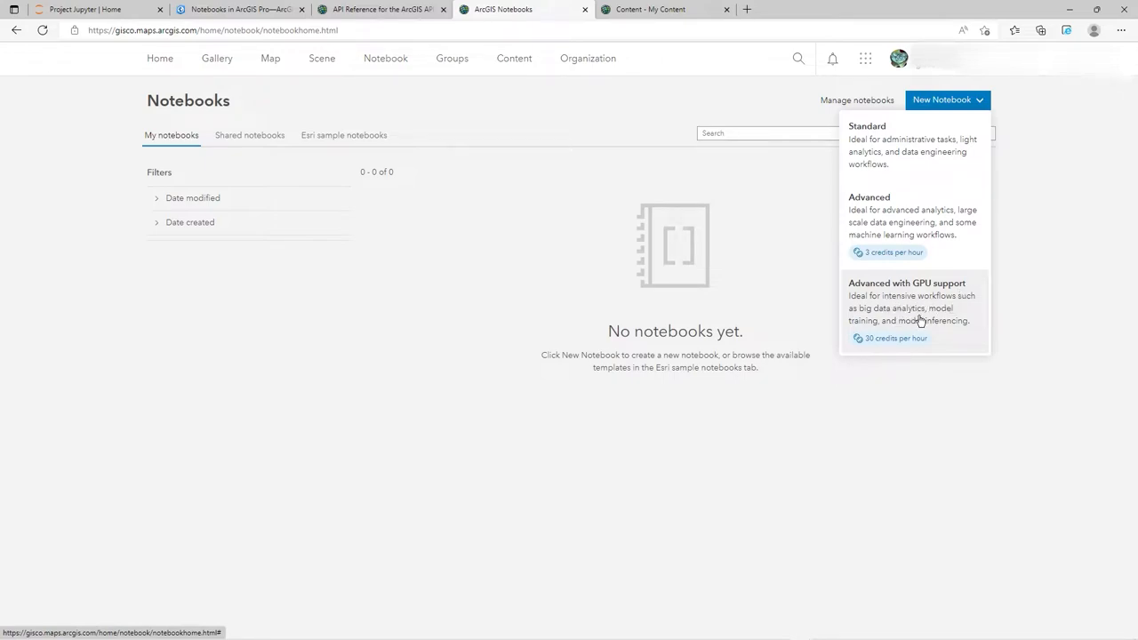
mouse_move(934, 336)
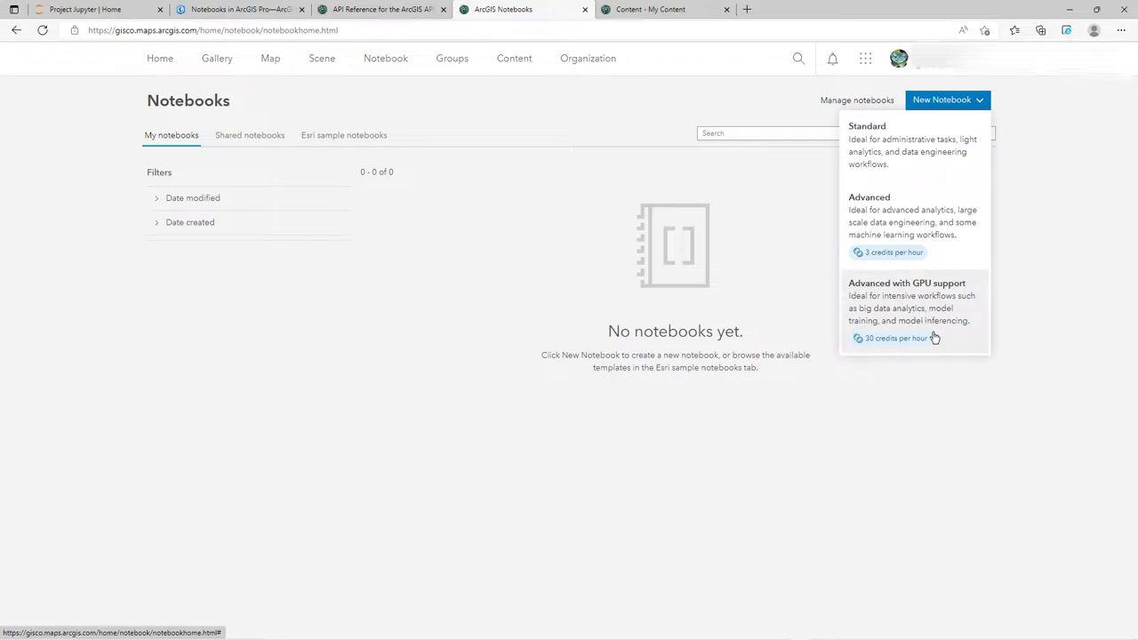
mouse_move(893, 350)
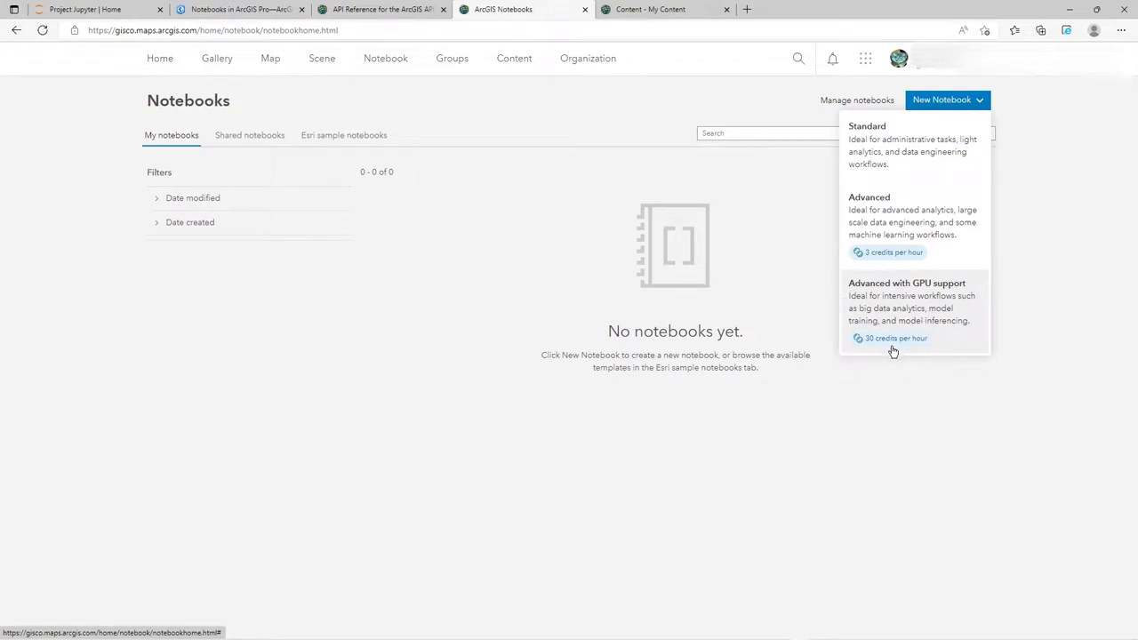
mouse_move(904, 316)
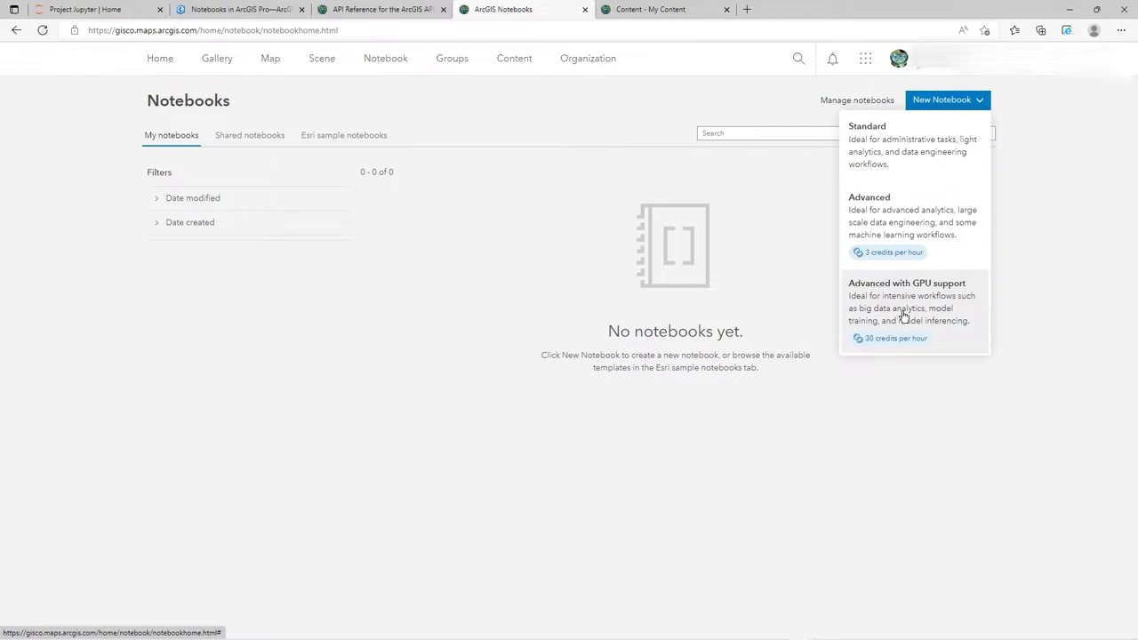
mouse_move(909, 160)
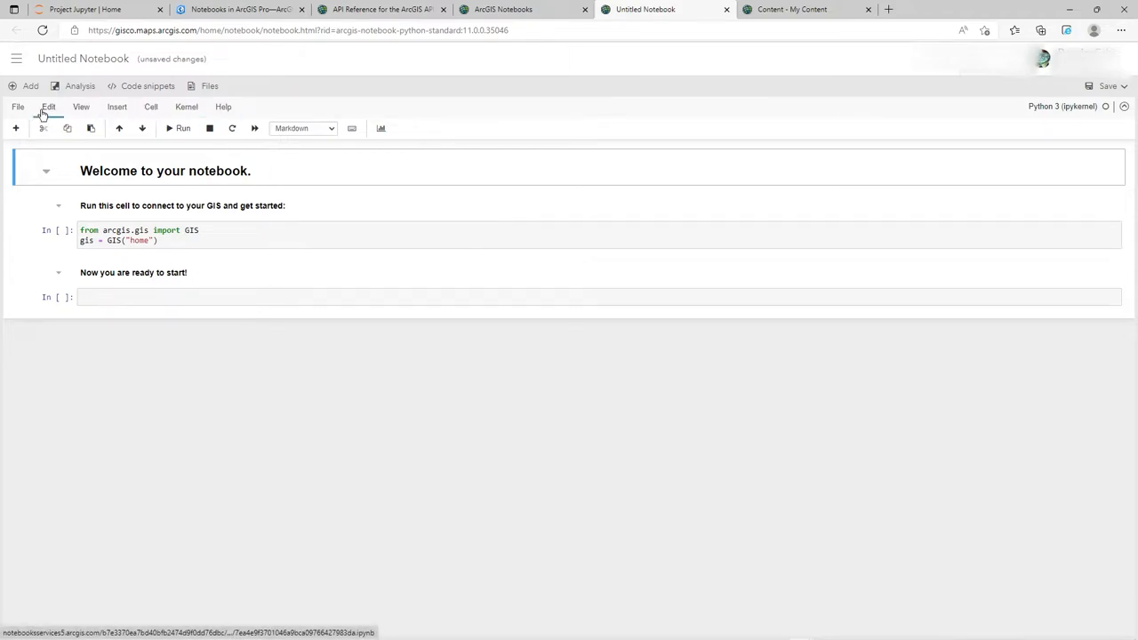
mouse_move(205, 125)
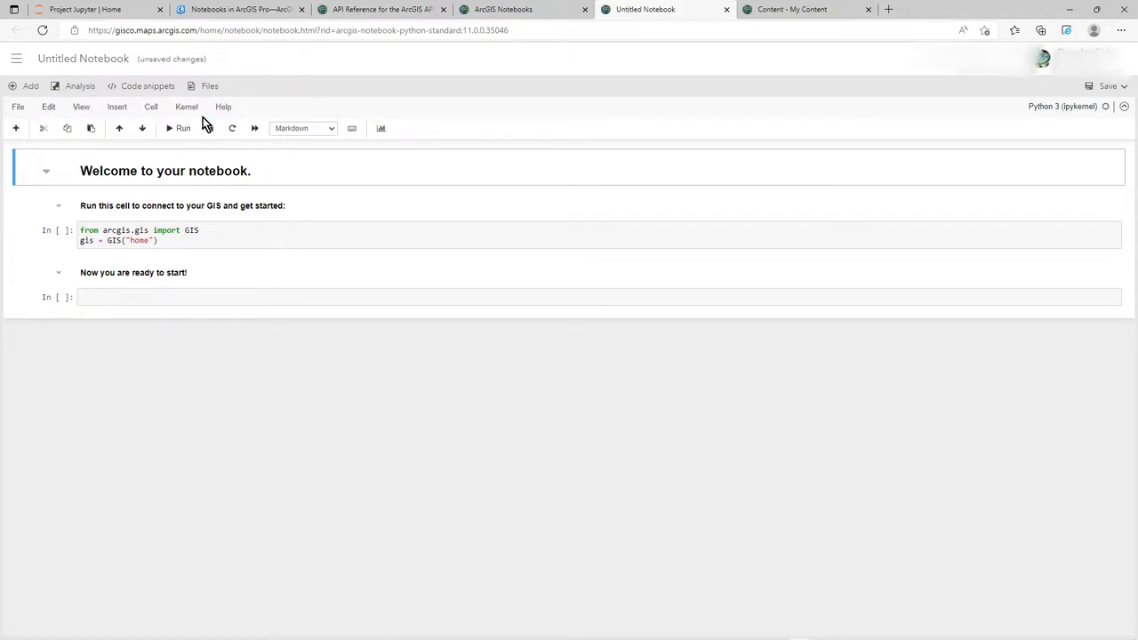
click(222, 107)
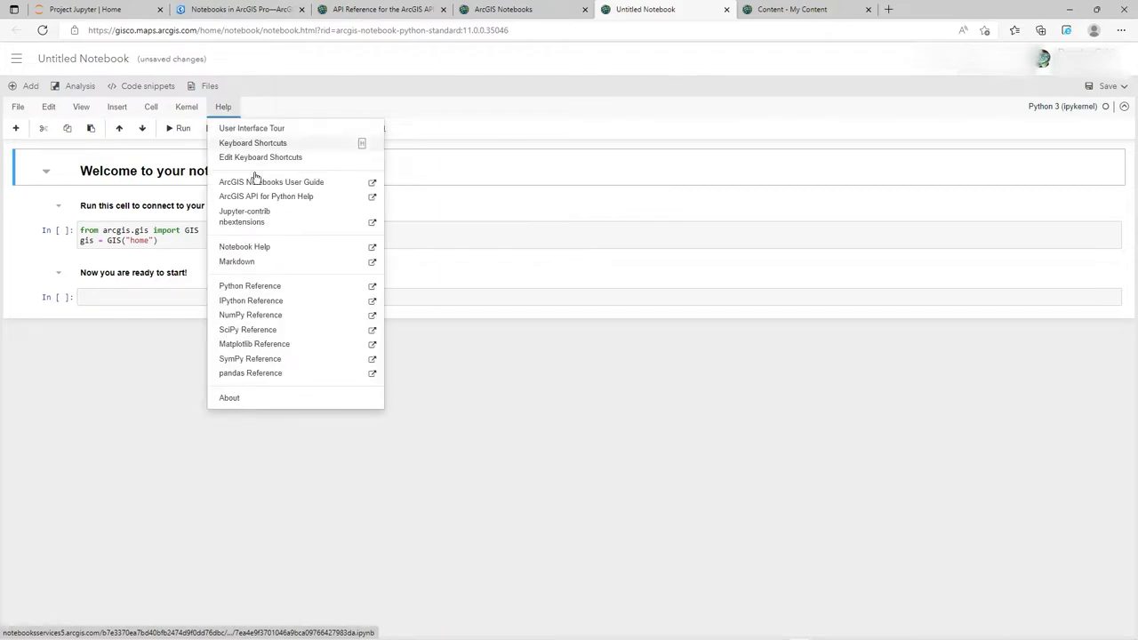
mouse_move(236, 283)
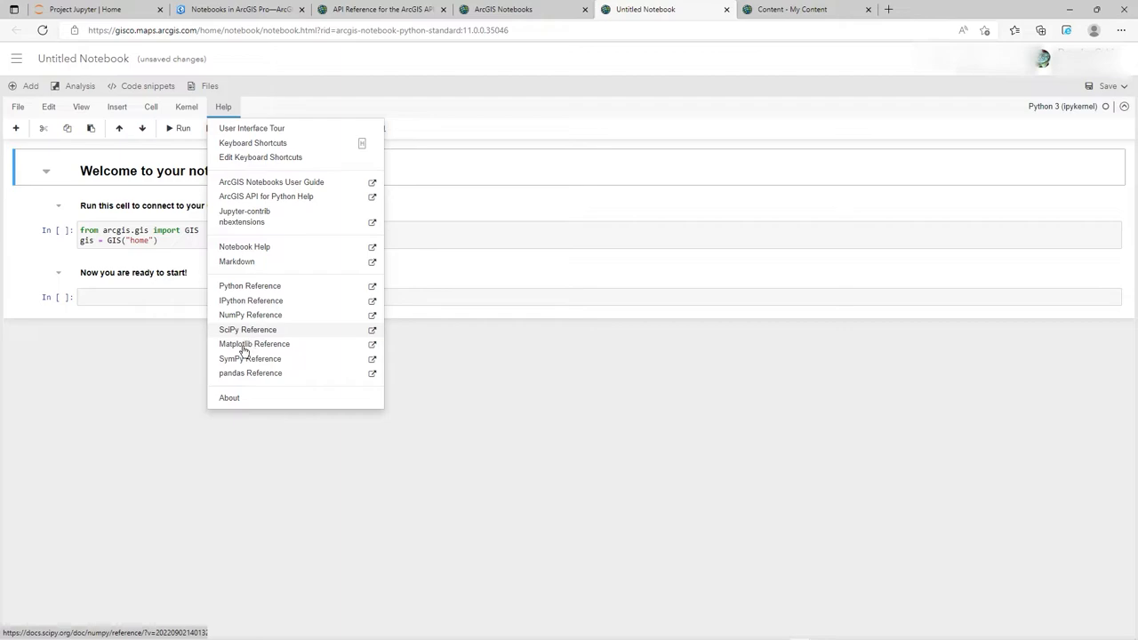
mouse_move(253, 349)
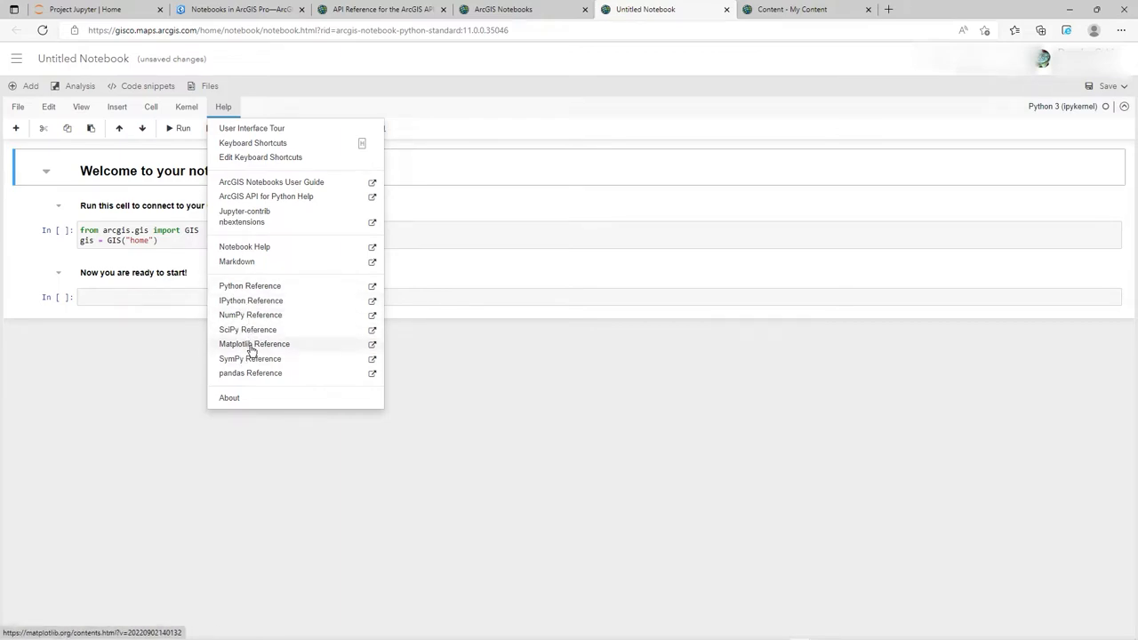
mouse_move(236, 276)
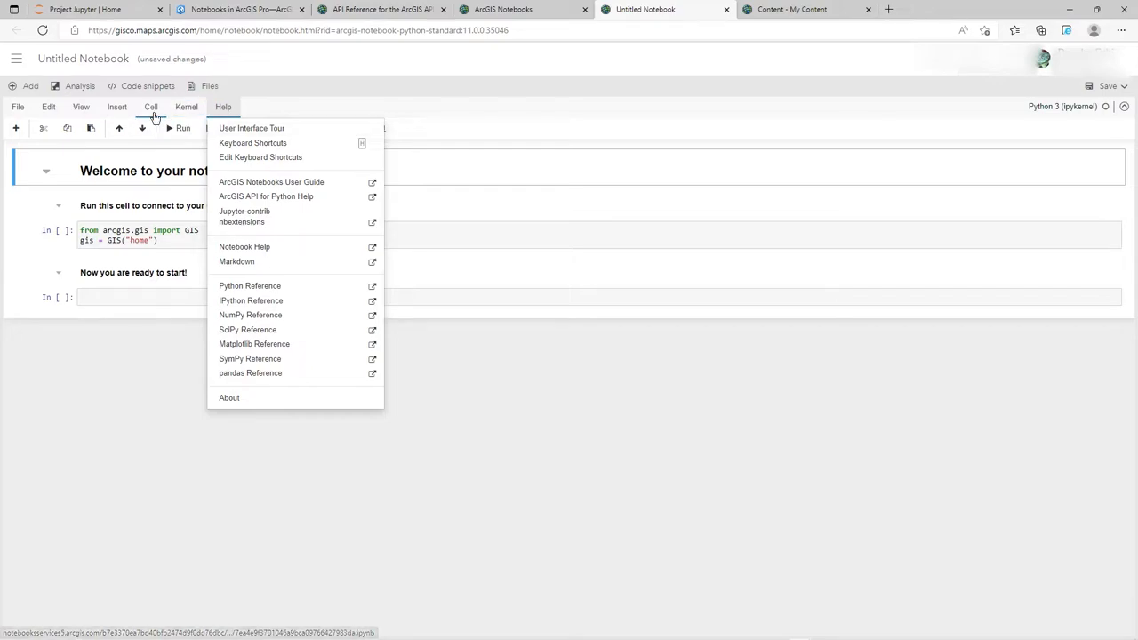
mouse_move(221, 172)
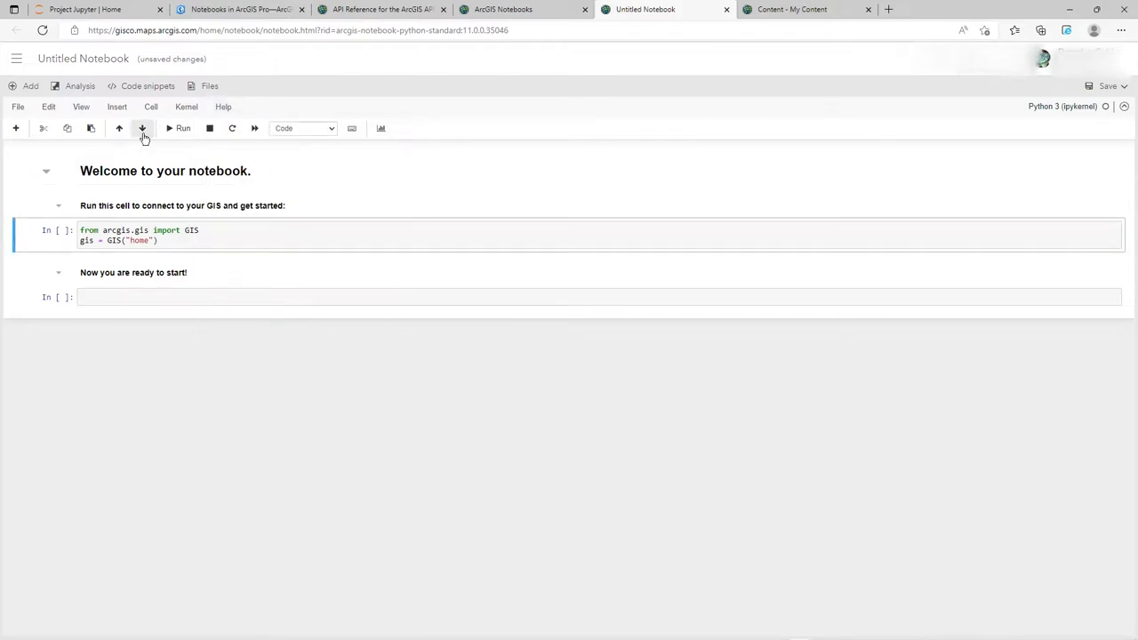
mouse_move(116, 106)
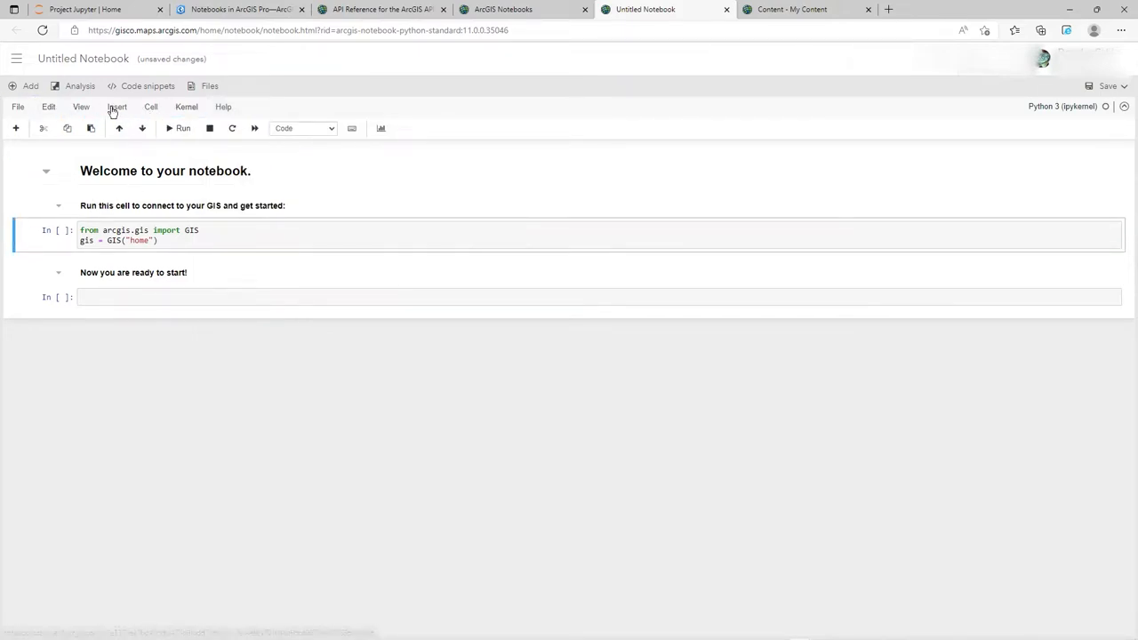
mouse_move(149, 263)
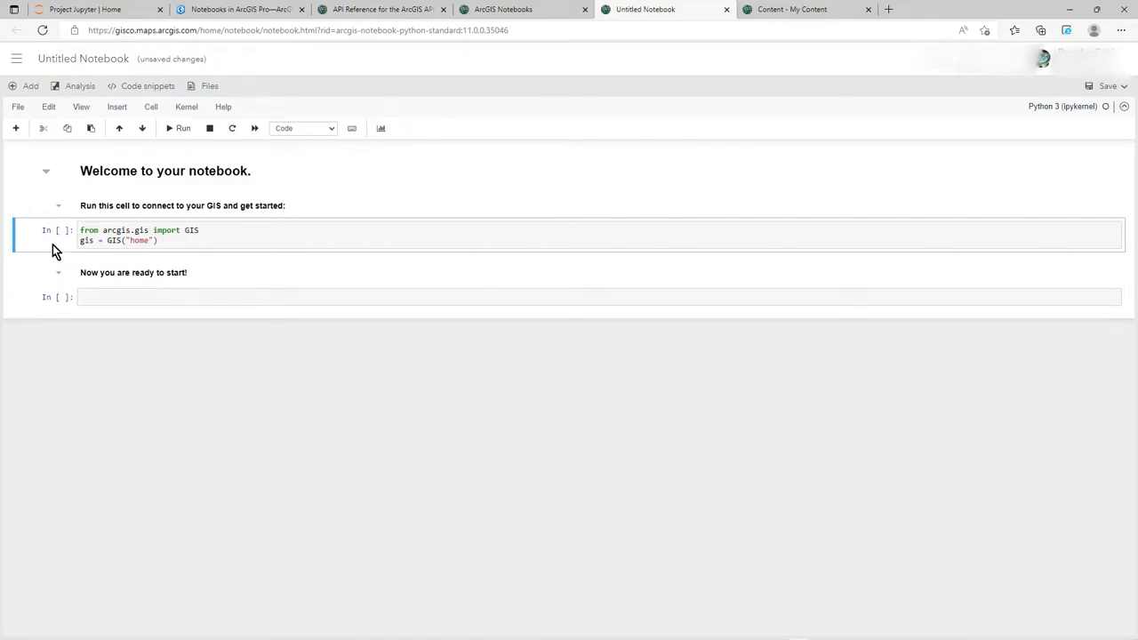
Run the 'from arcgis.gis import GIS' cell, producing the administrator-role warning.
click(206, 229)
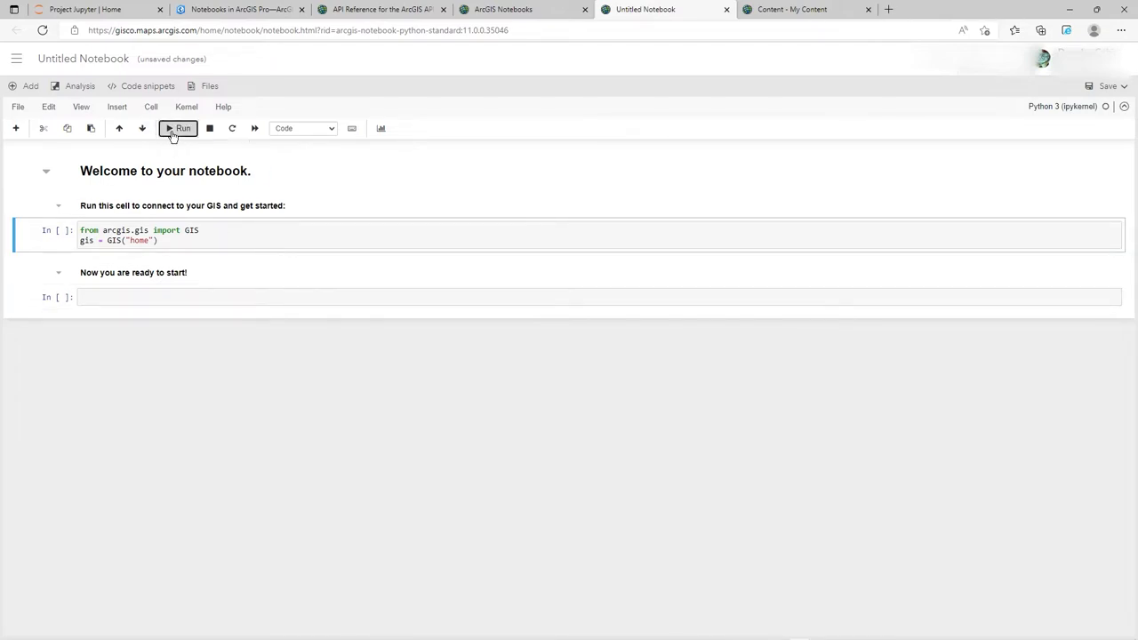
click(178, 128)
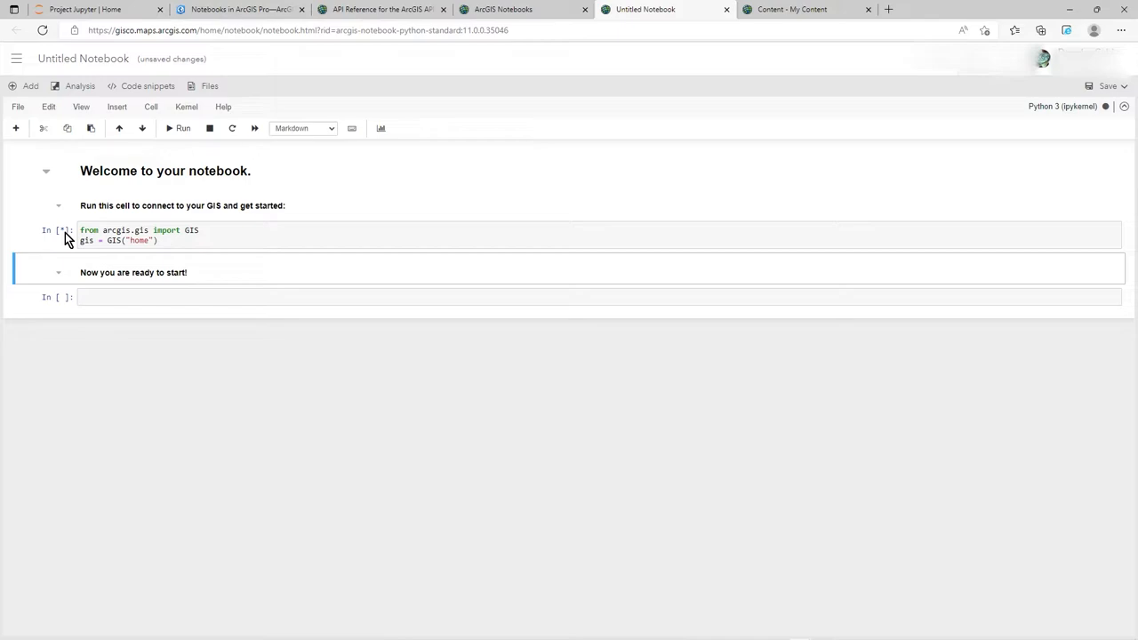
click(177, 128)
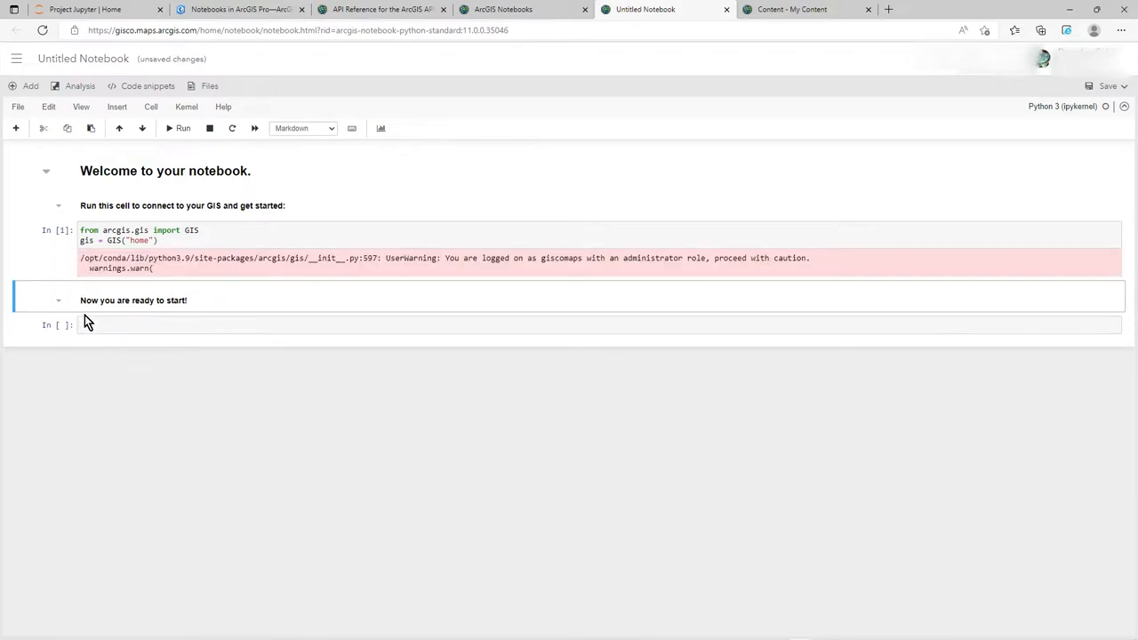
mouse_move(494, 245)
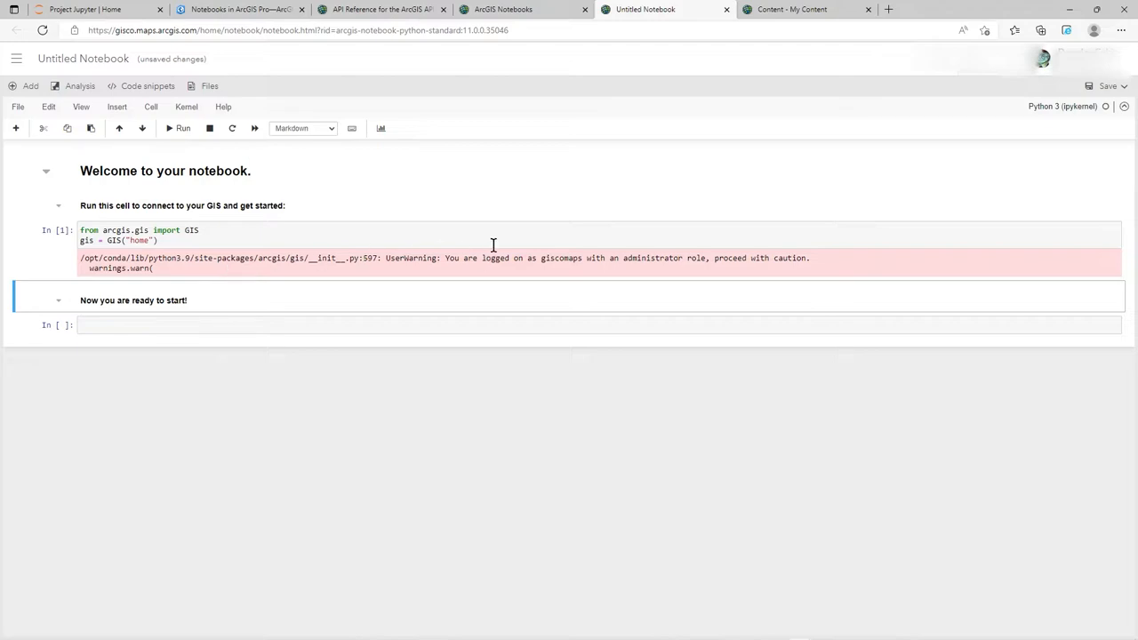
mouse_move(592, 283)
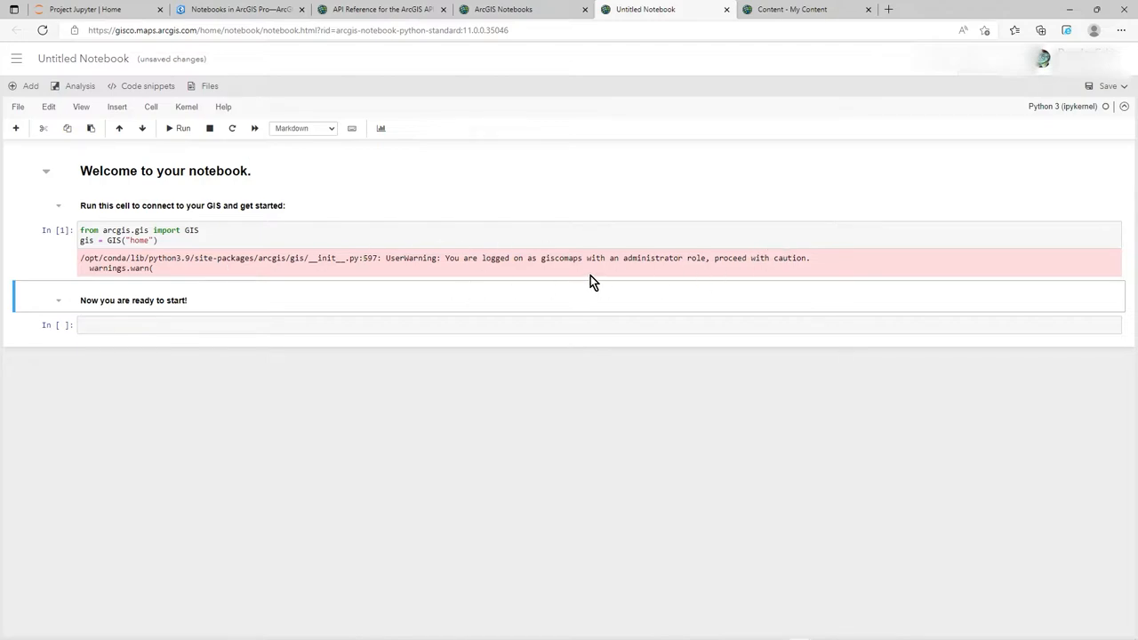
mouse_move(601, 269)
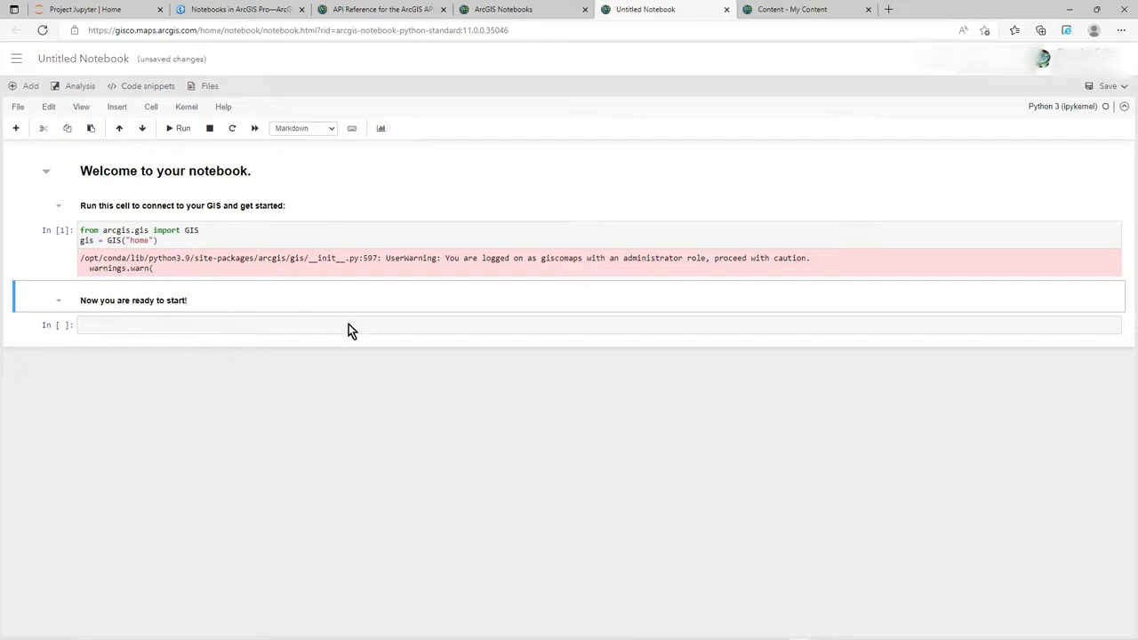
mouse_move(416, 295)
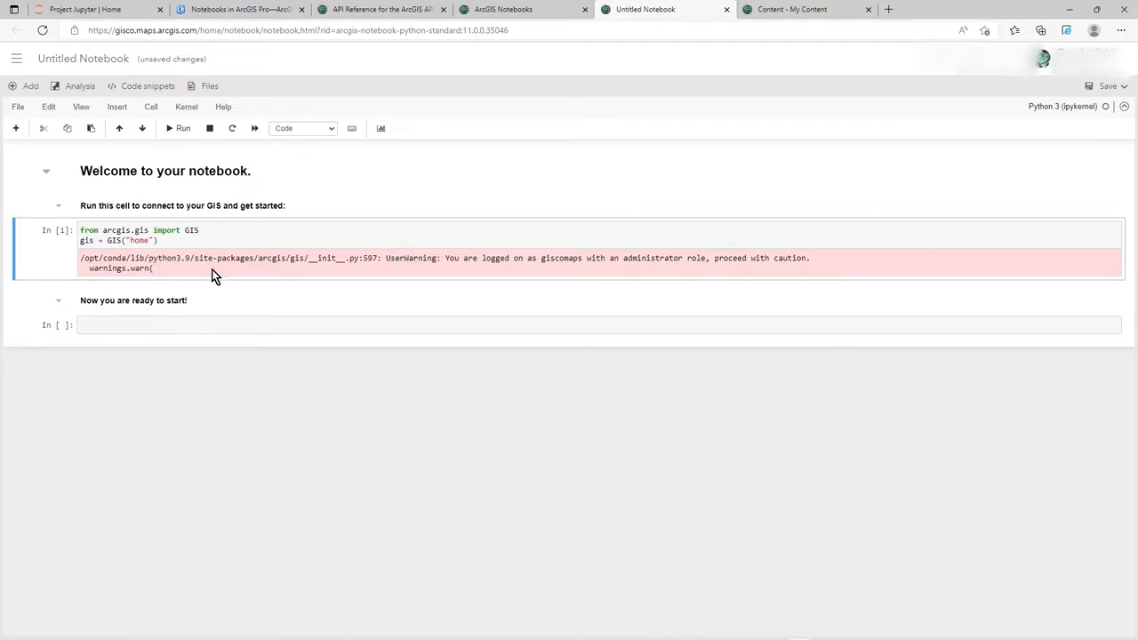
Write 'memyselfandI = gis.users.me' and 'print(memyselfandI)' in the empty cell.
click(107, 325)
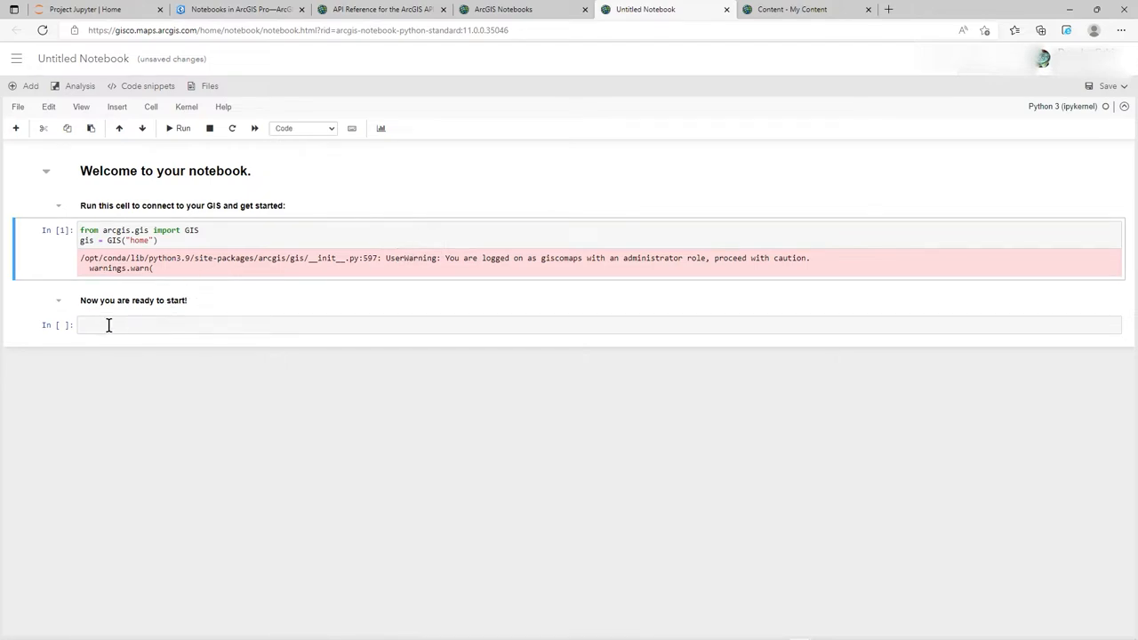
click(108, 326)
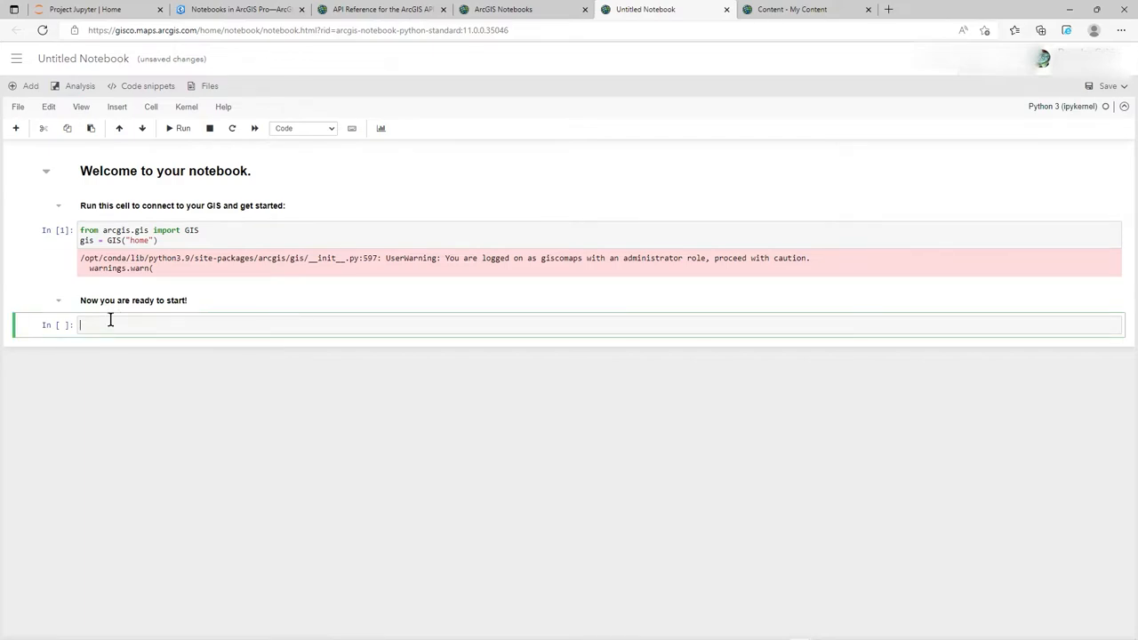
text(men)
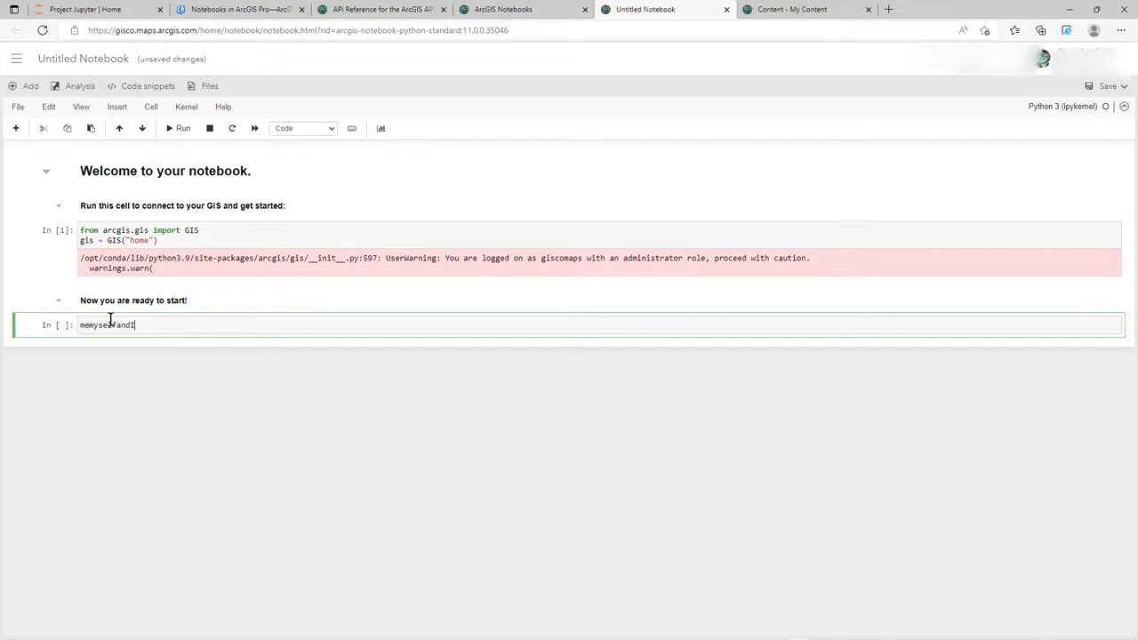
text(= gis.)
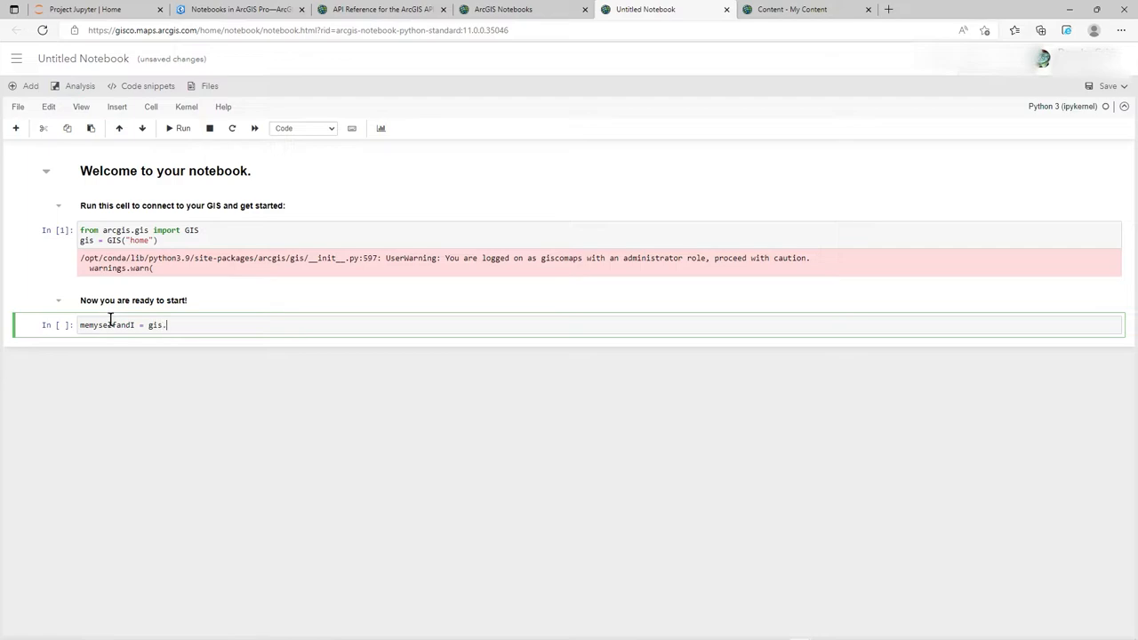
text(users.me)
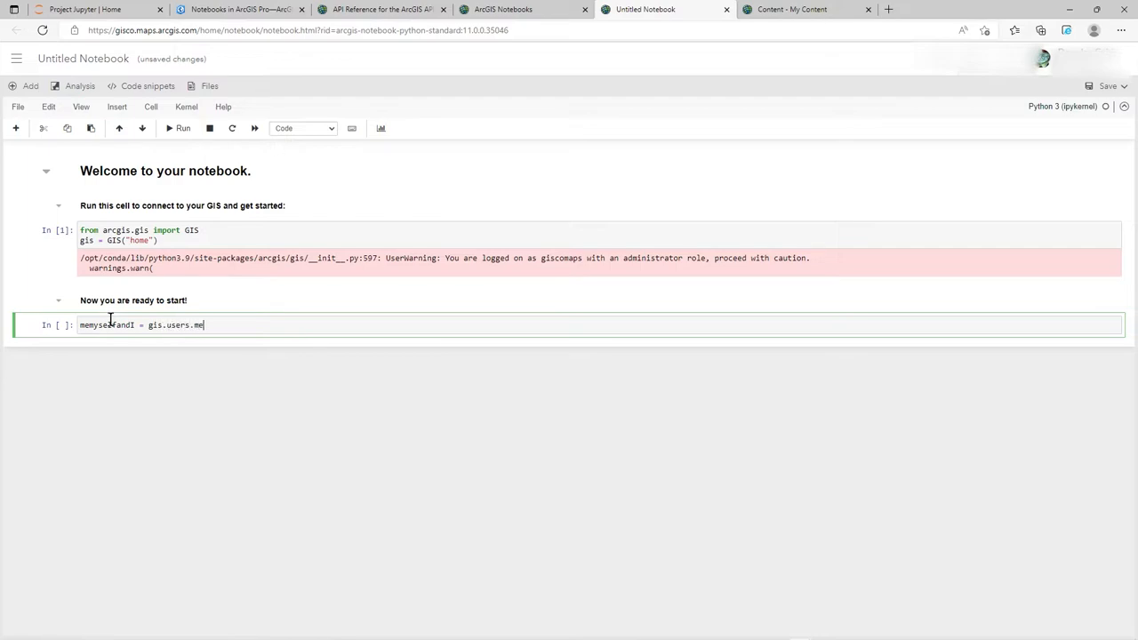
key(Enter)
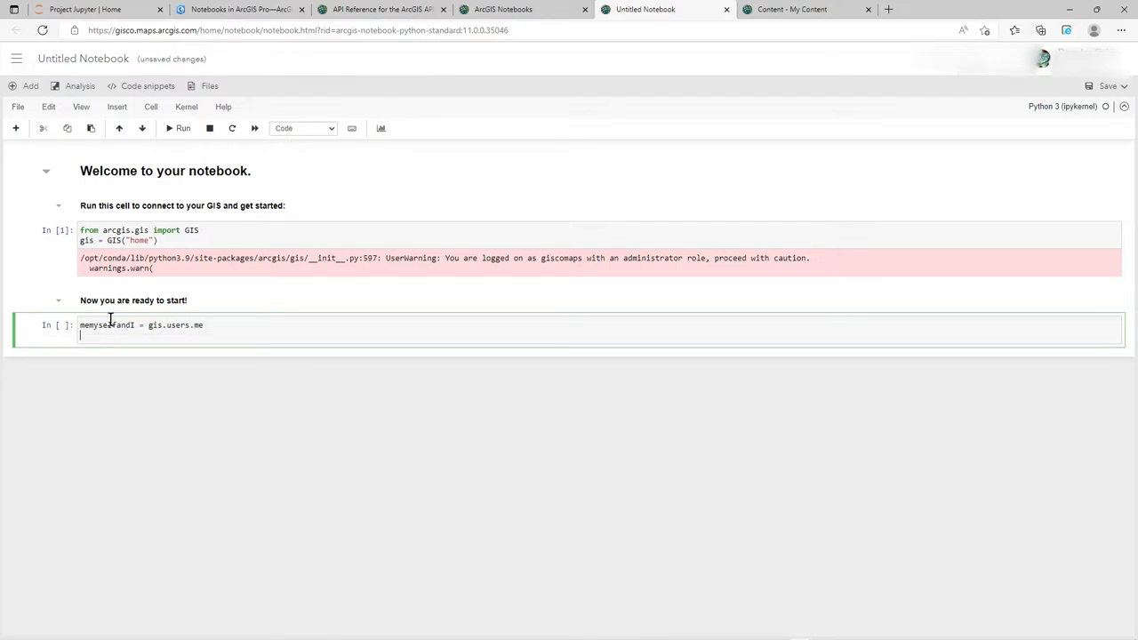
text(print)
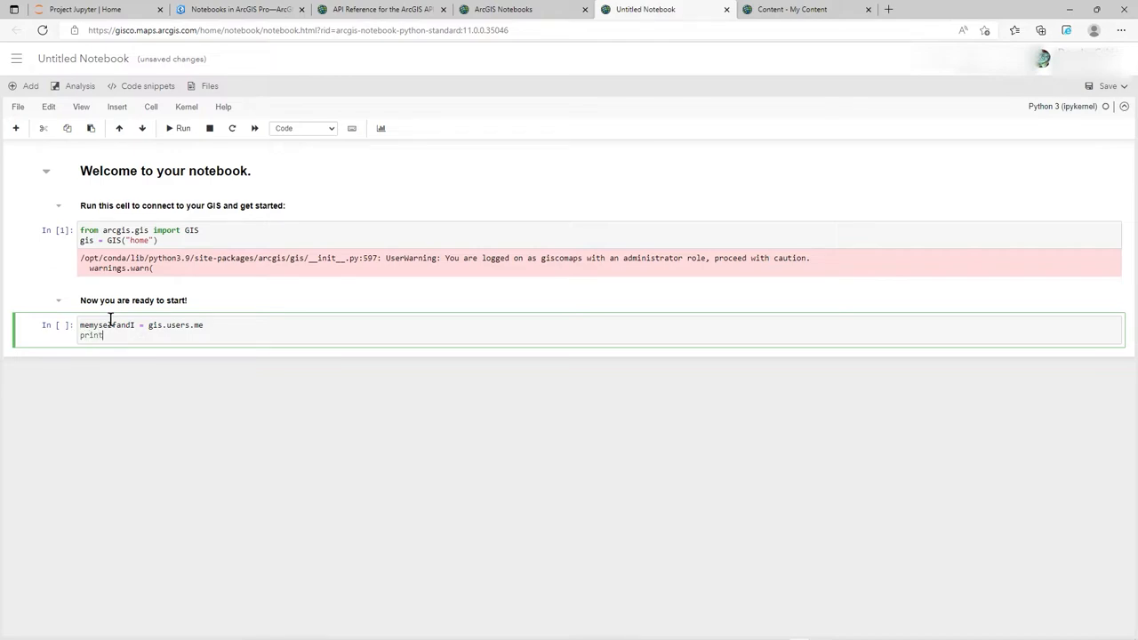
text((memyselfandI)
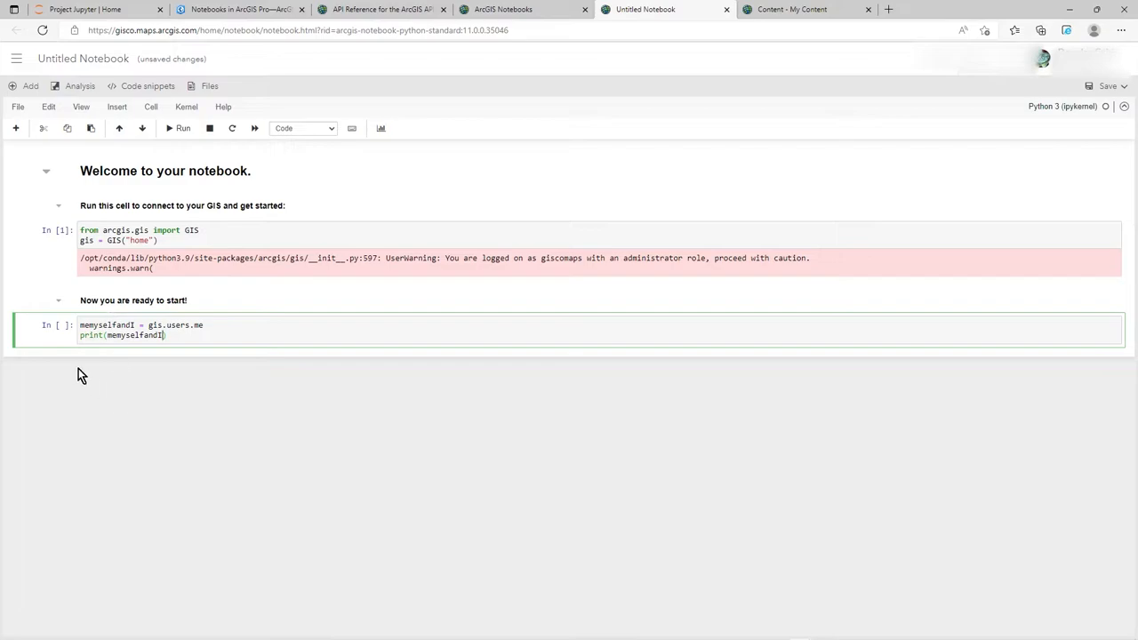
Run the user cell to print the User object, then select the next empty cell.
click(89, 249)
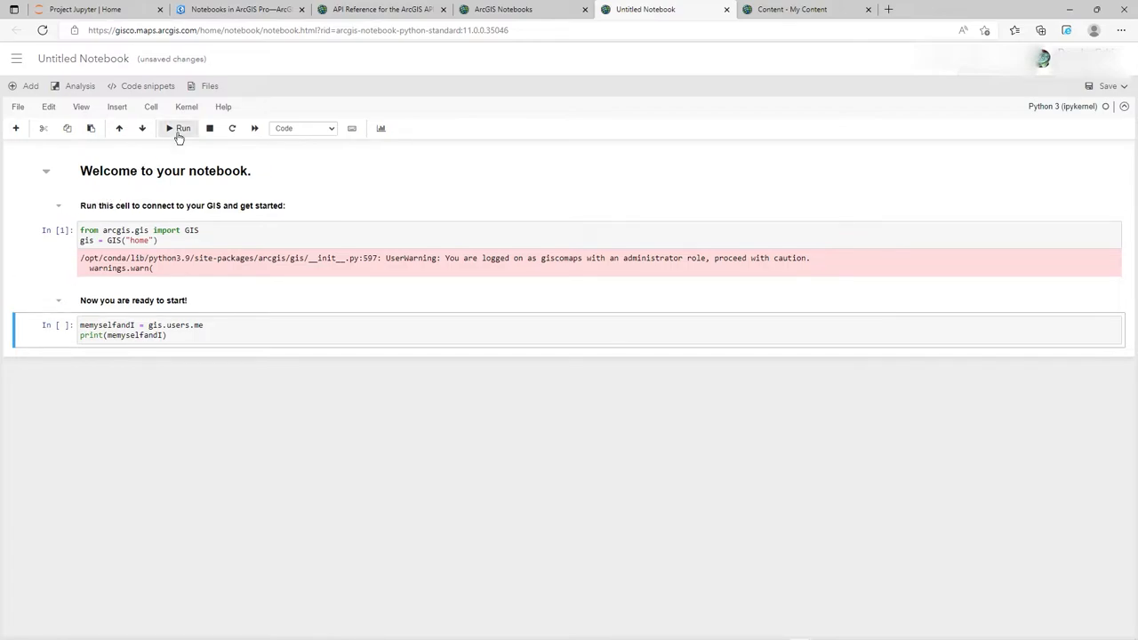
click(169, 128)
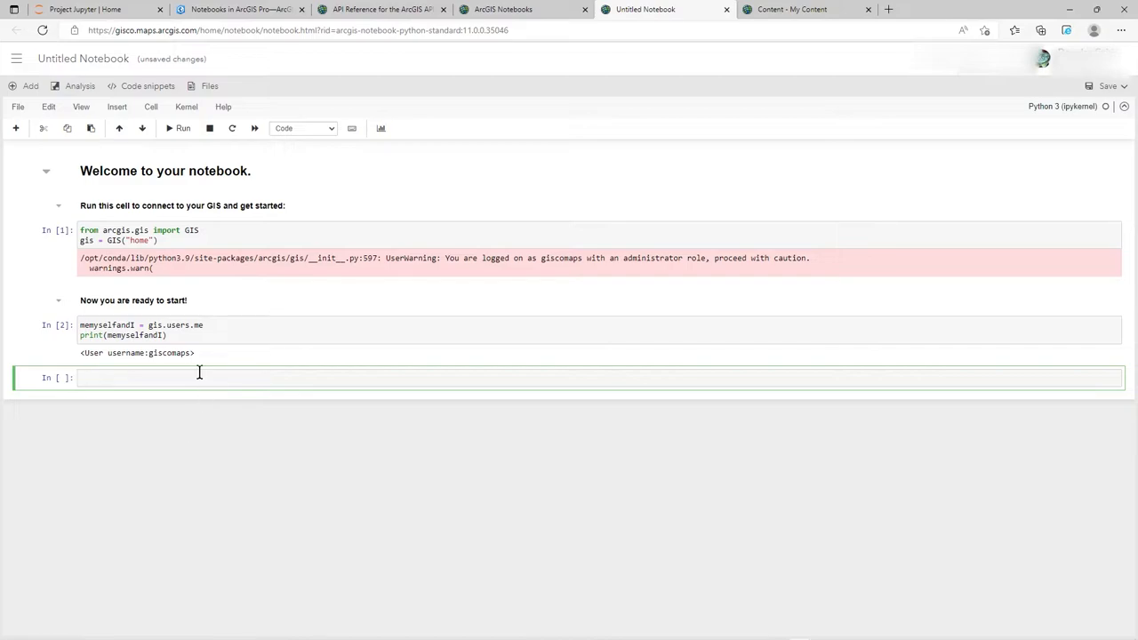
click(143, 324)
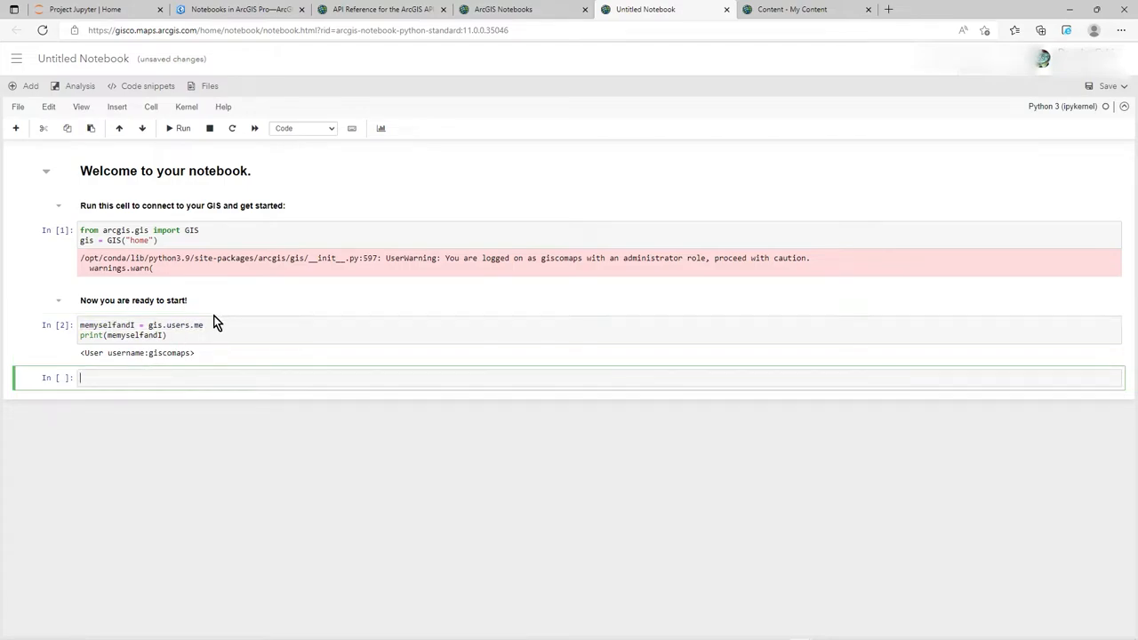
Scroll the API reference's User properties table and select the lastLogin property name.
click(391, 10)
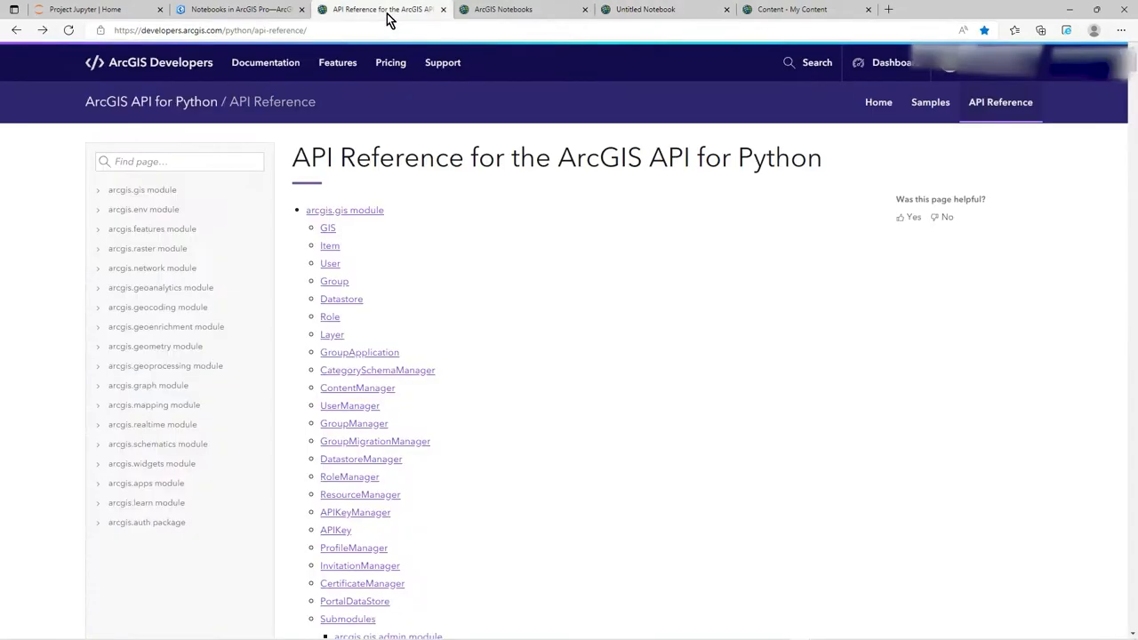
scroll(down, 3)
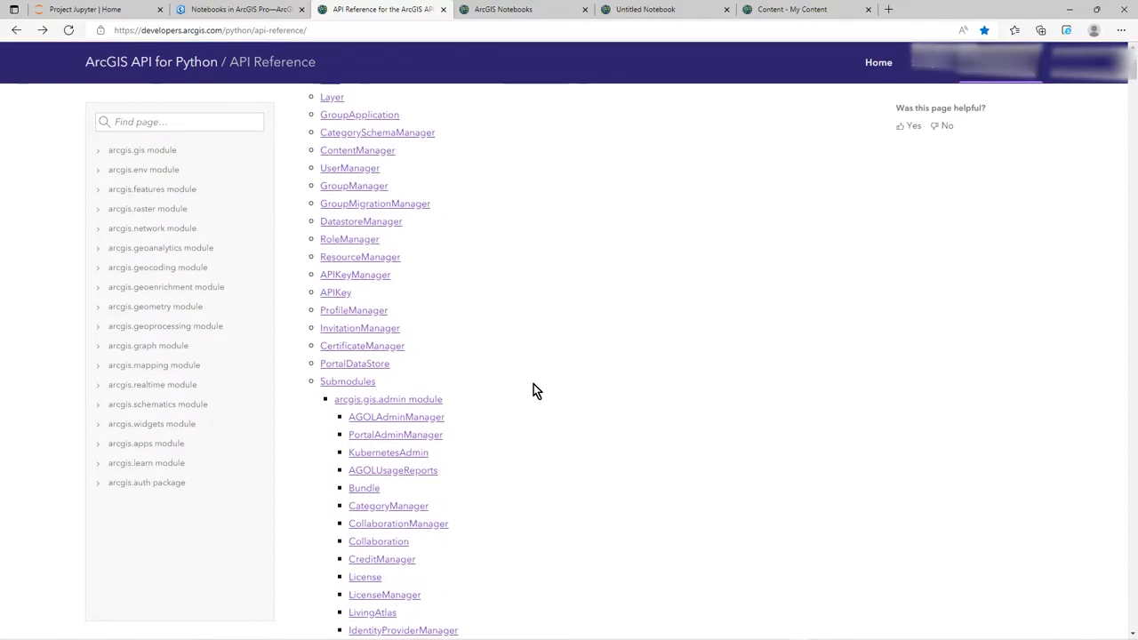
scroll(down, 3)
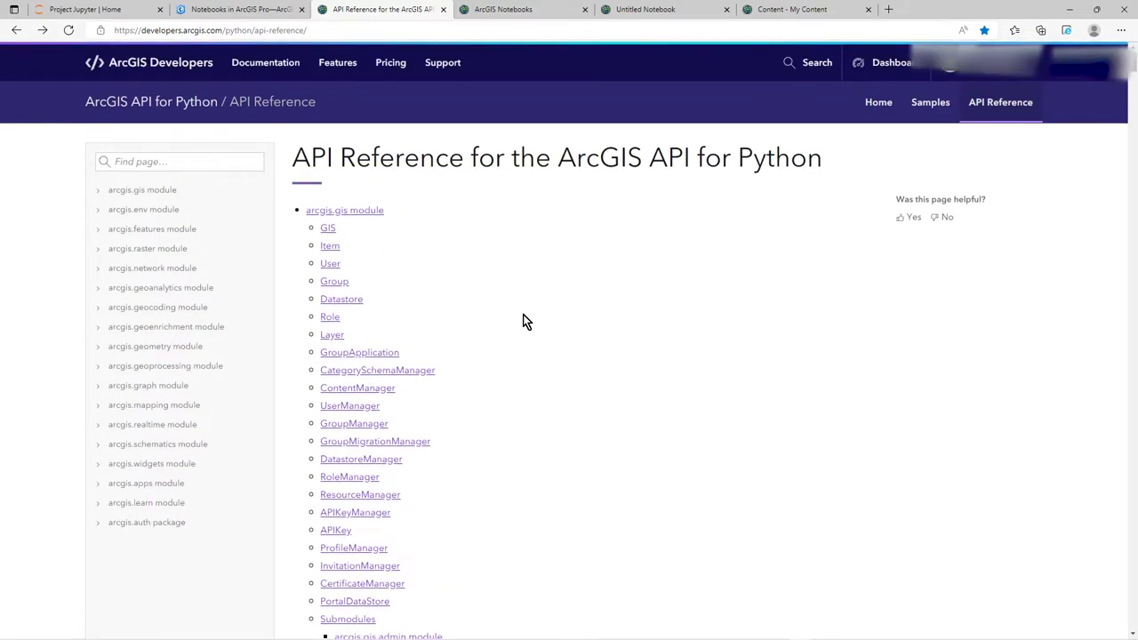
scroll(down, 3)
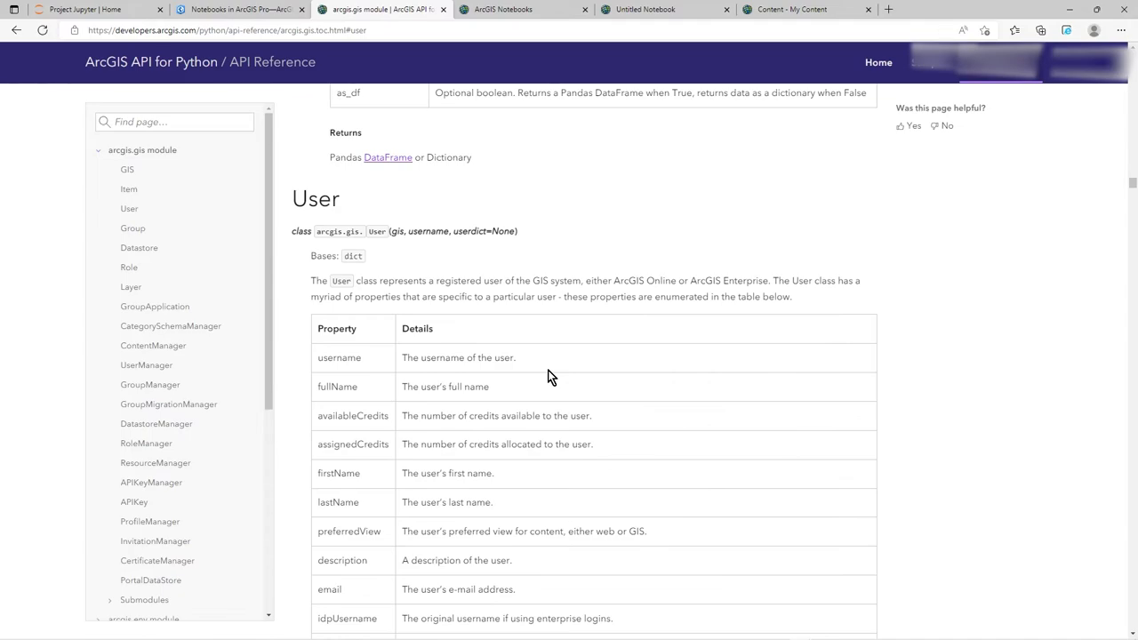
scroll(down, 3)
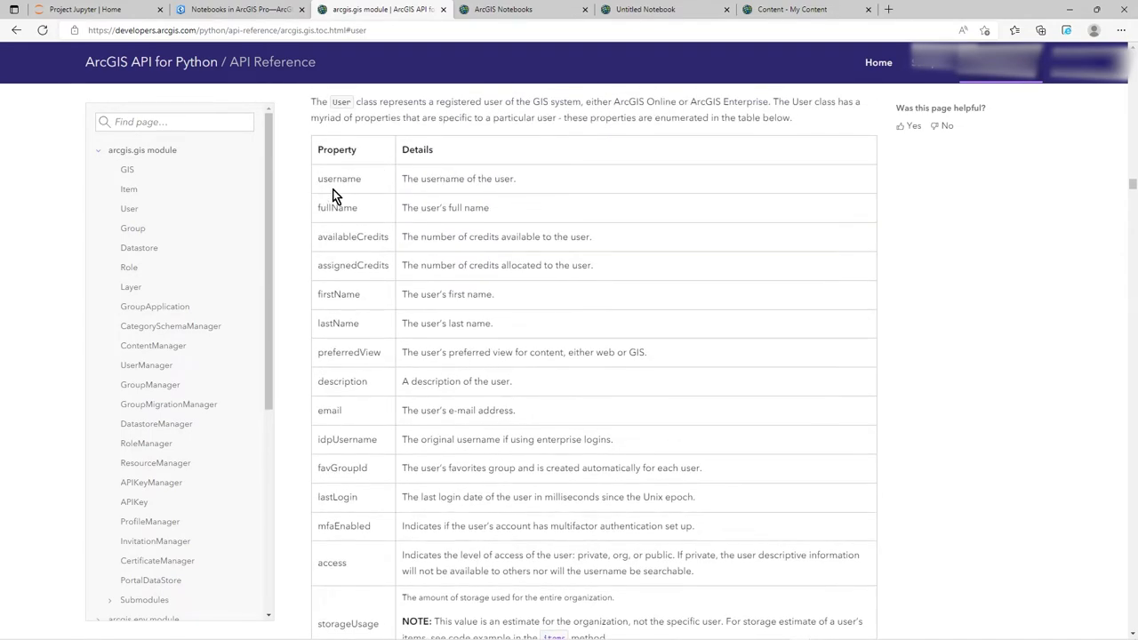
scroll(down, 3)
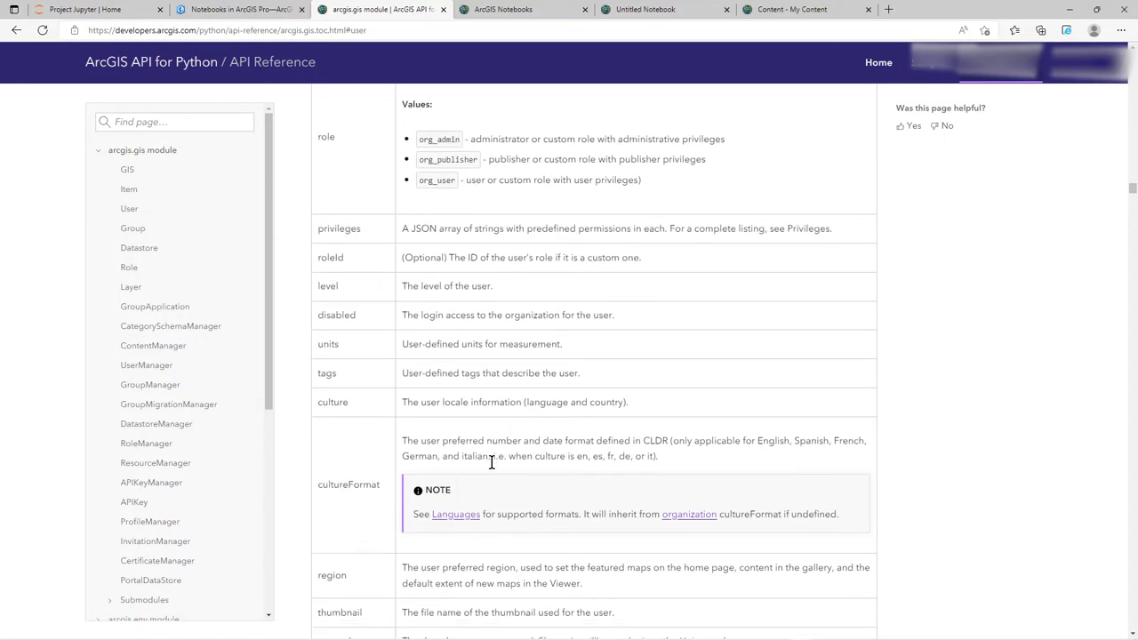
scroll(up, 3)
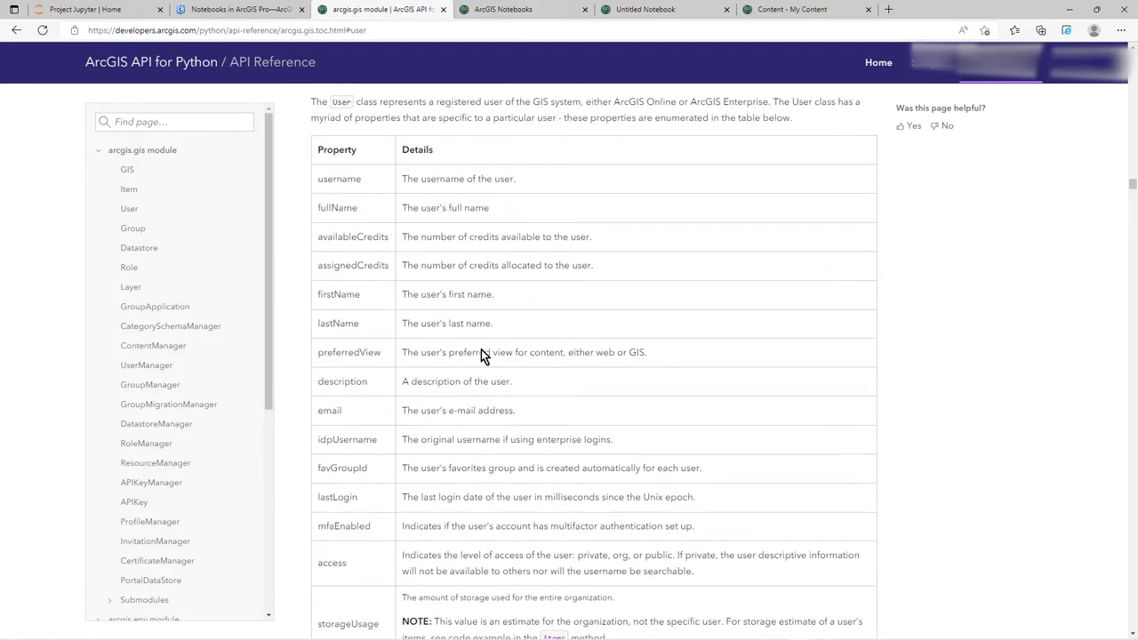
mouse_move(477, 544)
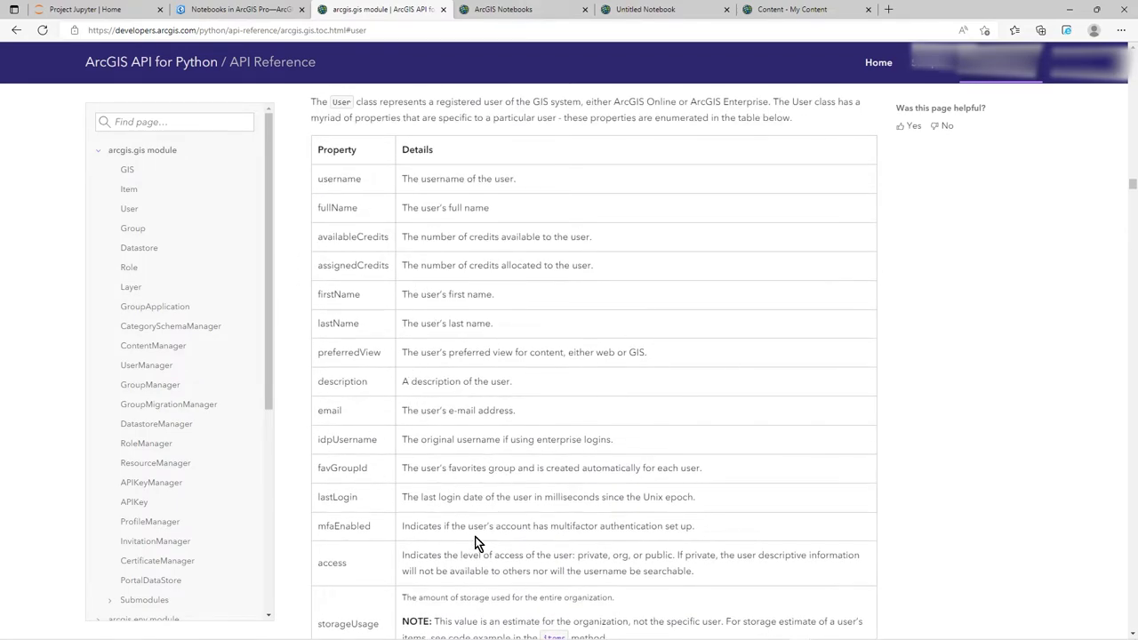
scroll(down, 3)
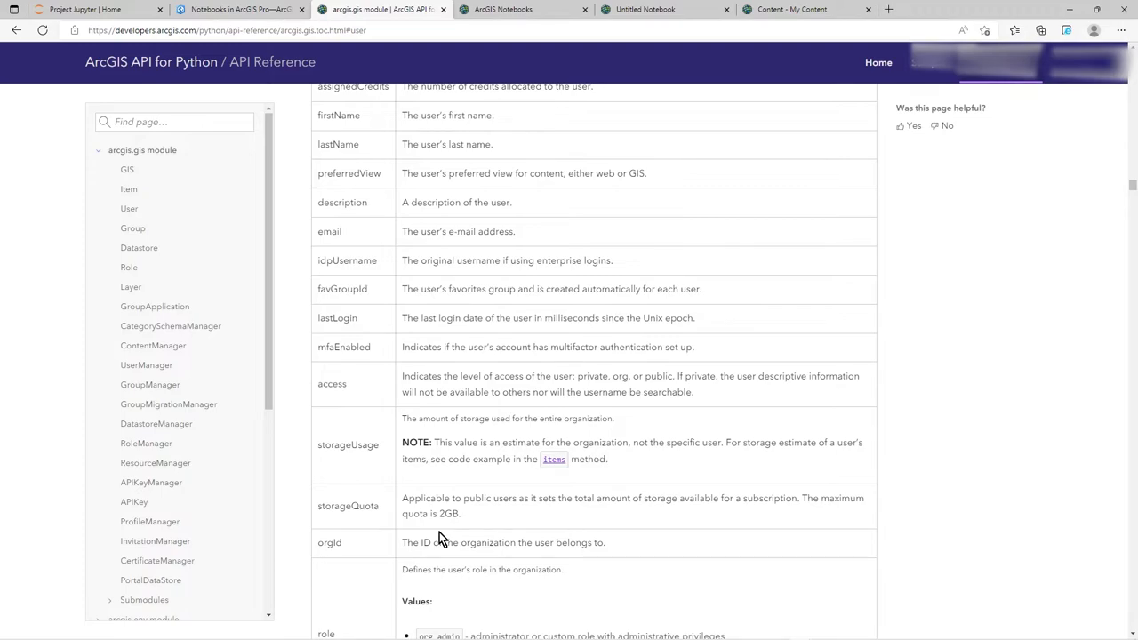
double_click(337, 318)
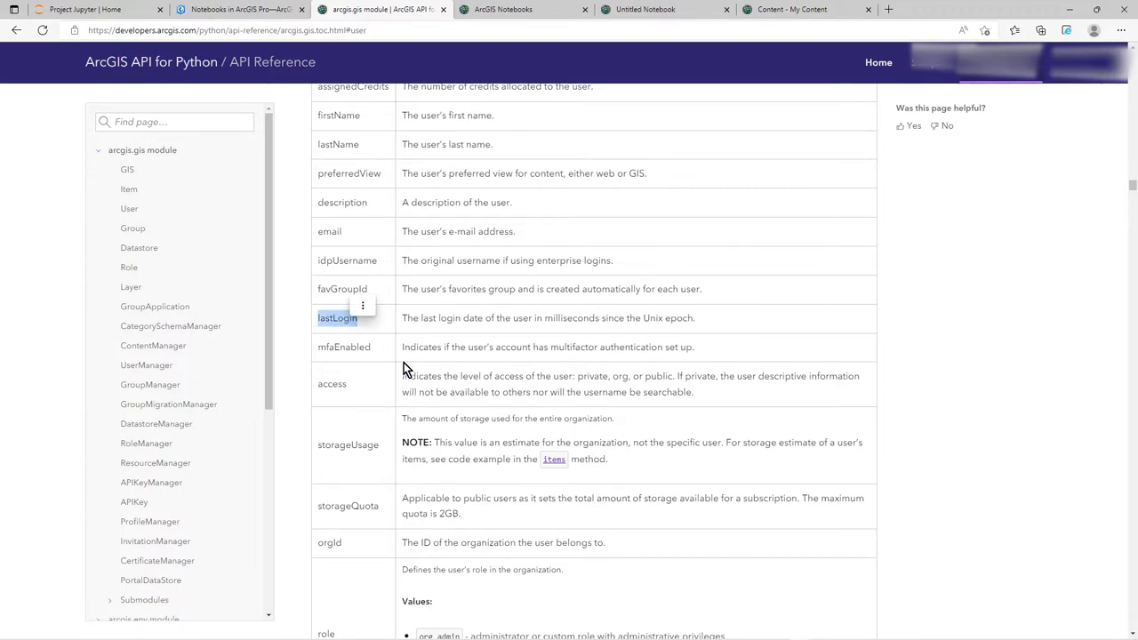
mouse_move(381, 311)
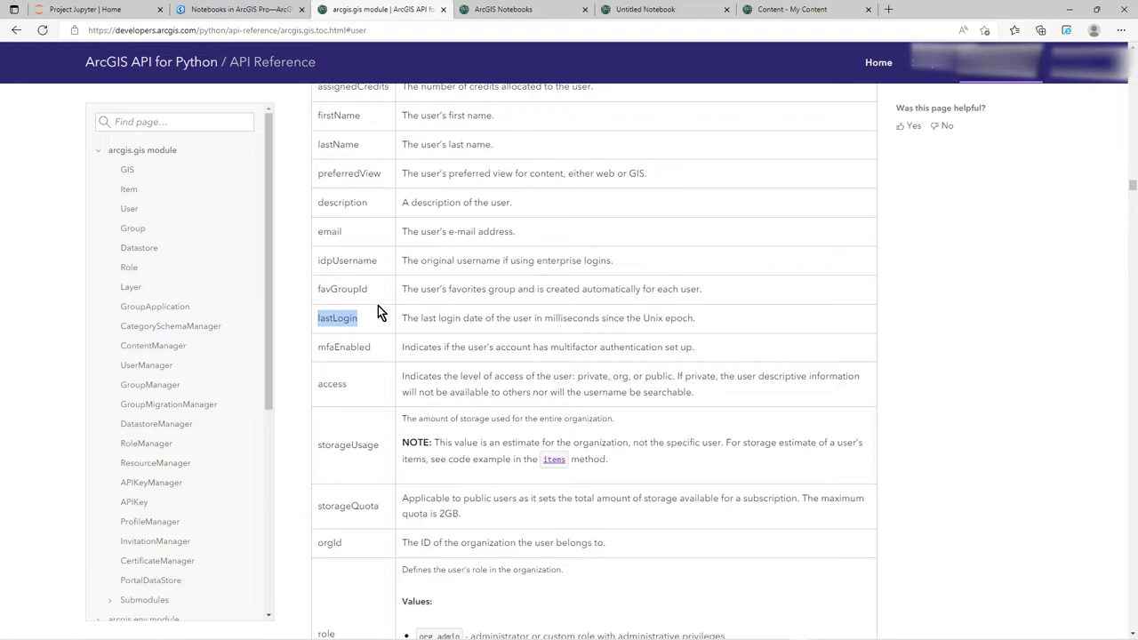
click(240, 9)
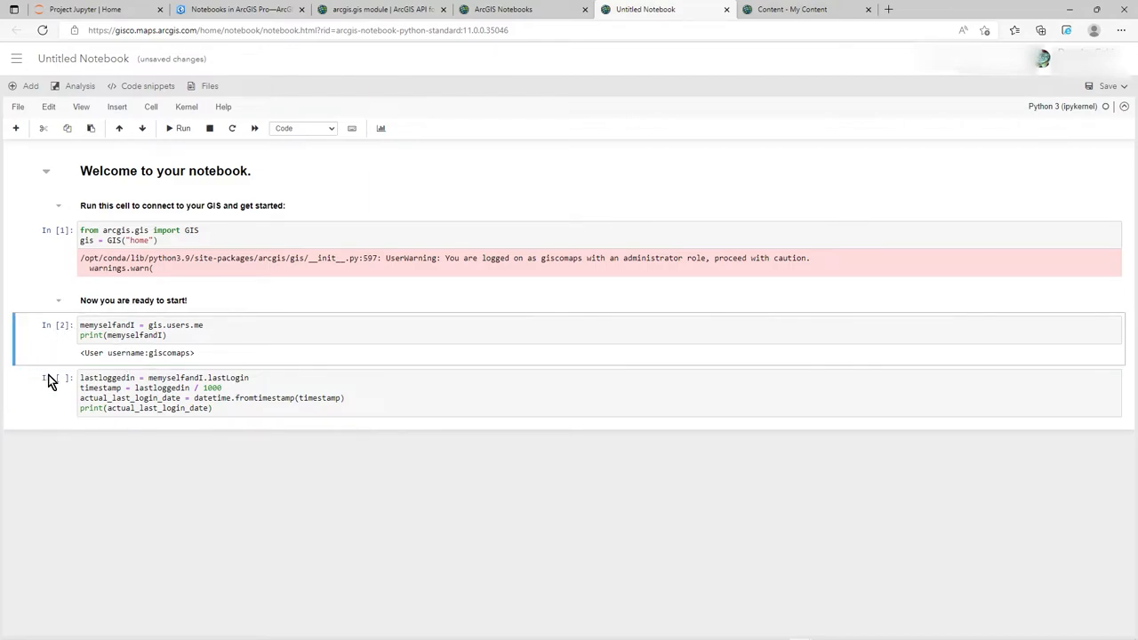
Highlight the memyselfandI and lastloggedin variable names in the notebook cells, then return to the notebook.
click(148, 397)
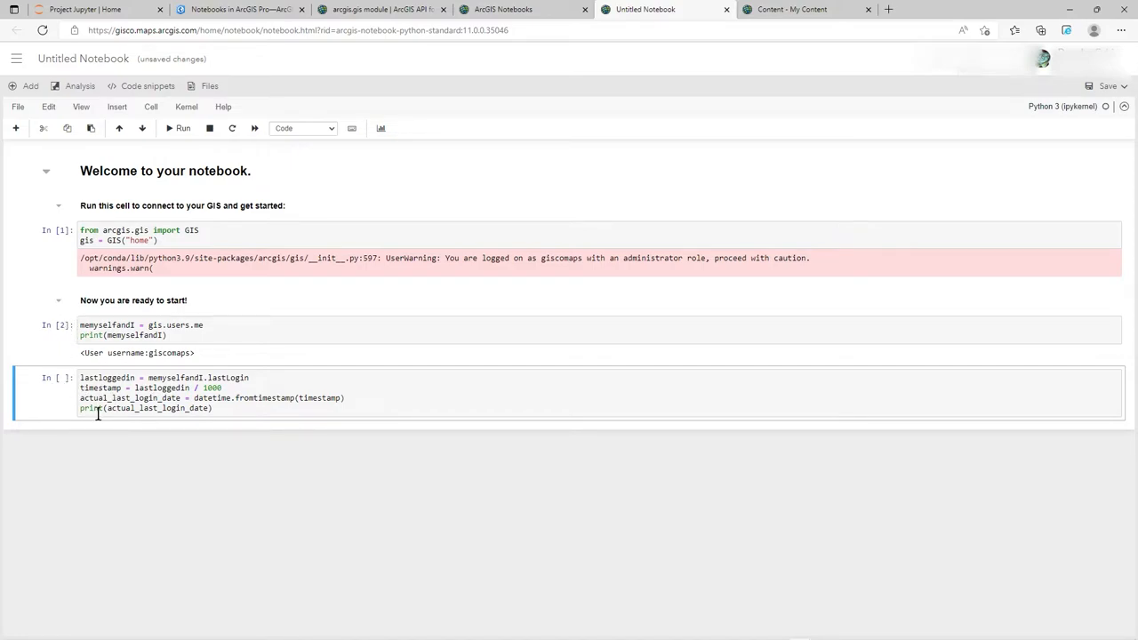
mouse_move(109, 413)
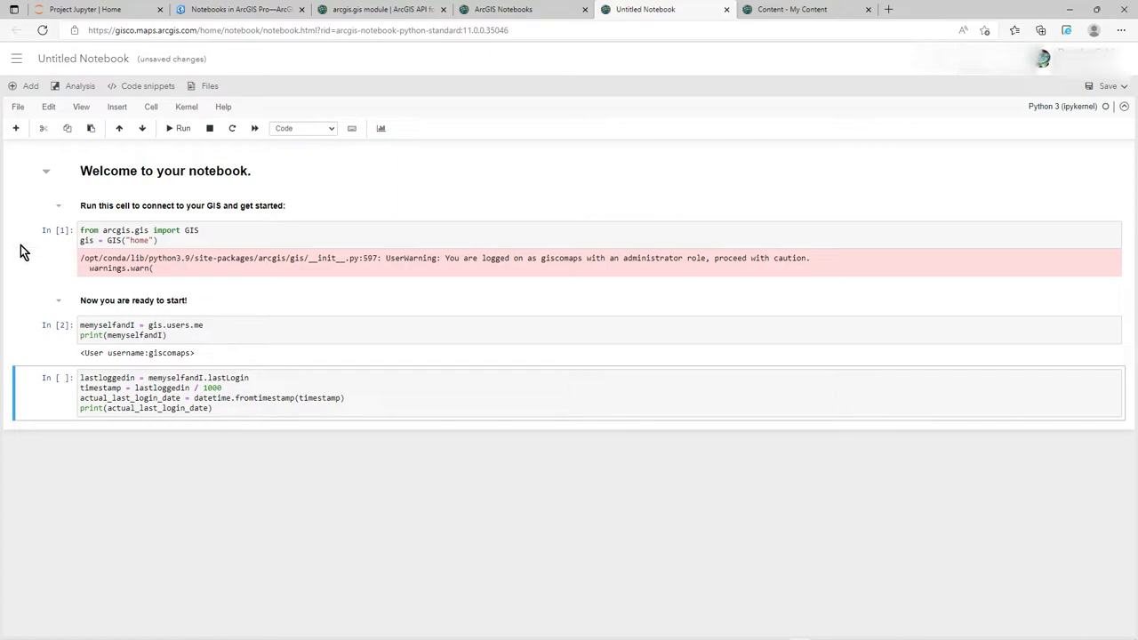
mouse_move(28, 394)
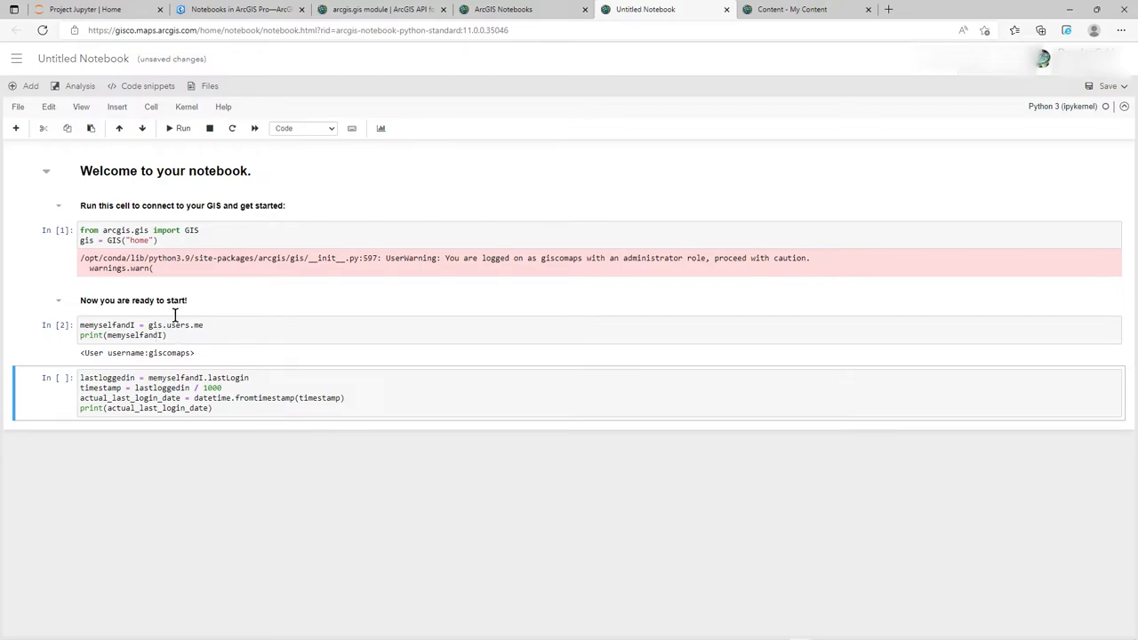
double_click(104, 325)
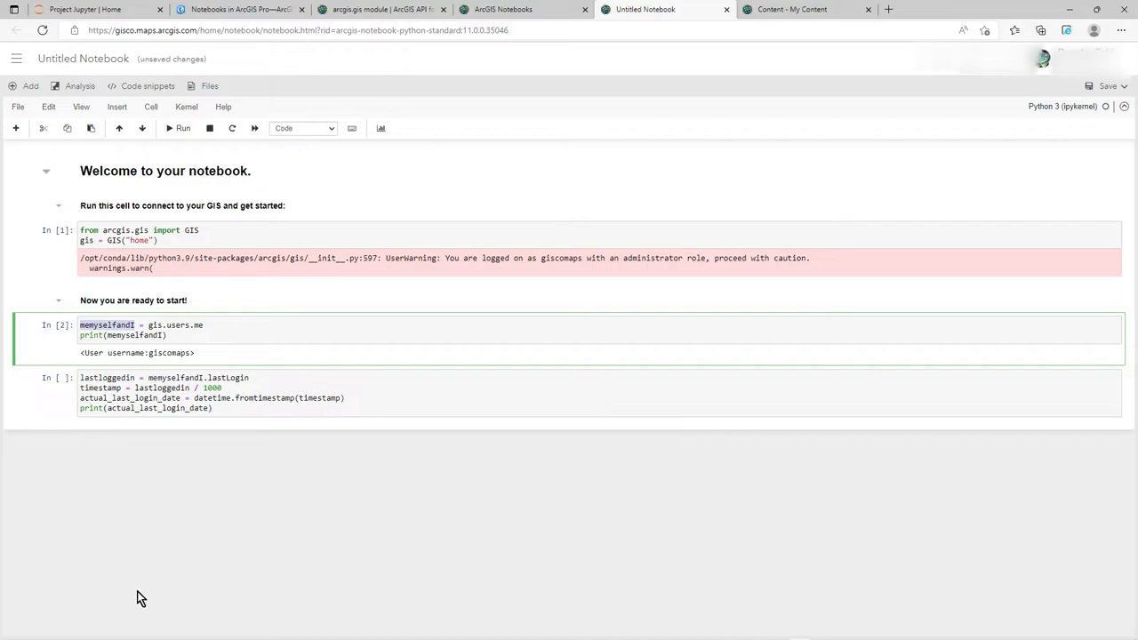
click(204, 325)
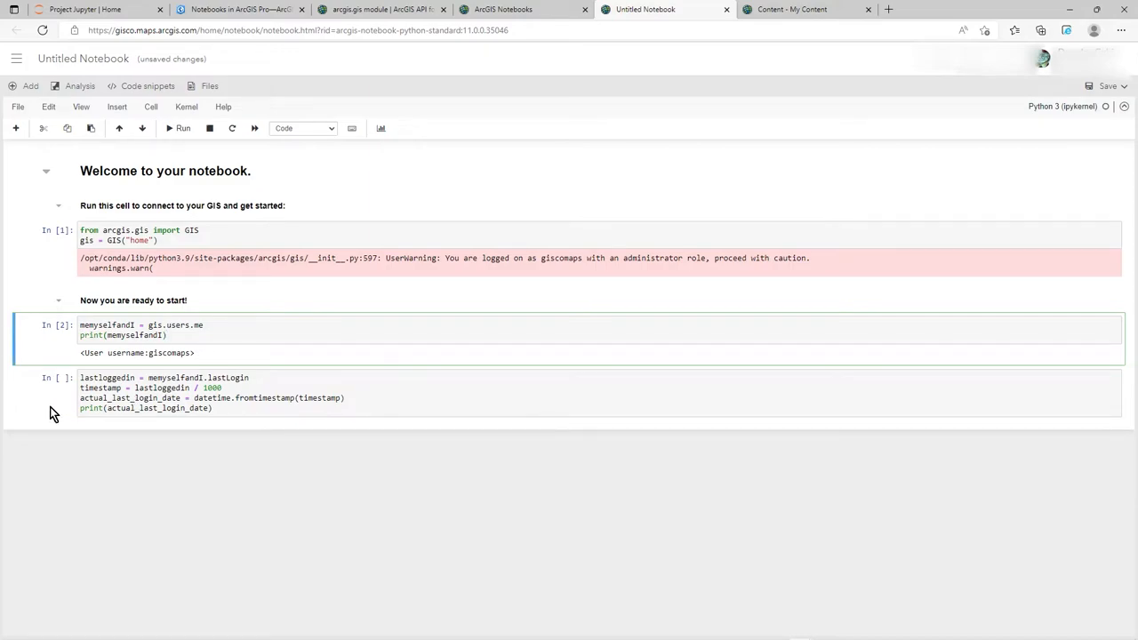
click(125, 377)
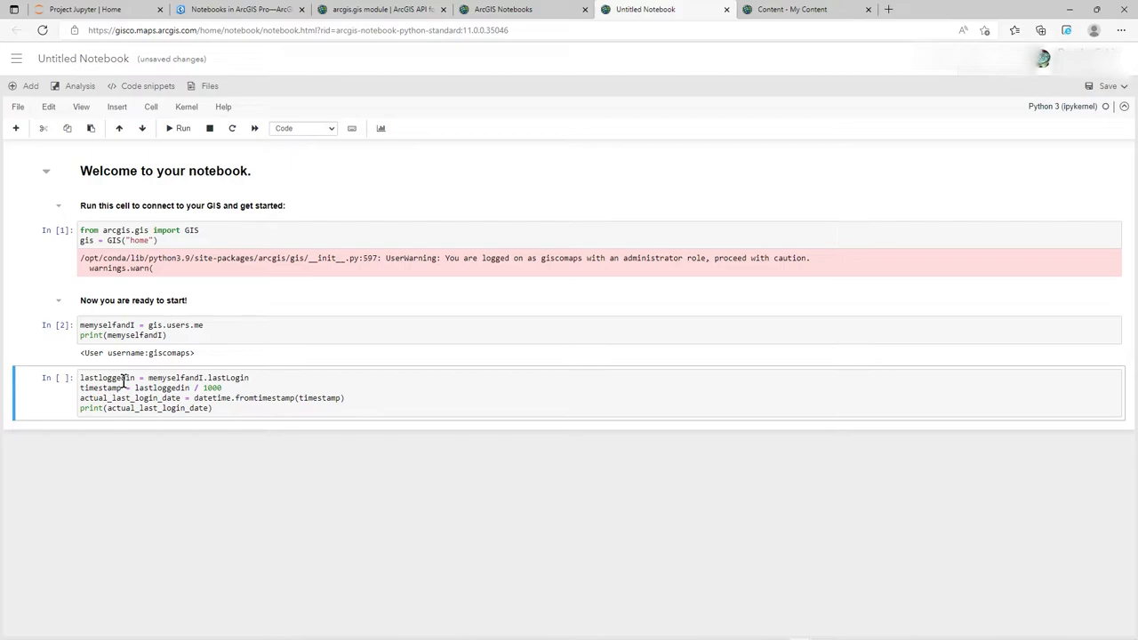
double_click(106, 377)
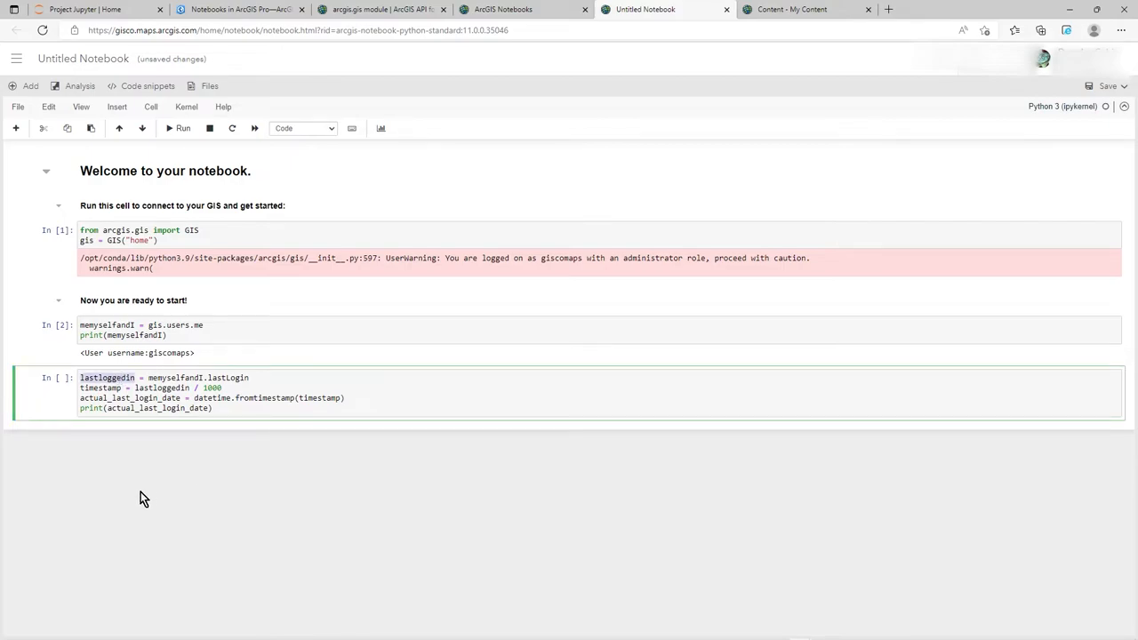
click(250, 377)
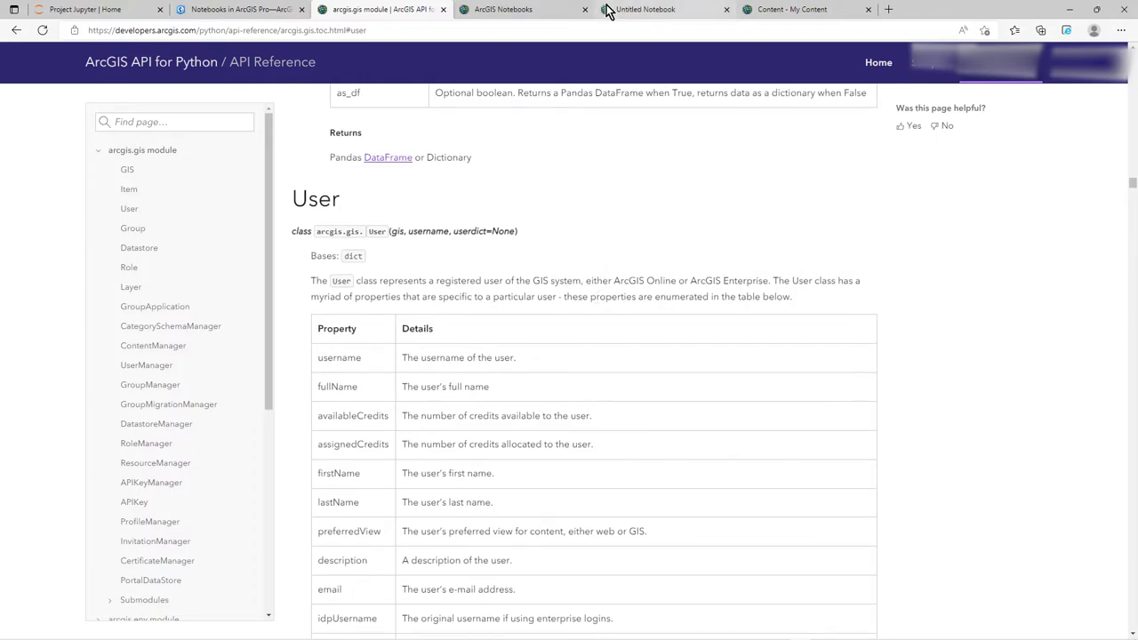
click(658, 9)
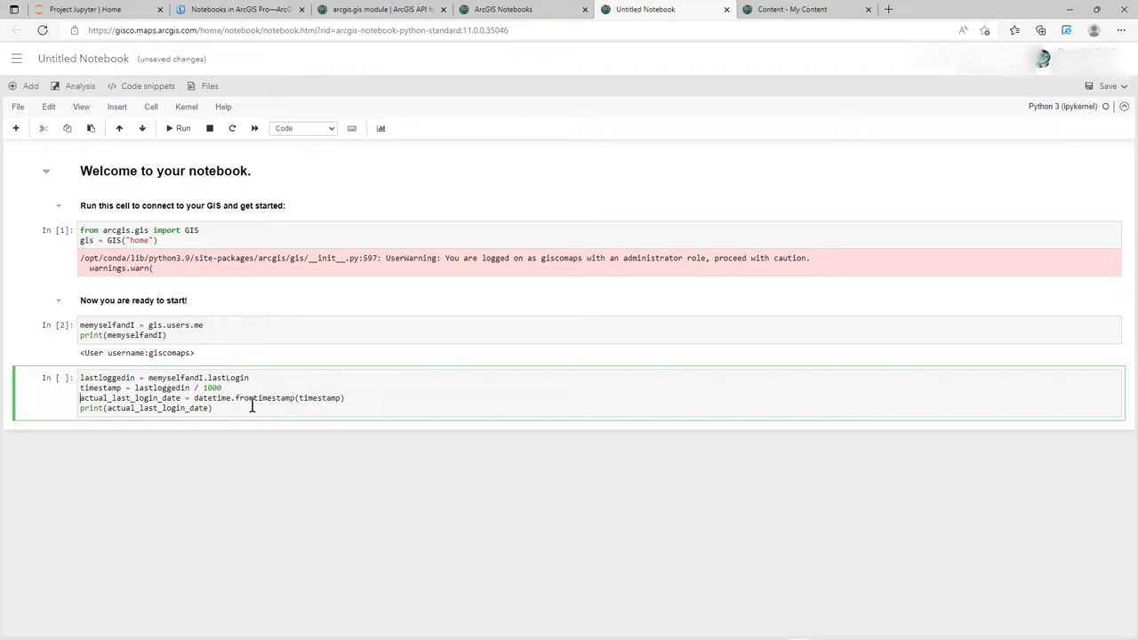
Open the four-line lastLogin date-conversion cell for editing.
double_click(127, 398)
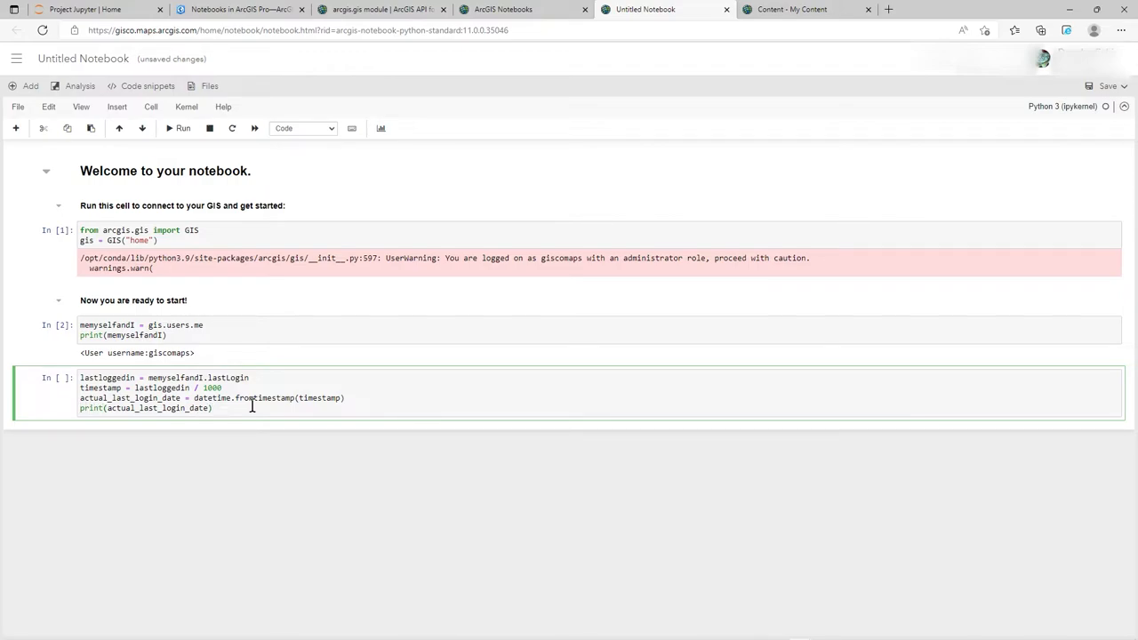
mouse_move(98, 361)
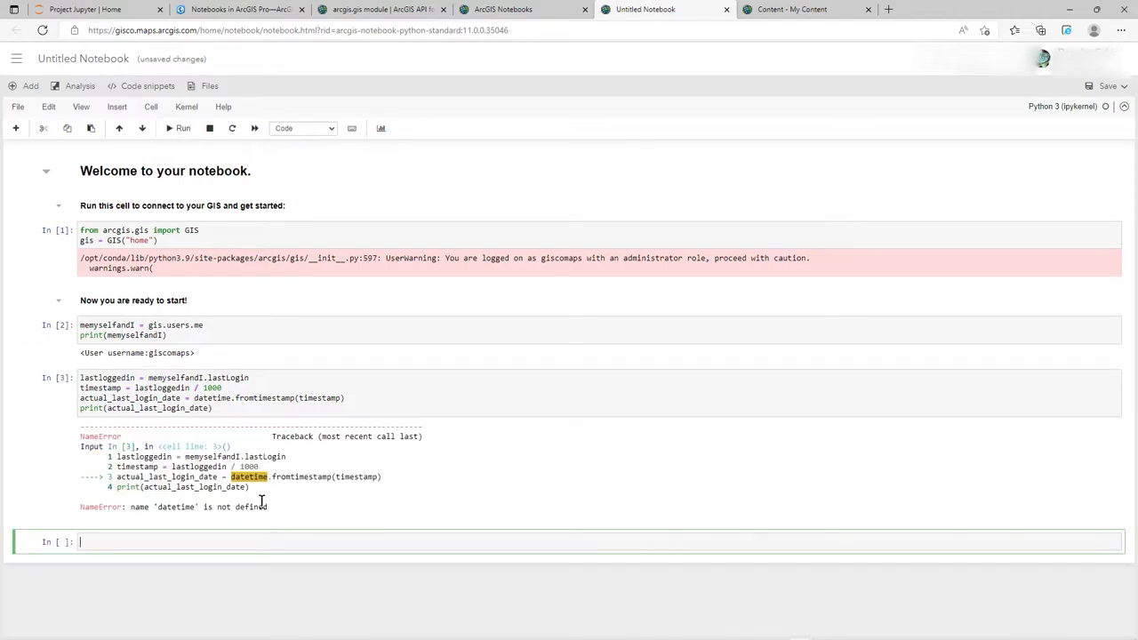
double_click(249, 477)
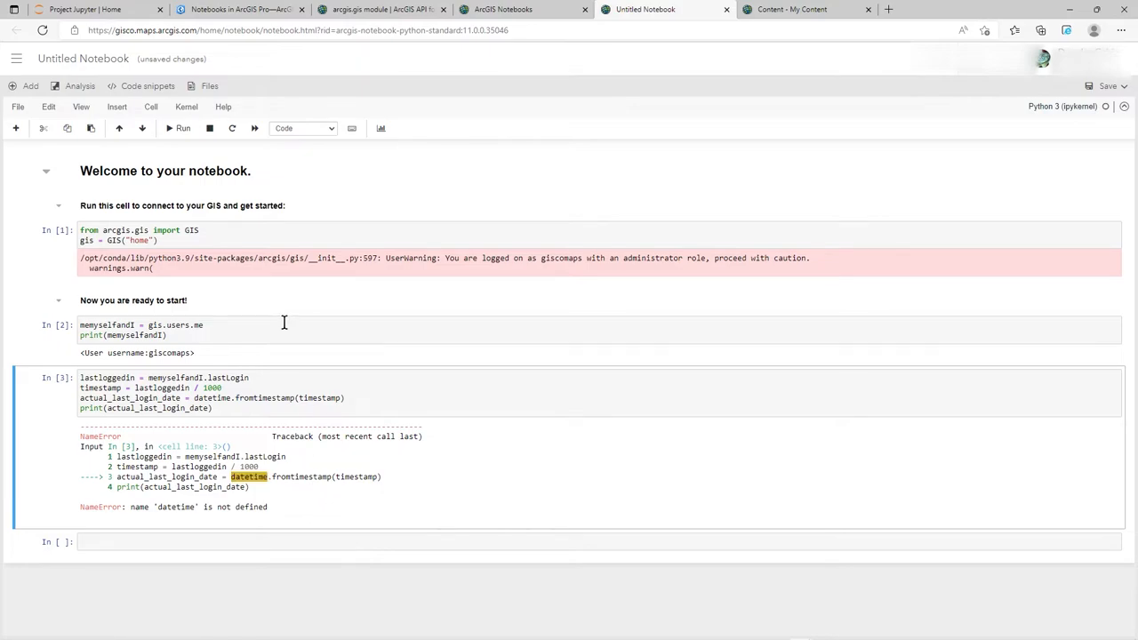
mouse_move(285, 529)
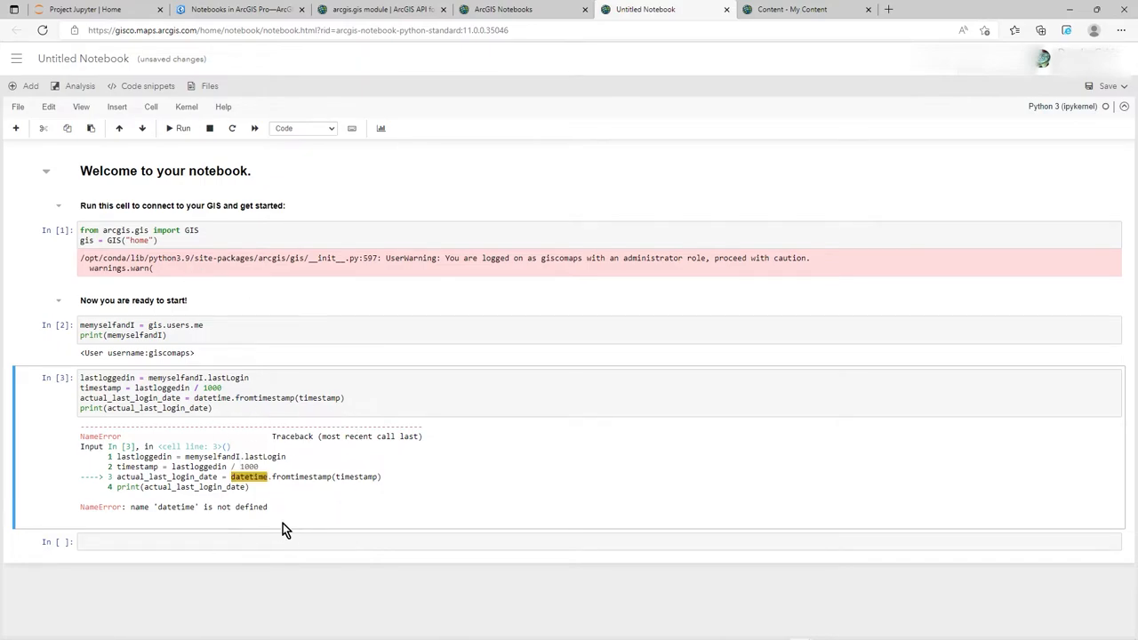
mouse_move(320, 489)
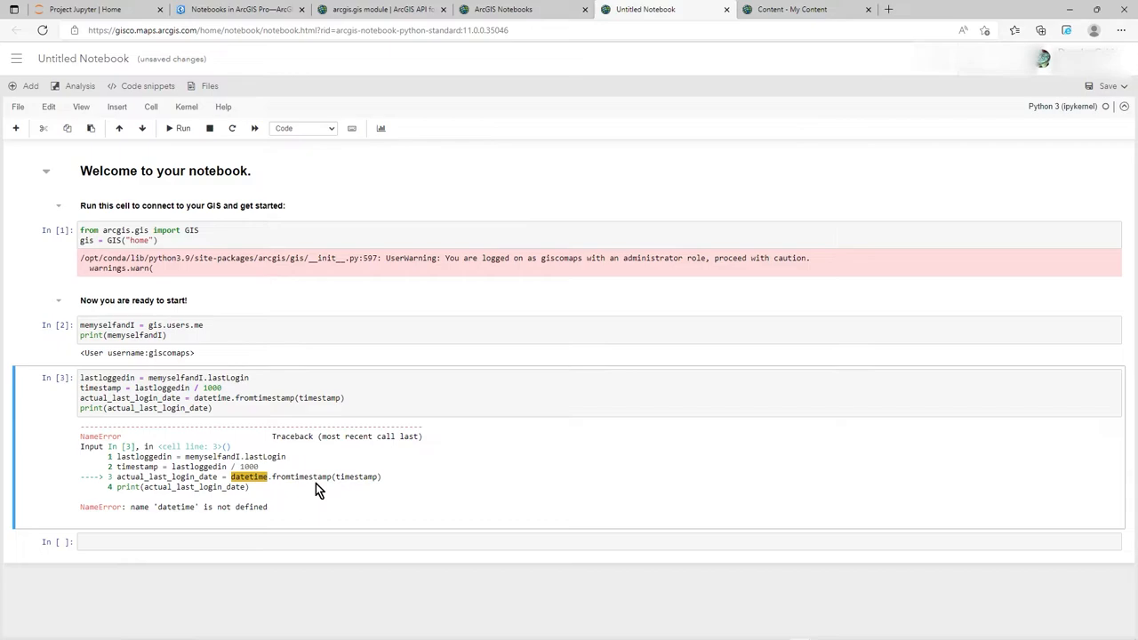
mouse_move(320, 491)
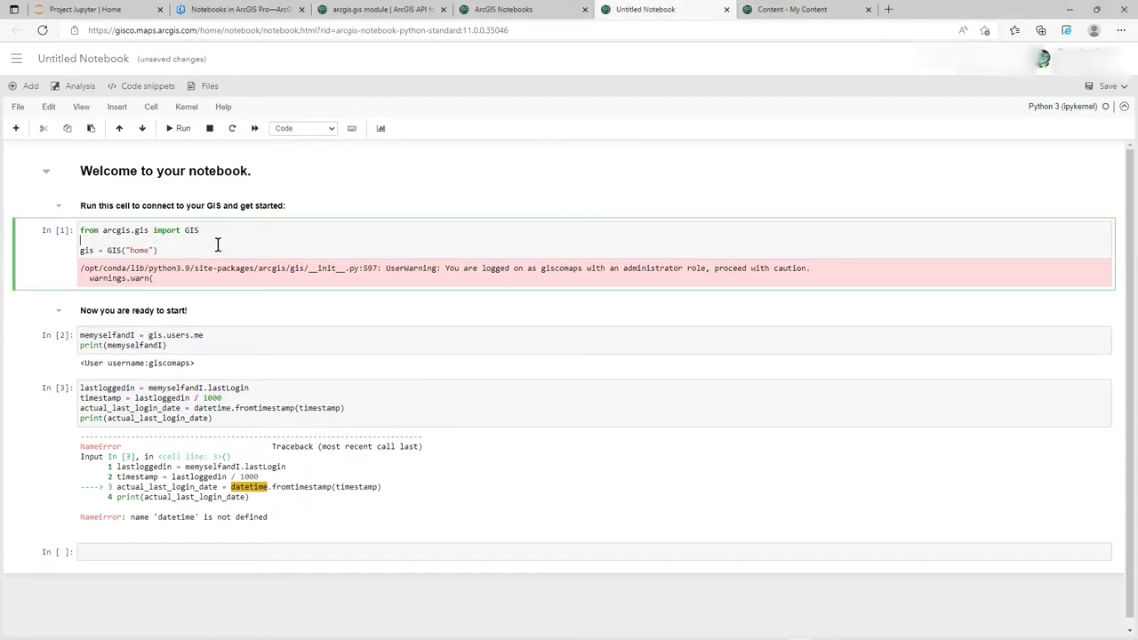
text(from datetime import datetime)
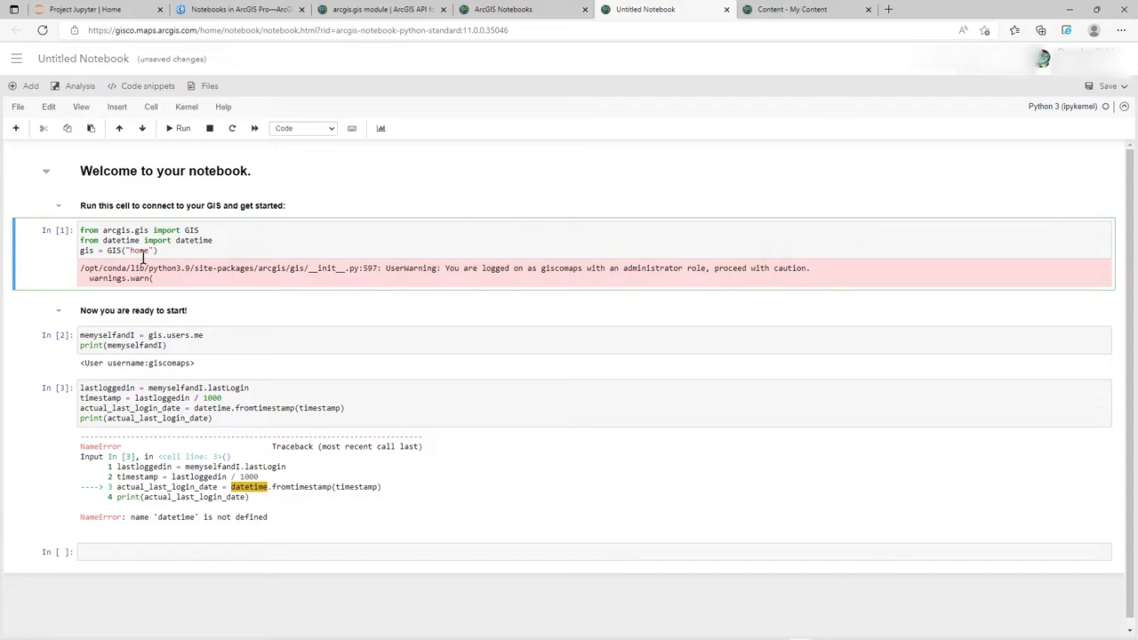
click(175, 128)
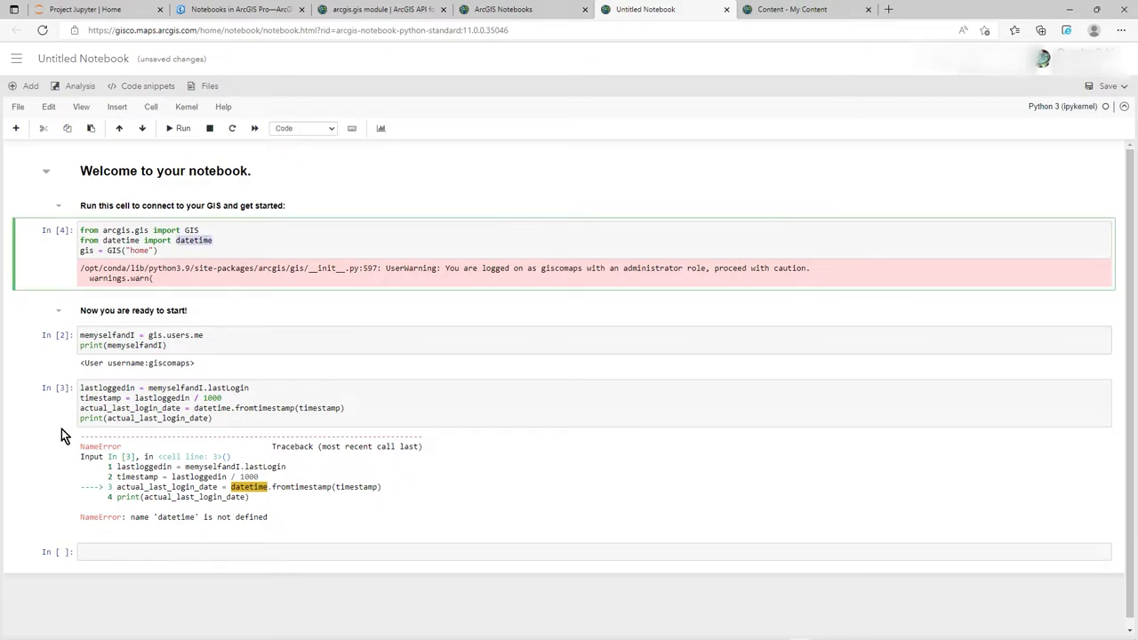
click(179, 128)
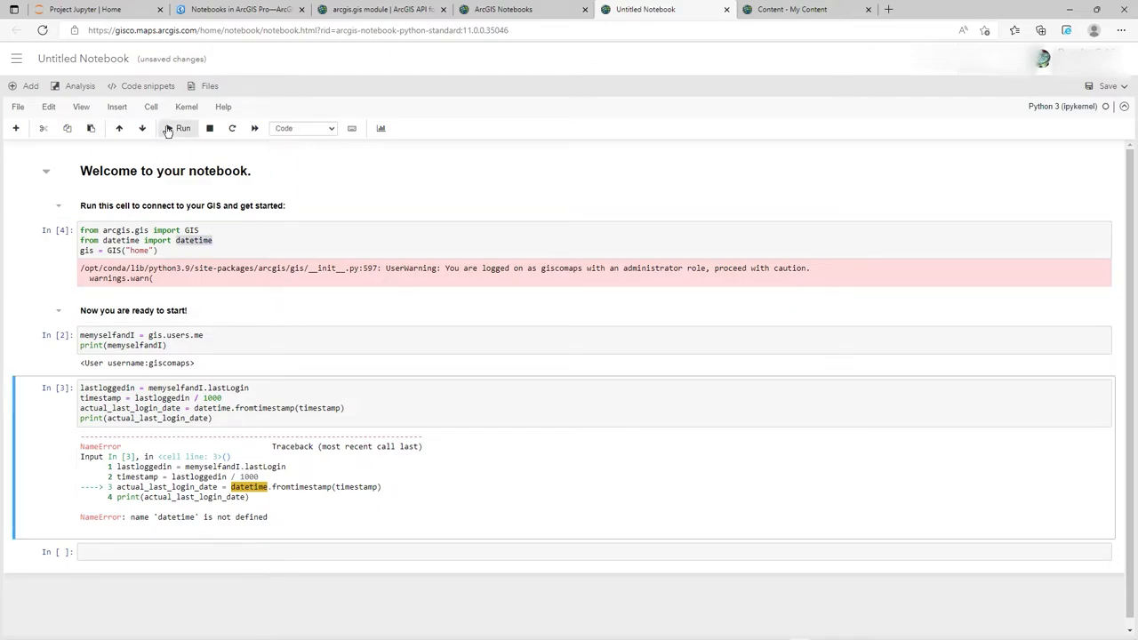
click(178, 128)
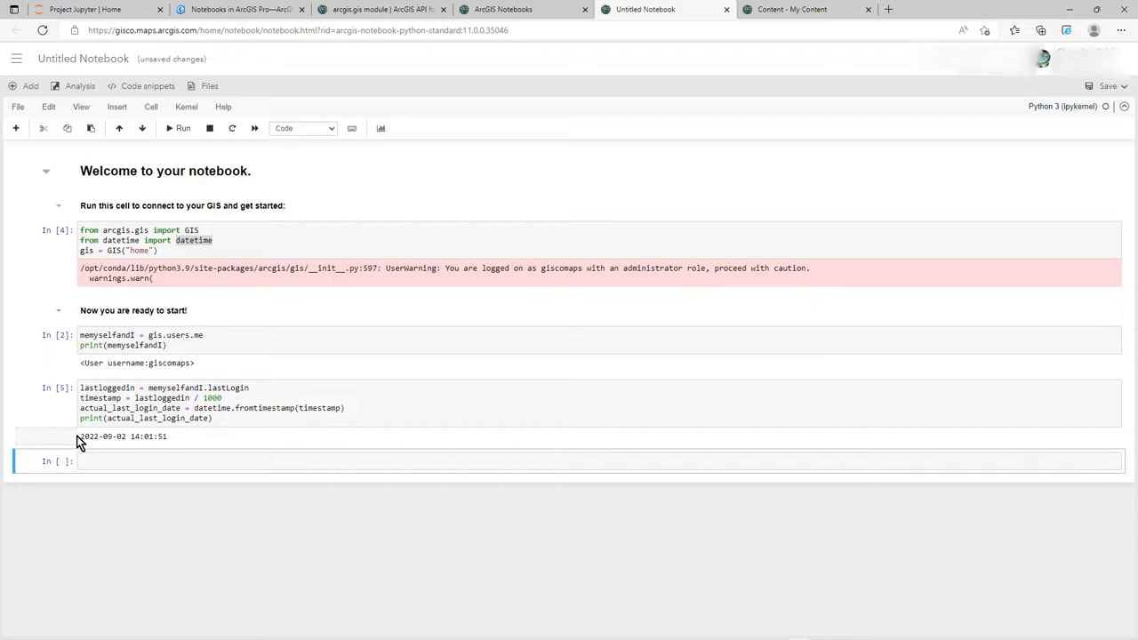
drag(80, 436, 151, 436)
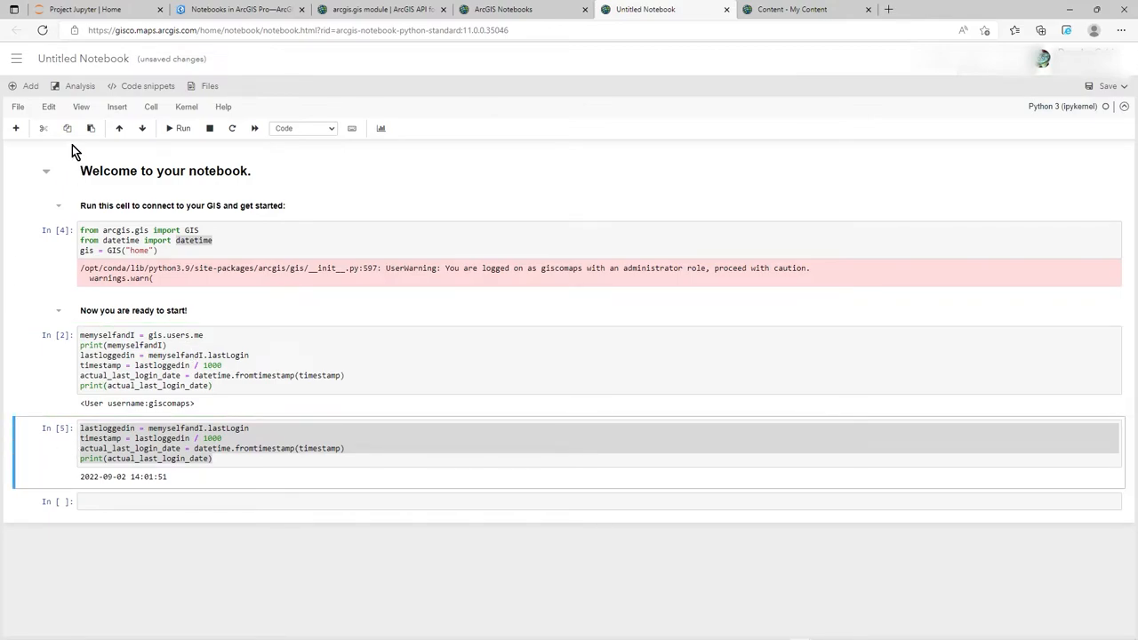
click(42, 128)
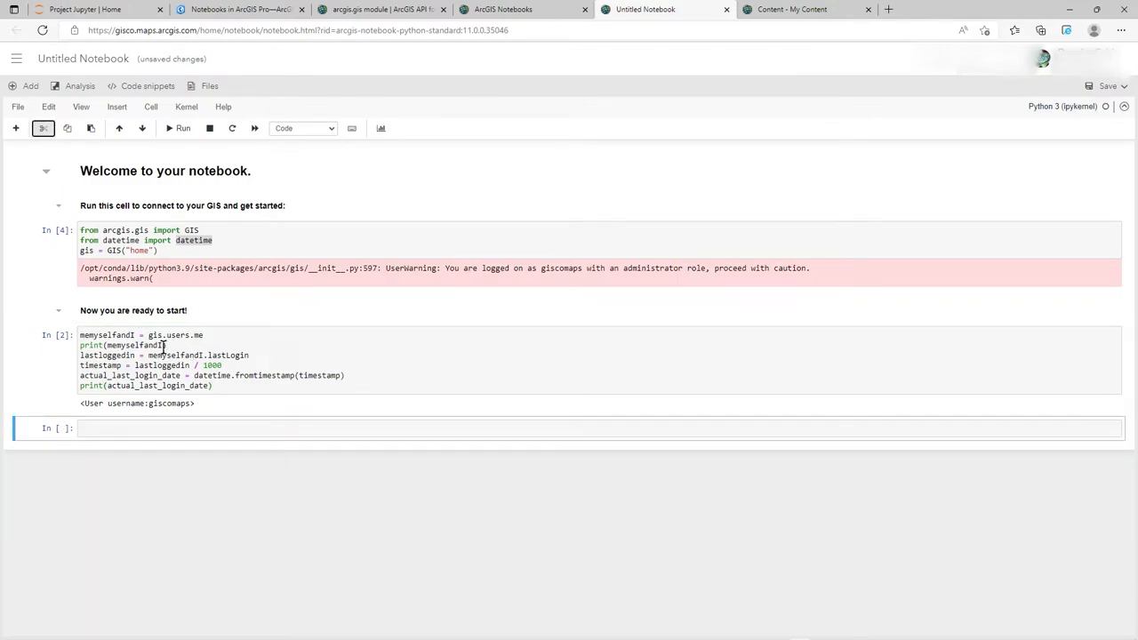
click(57, 346)
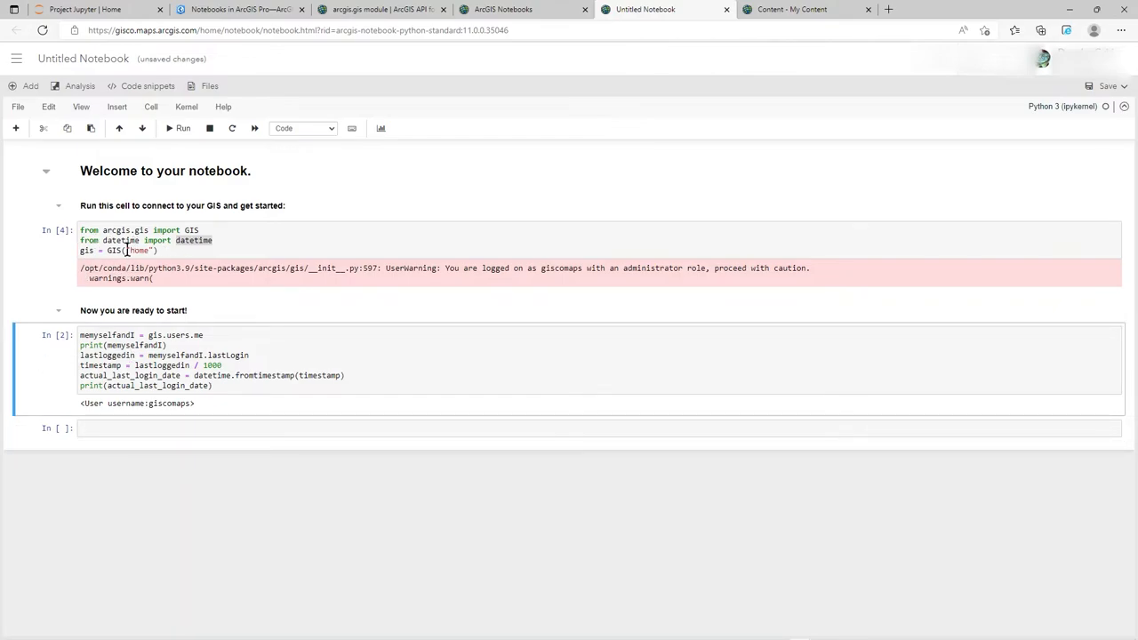
click(177, 128)
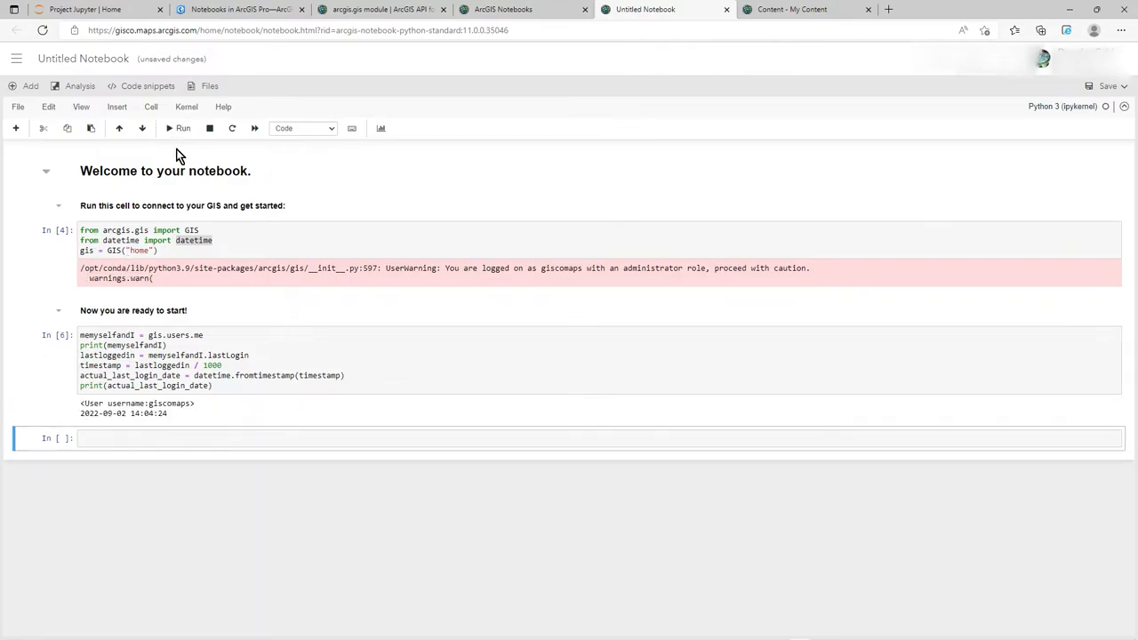
mouse_move(58, 349)
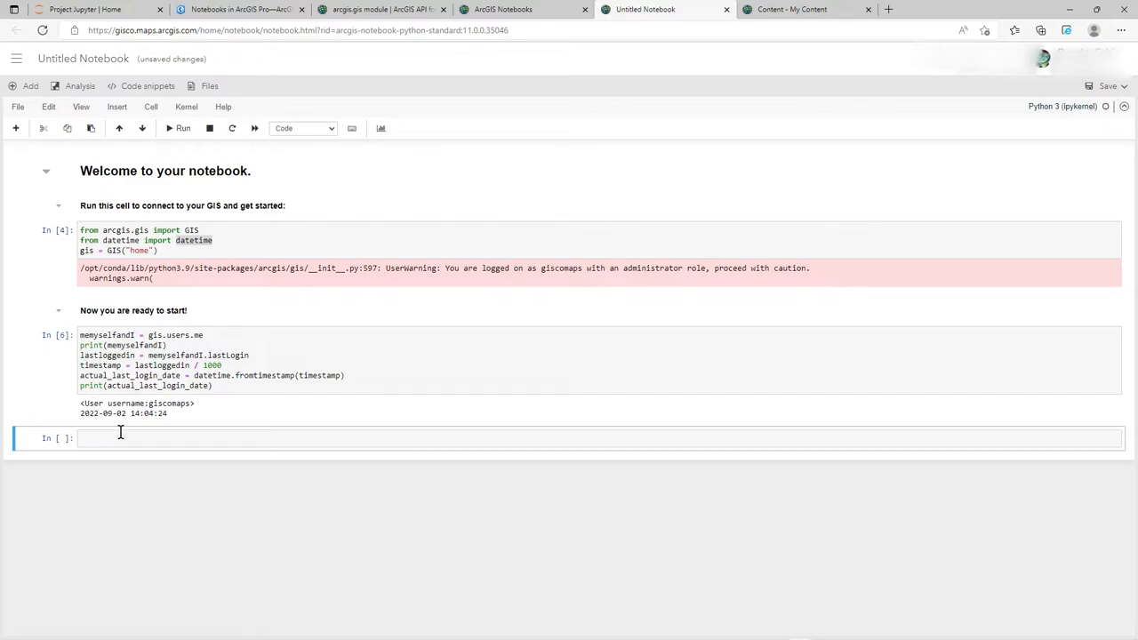
mouse_move(205, 410)
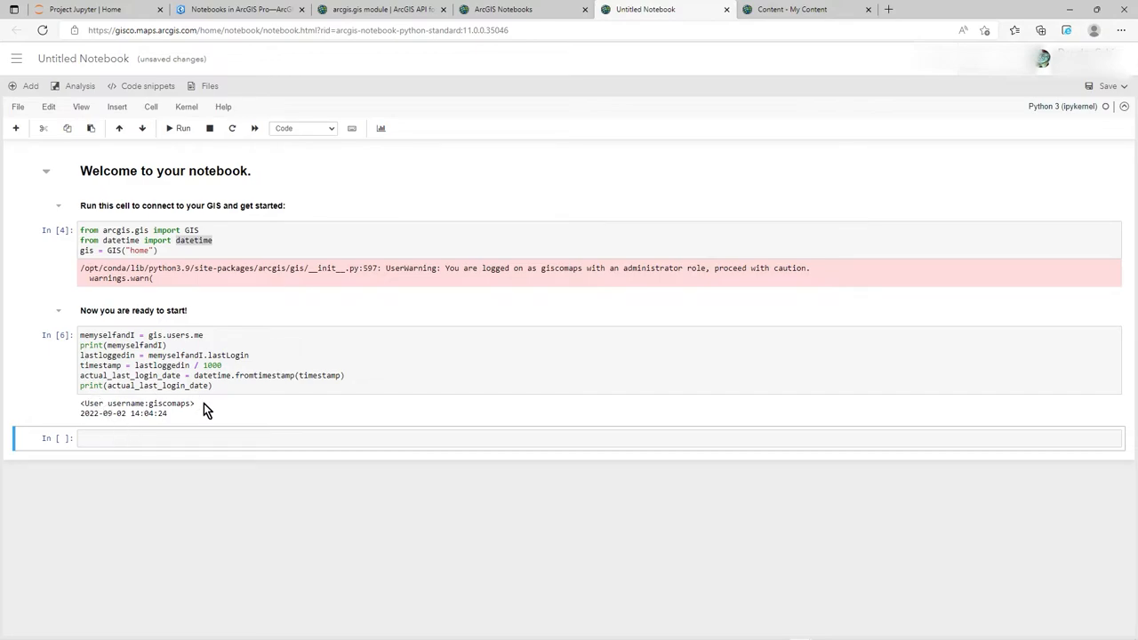
double_click(135, 345)
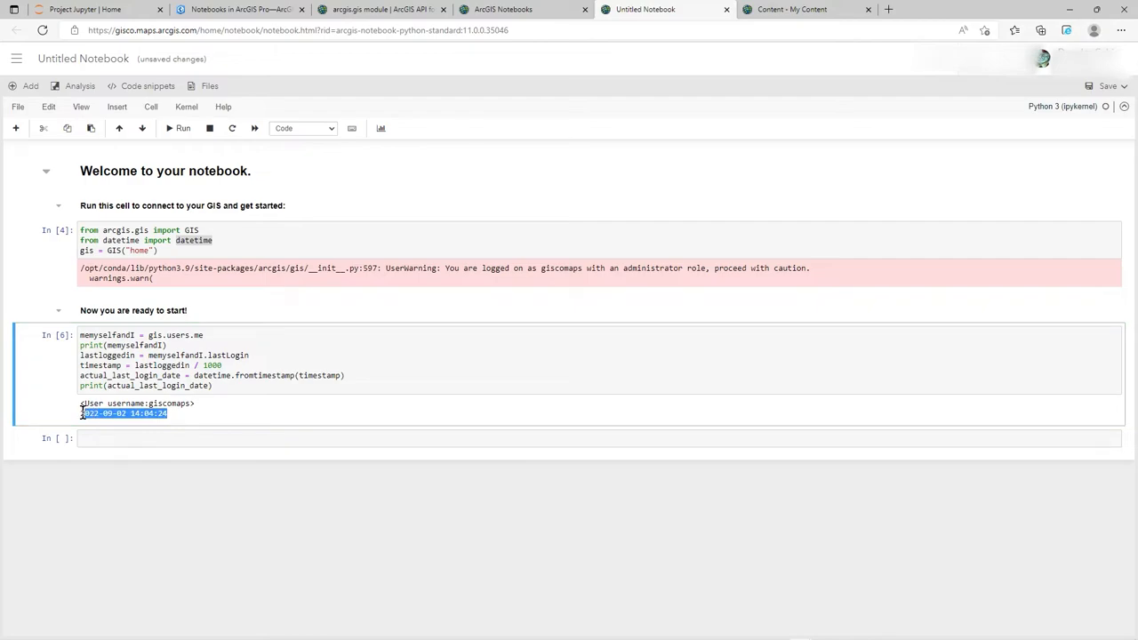
Turn on line numbering for the notebook's code cells.
click(120, 415)
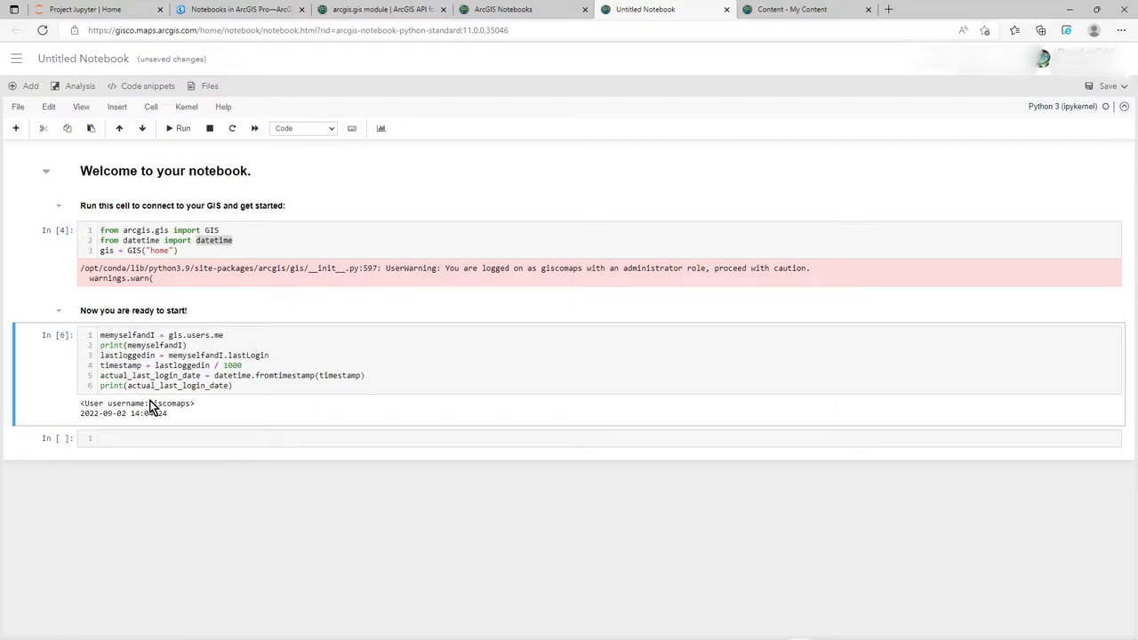
mouse_move(152, 336)
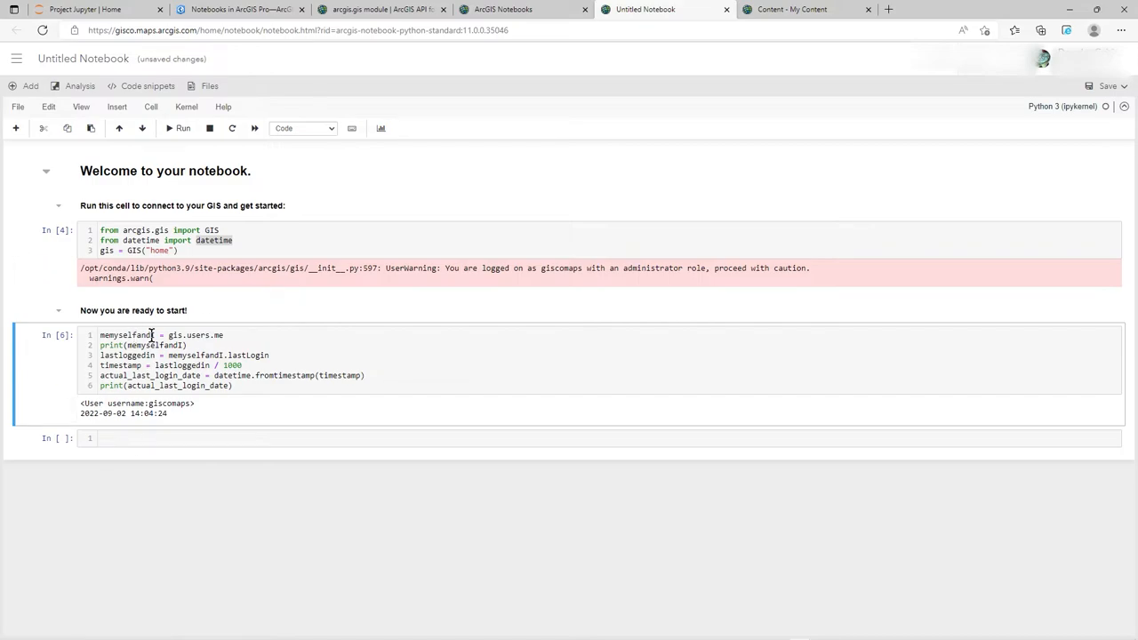
mouse_move(353, 135)
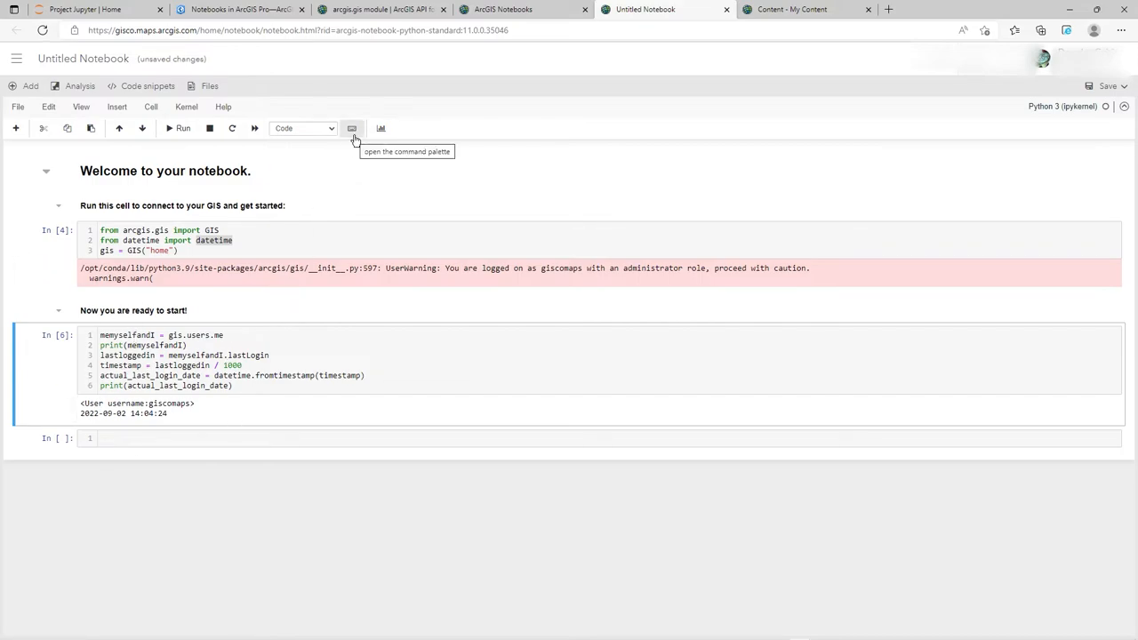
Filter the notebook command palette by 'line' to list the line-number commands.
click(352, 128)
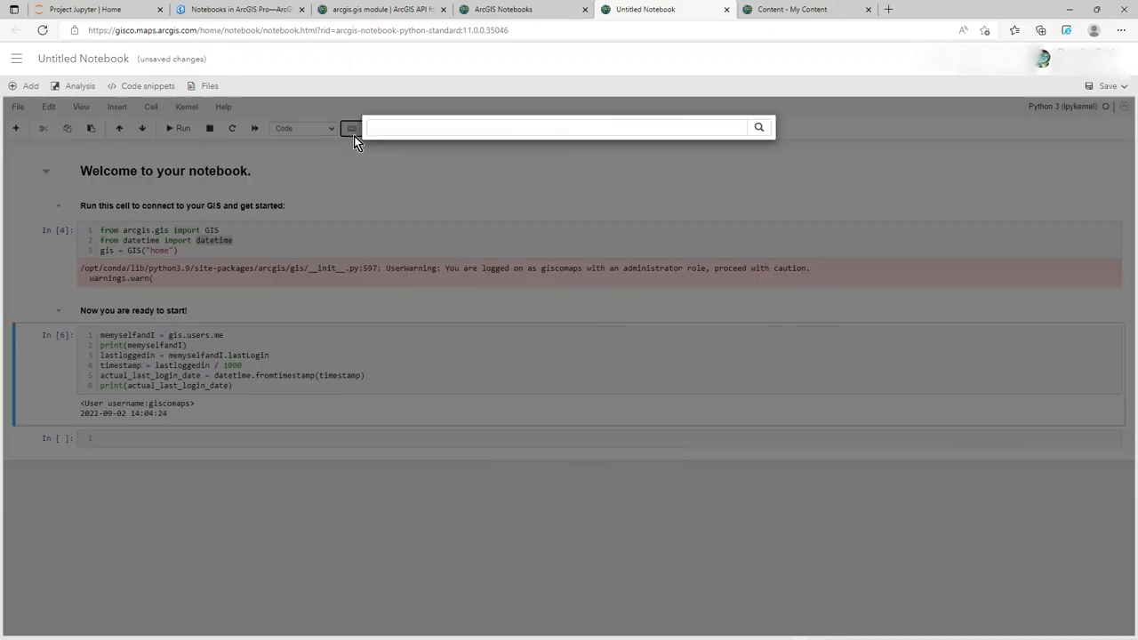
click(354, 129)
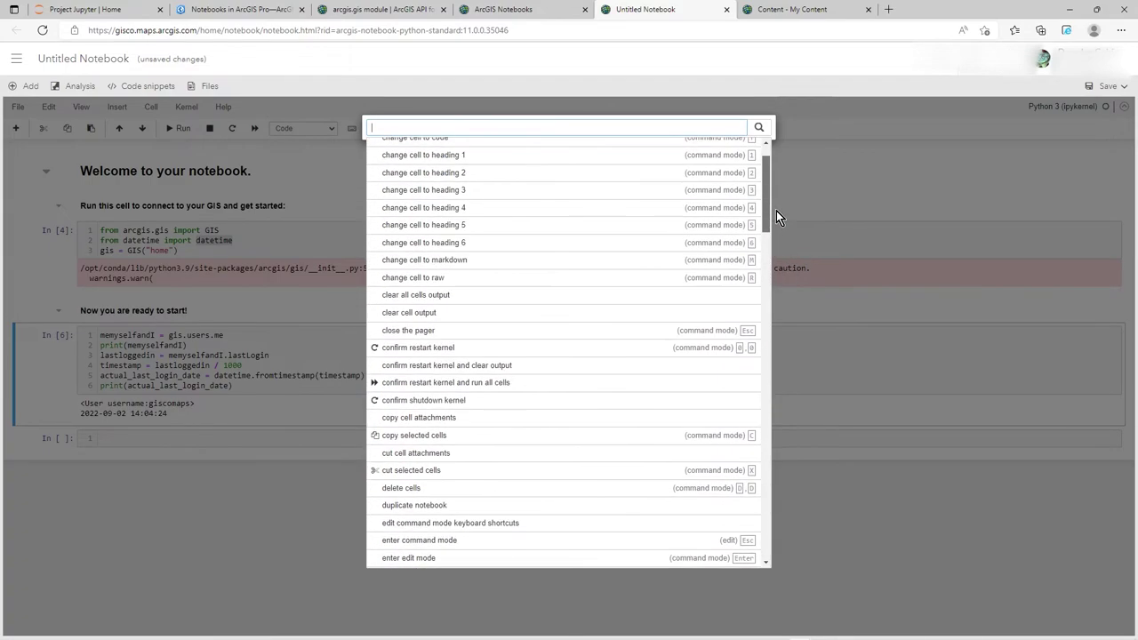
scroll(down, 3)
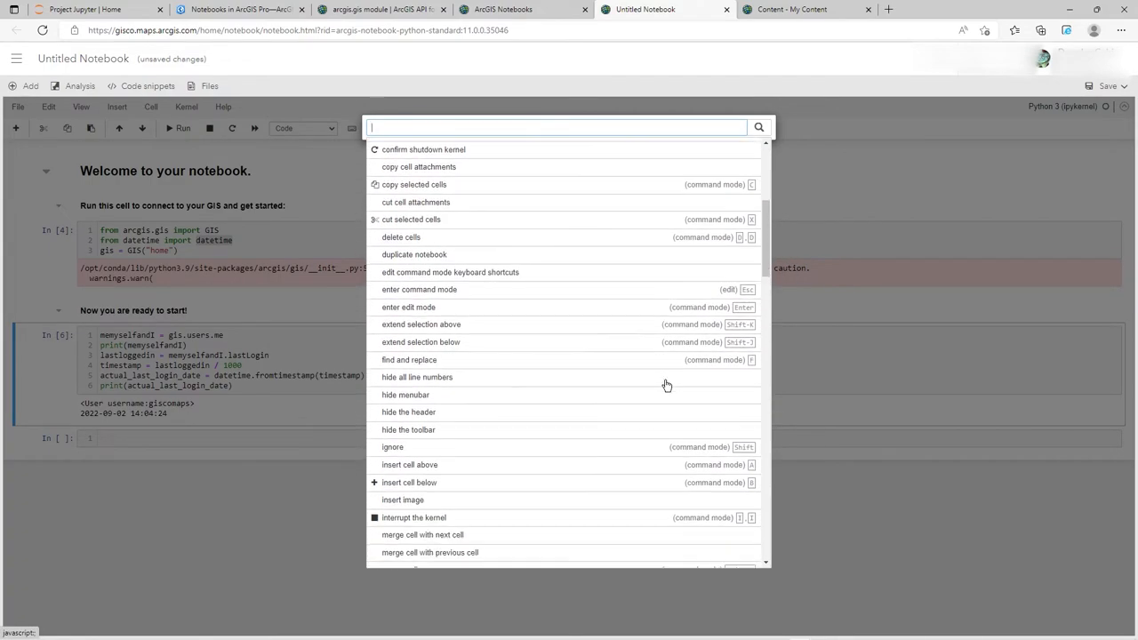
scroll(down, 3)
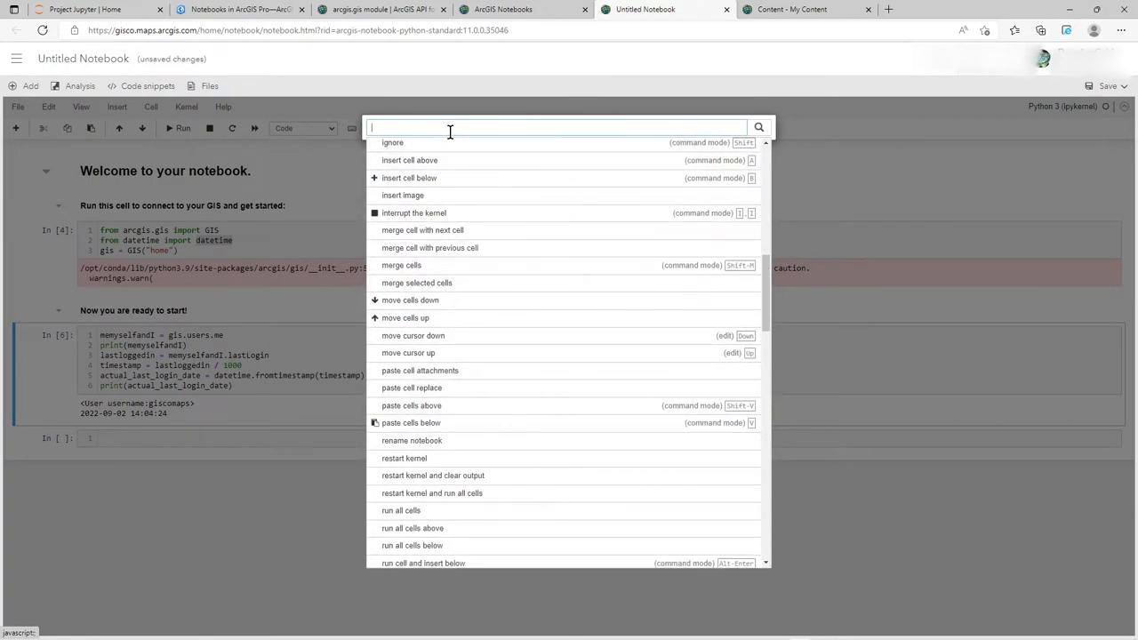
text(line)
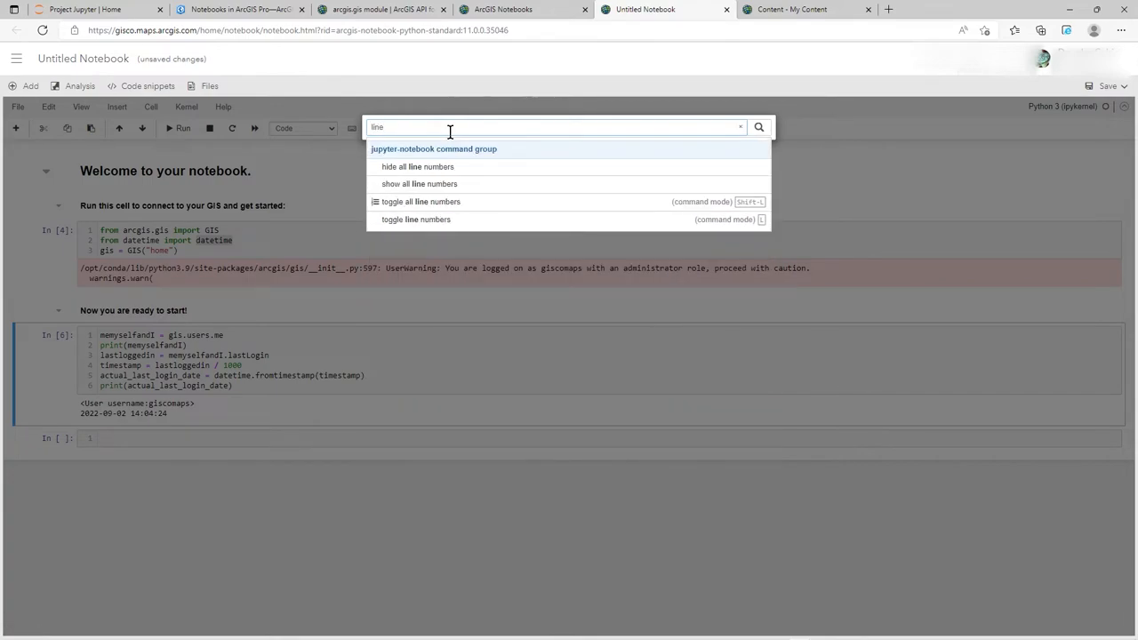
mouse_move(666, 217)
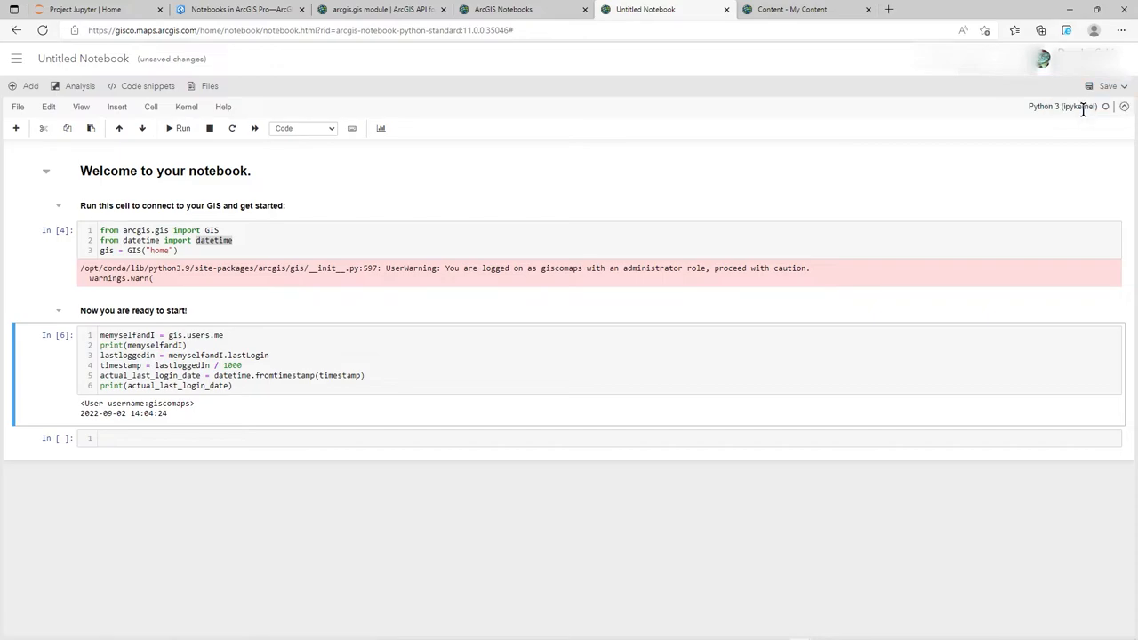
Save As 'Demo Notebook' tagged 'demo' in the sandpit folder.
click(1101, 85)
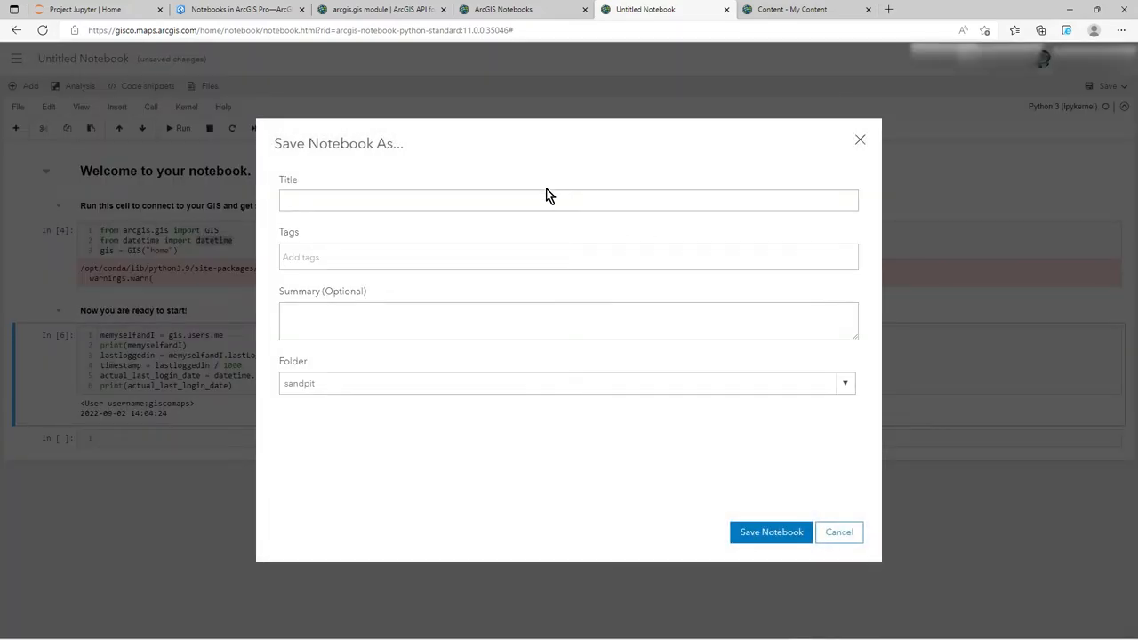
text(Demjo Notebook)
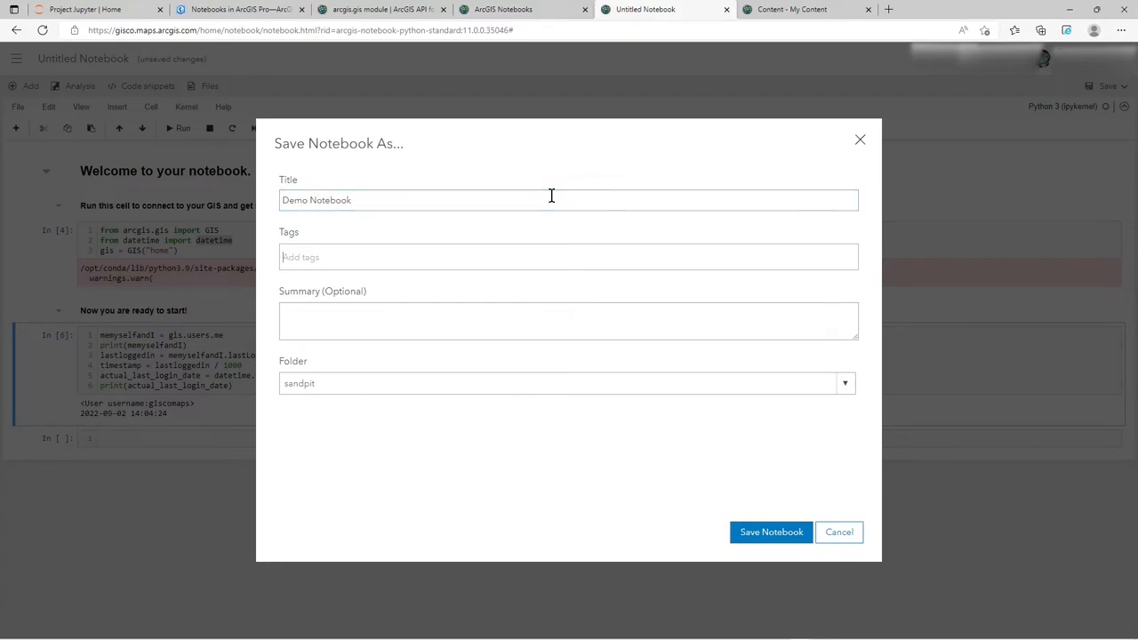
text(de)
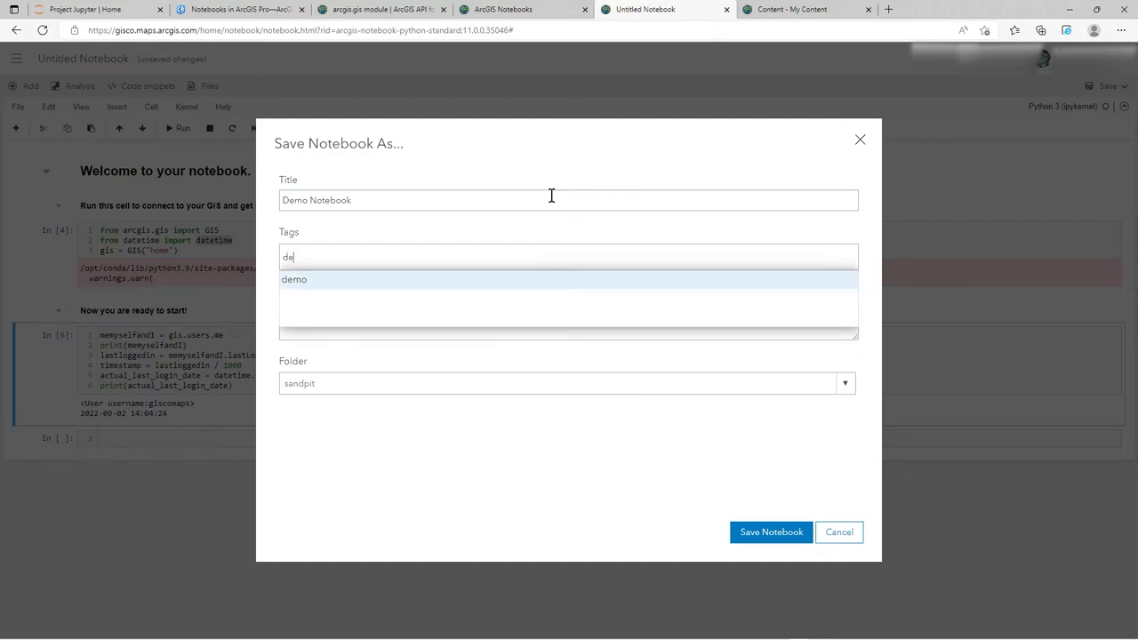
click(293, 279)
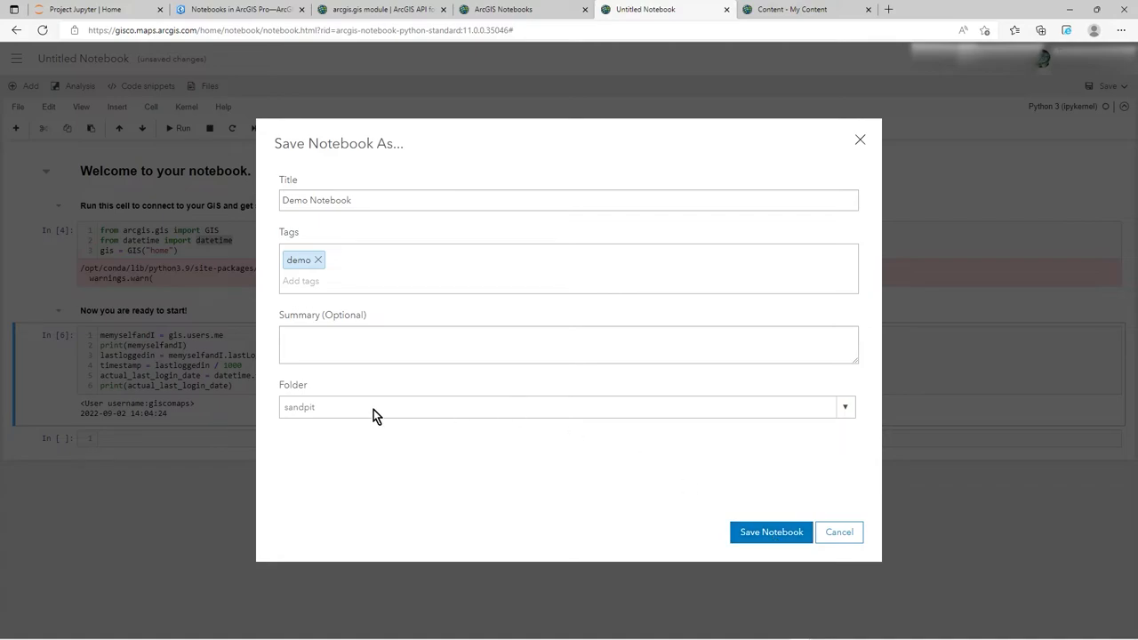
click(771, 532)
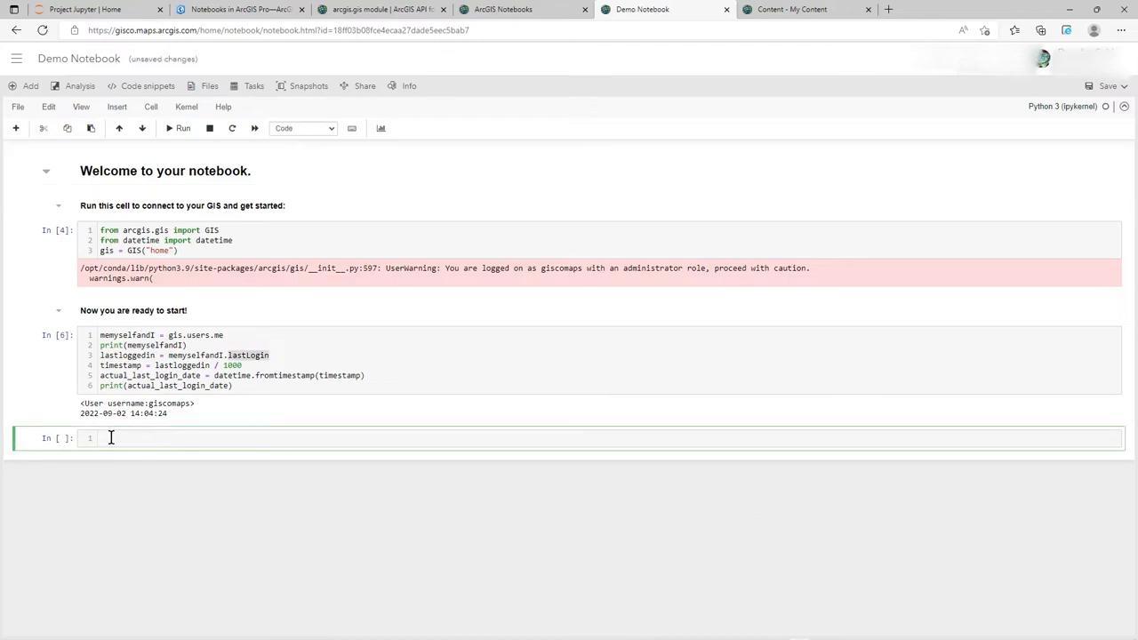
click(48, 358)
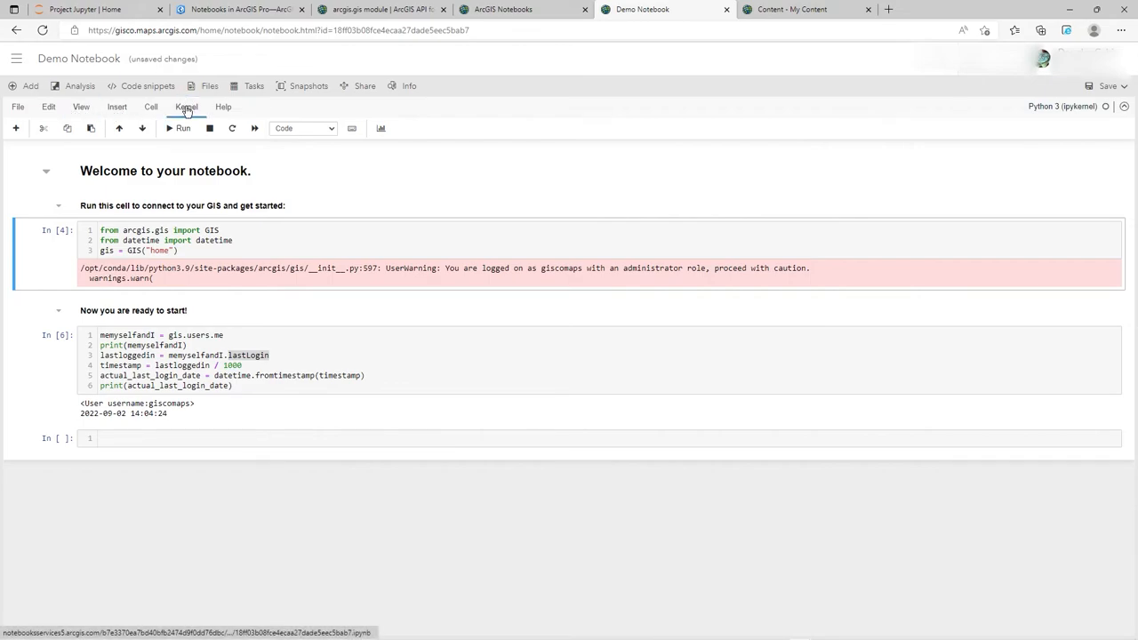
click(186, 106)
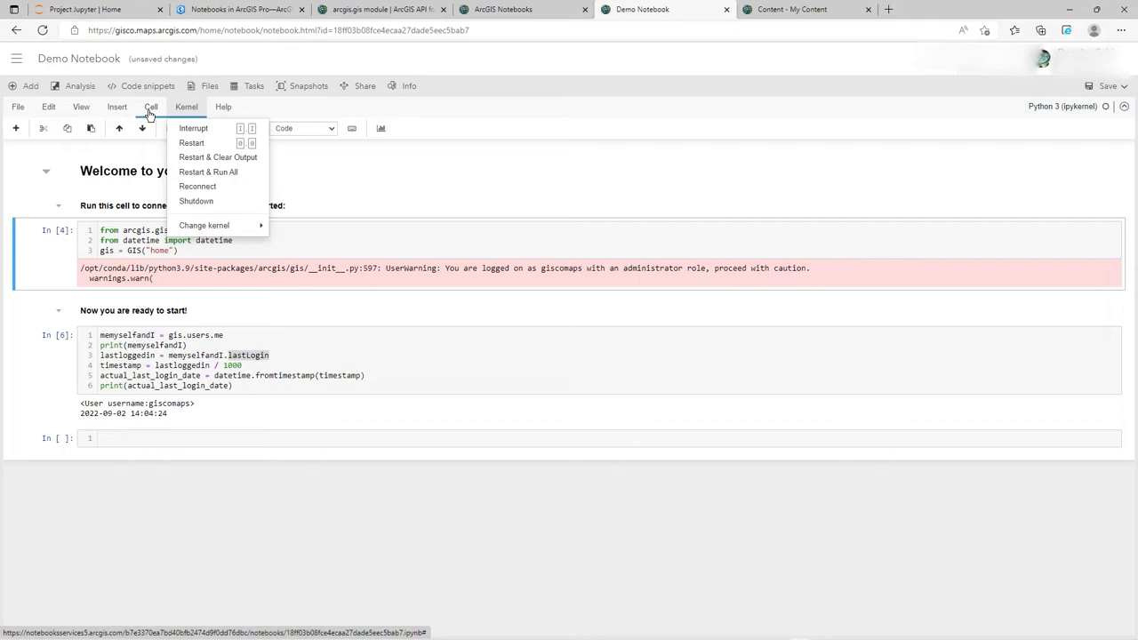
click(150, 107)
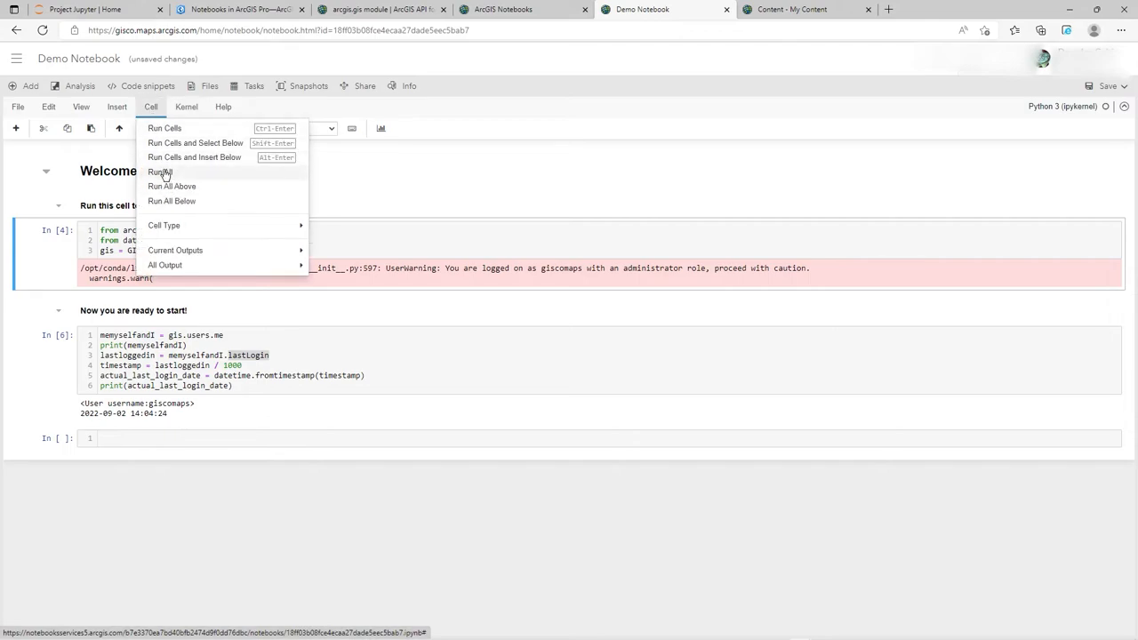
mouse_move(179, 209)
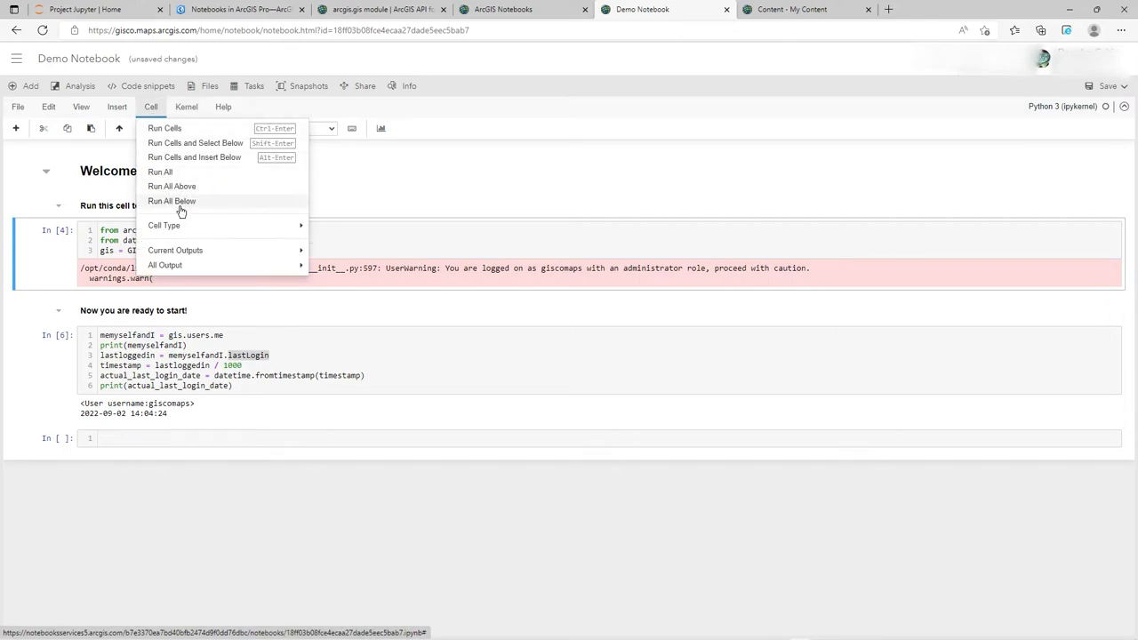
mouse_move(162, 171)
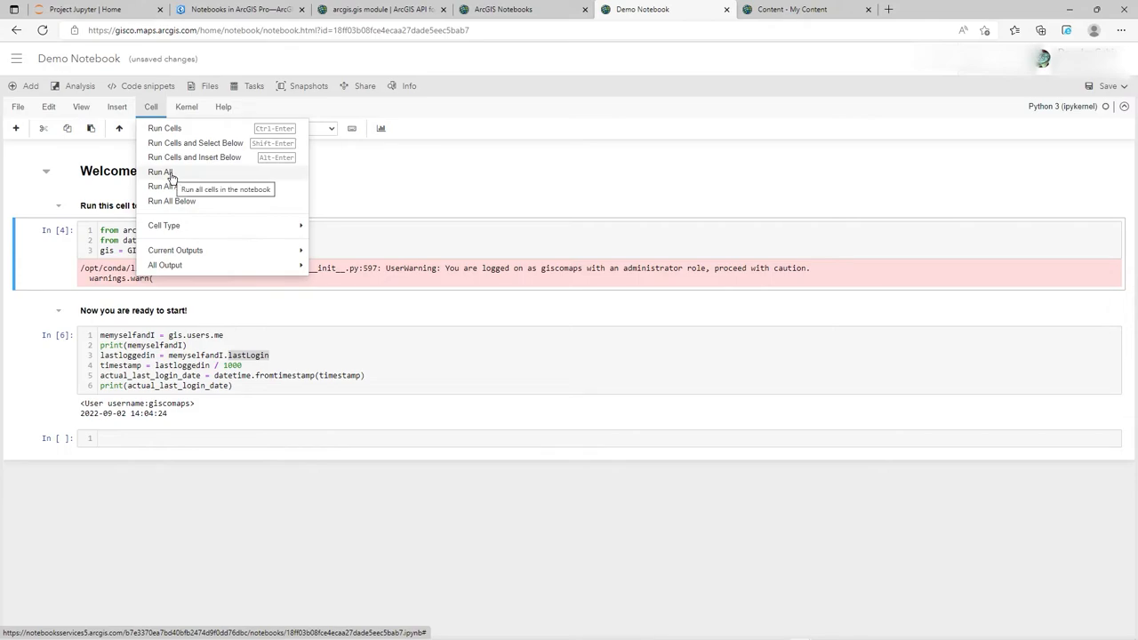
click(159, 171)
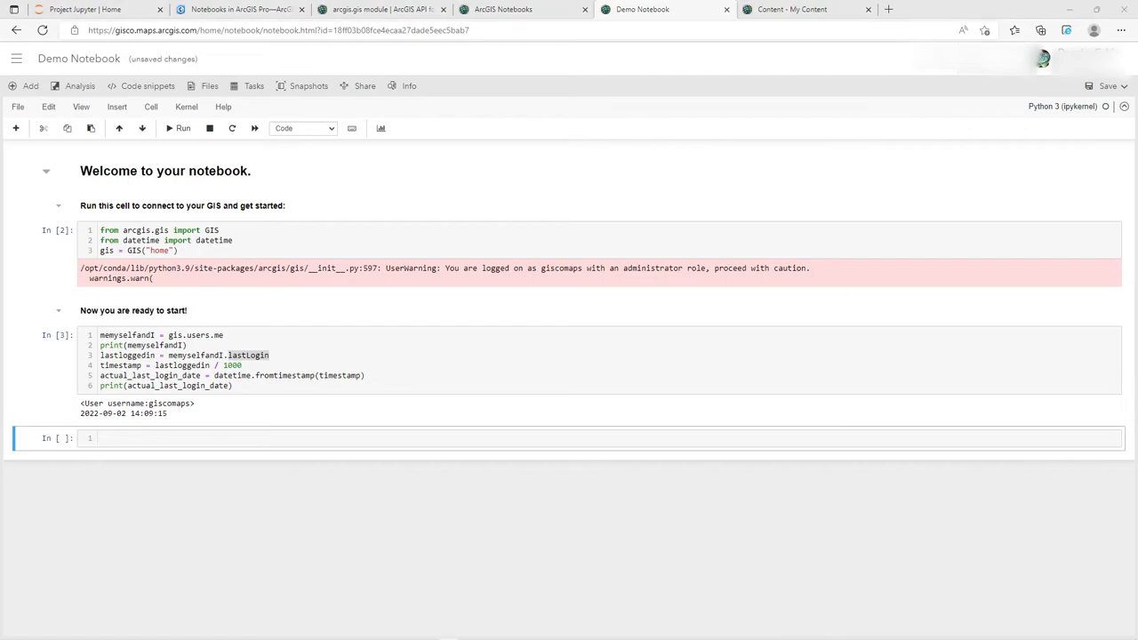
Check availableCredits in the API reference, then run the credits cell returning 400.0.
click(142, 439)
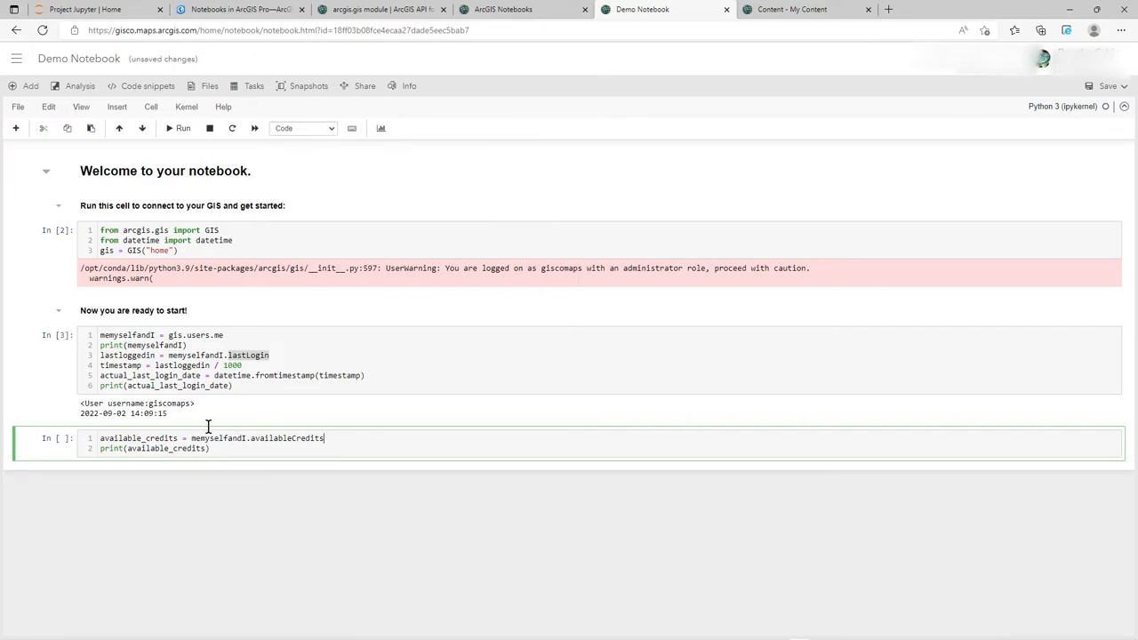
click(391, 9)
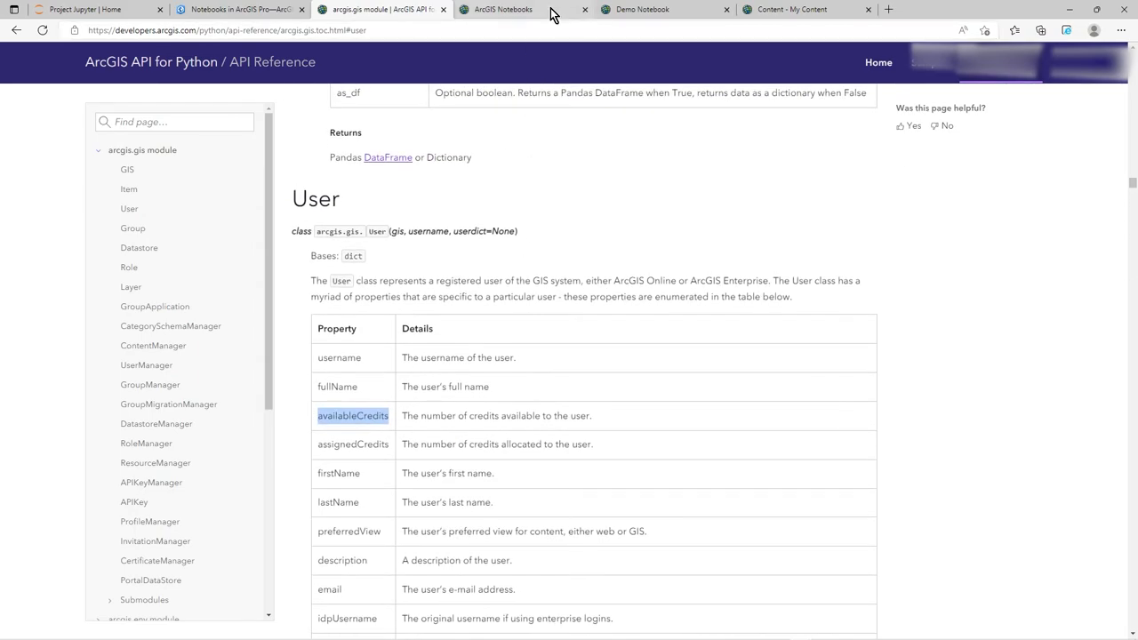
click(665, 10)
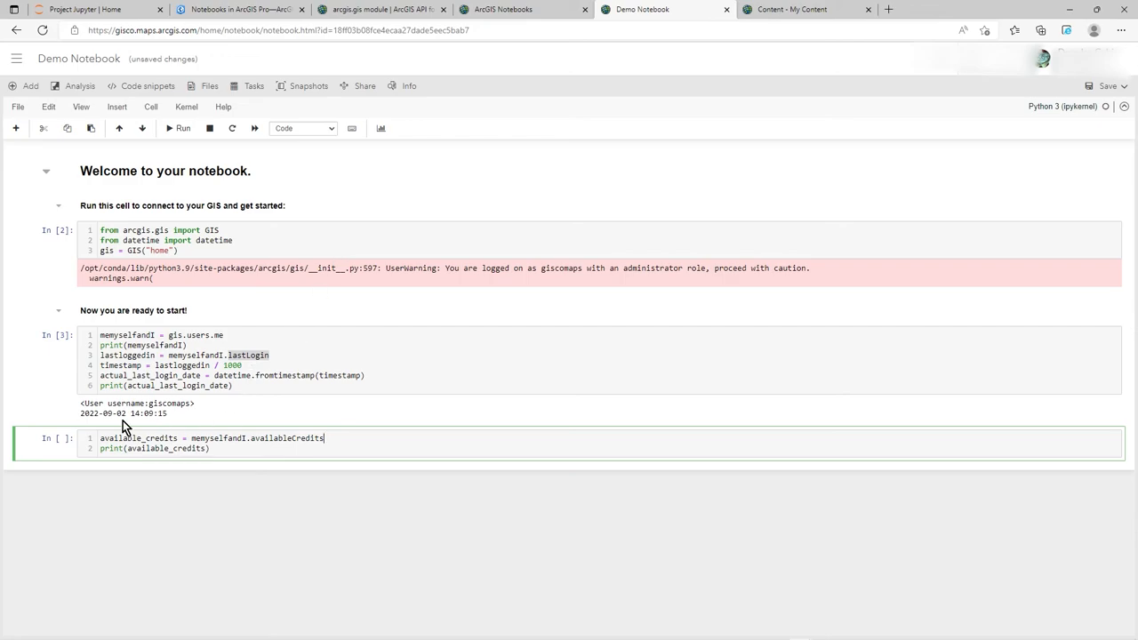
click(183, 128)
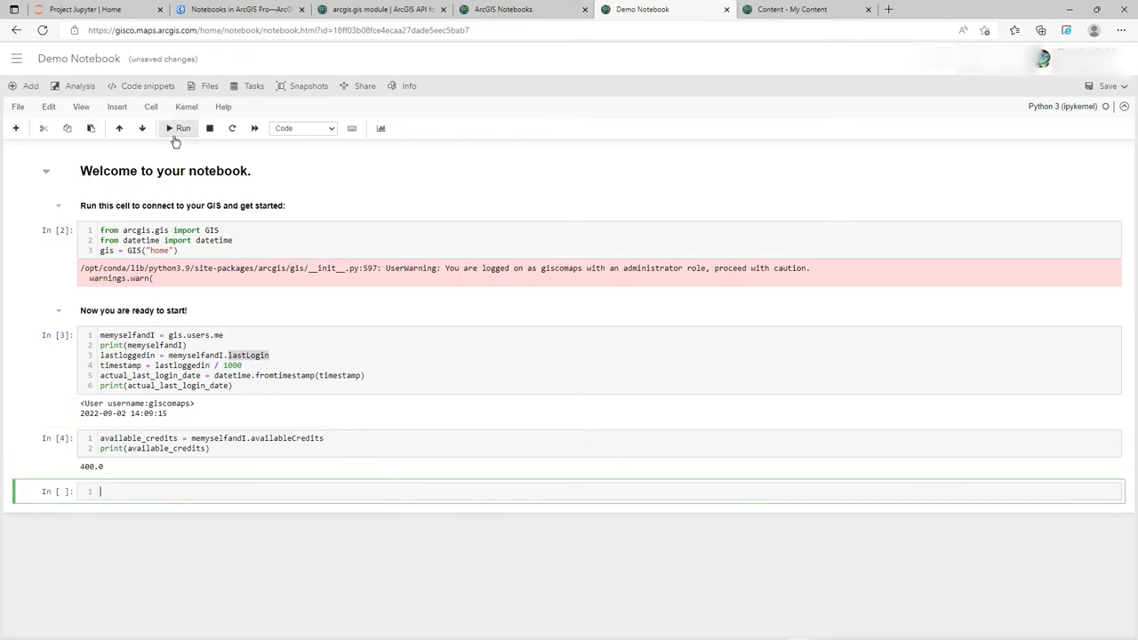
mouse_move(150, 519)
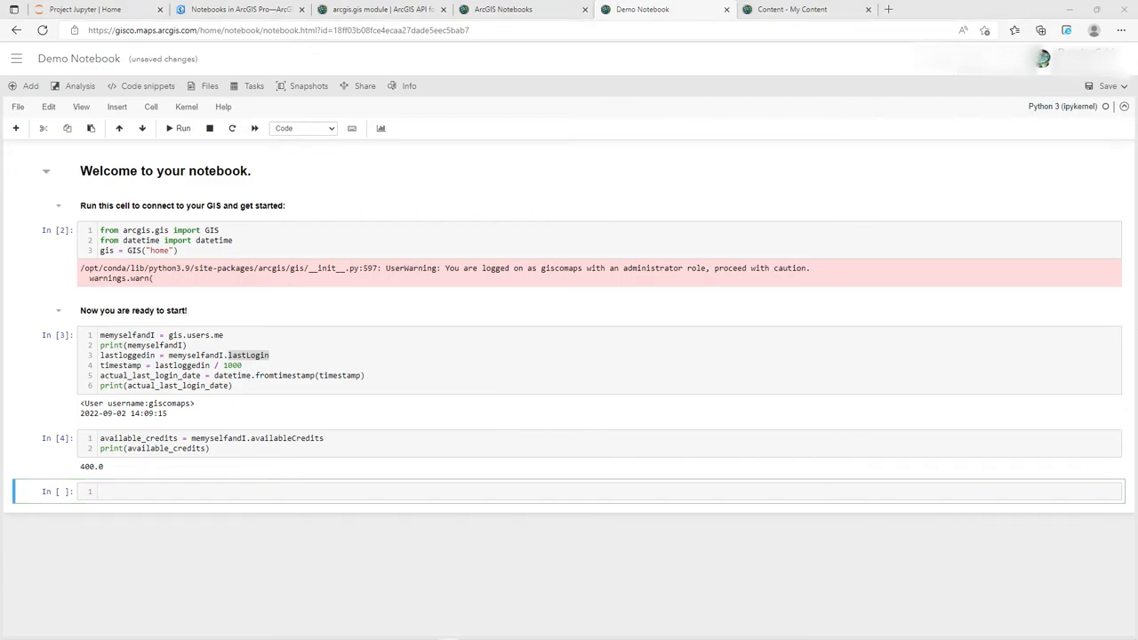
mouse_move(12, 408)
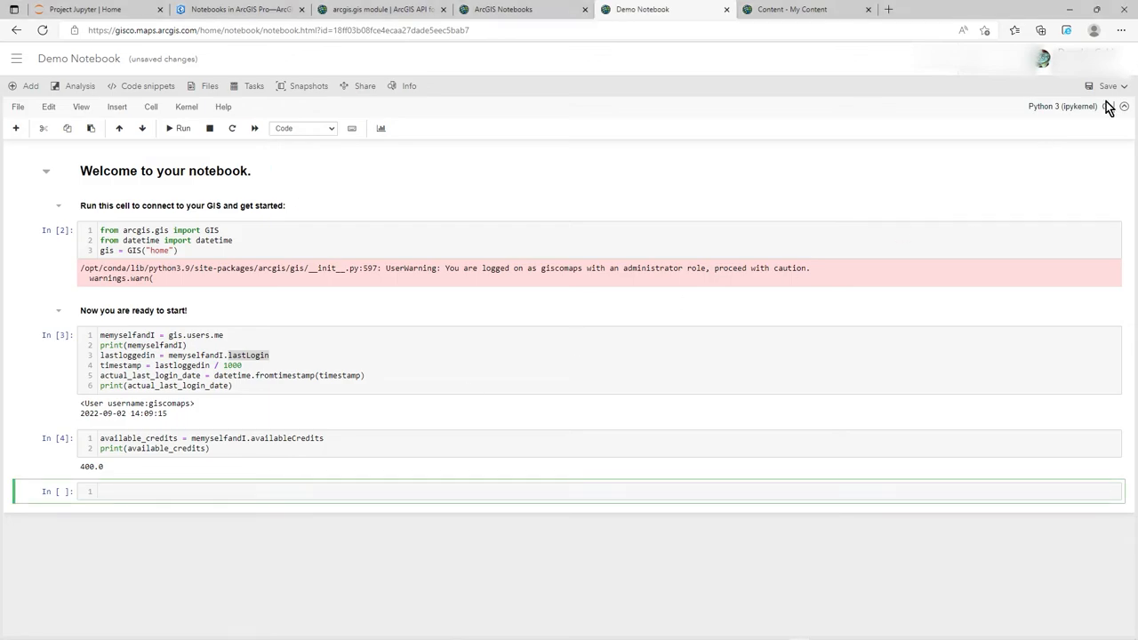
Save Demo Notebook and start a cell with 'def PrintHelloString(some_string):'.
click(1108, 85)
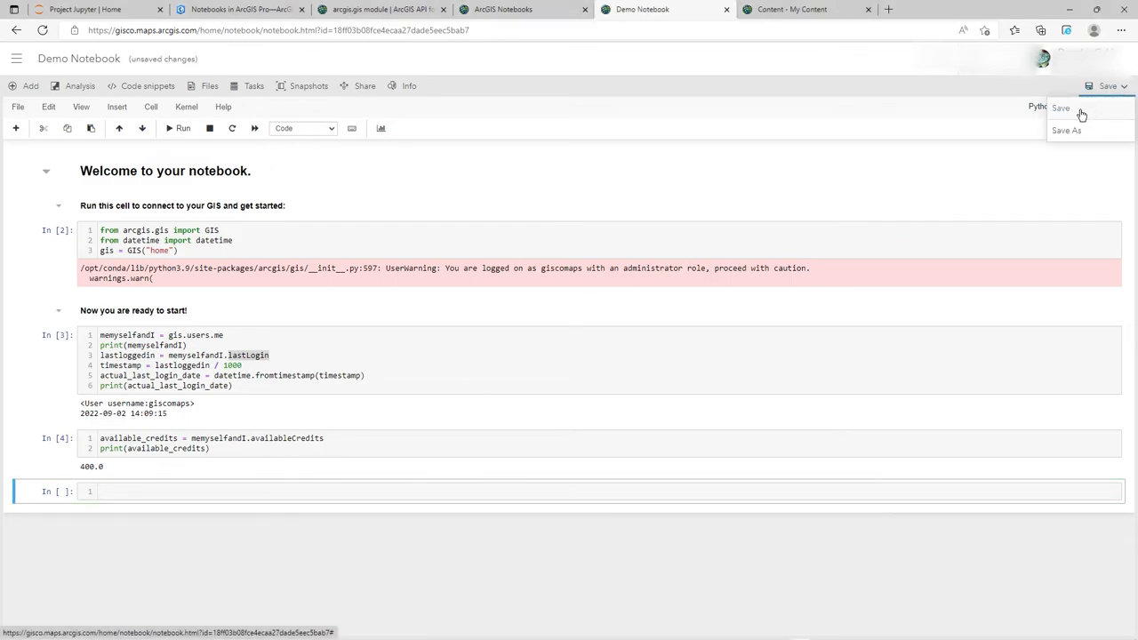
click(1063, 108)
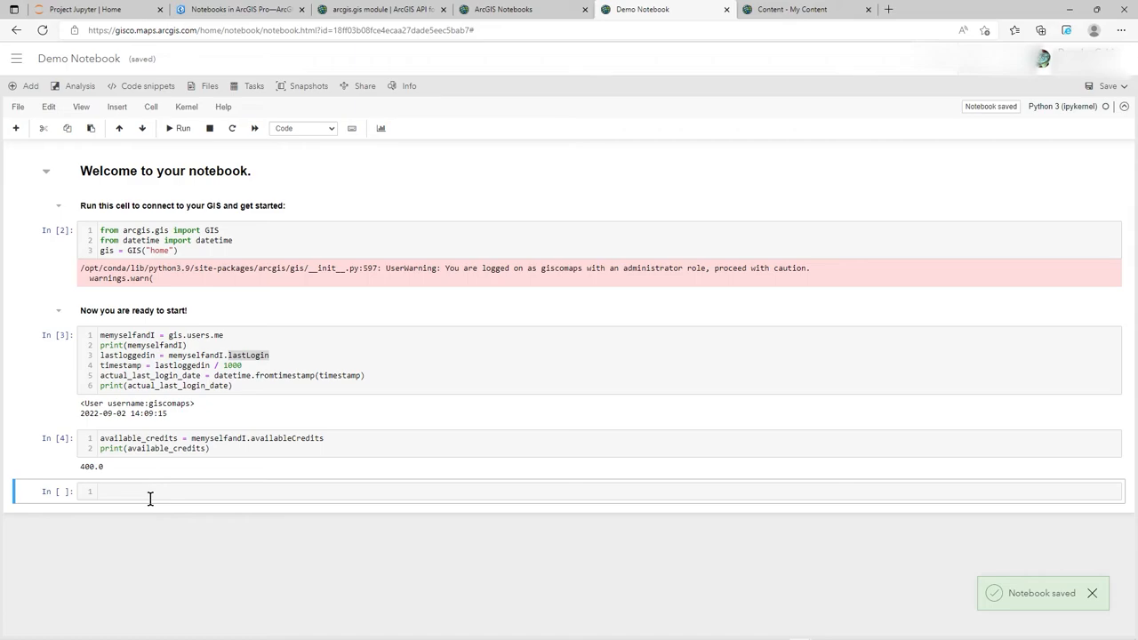
text(def PrintHelloString(some_string):)
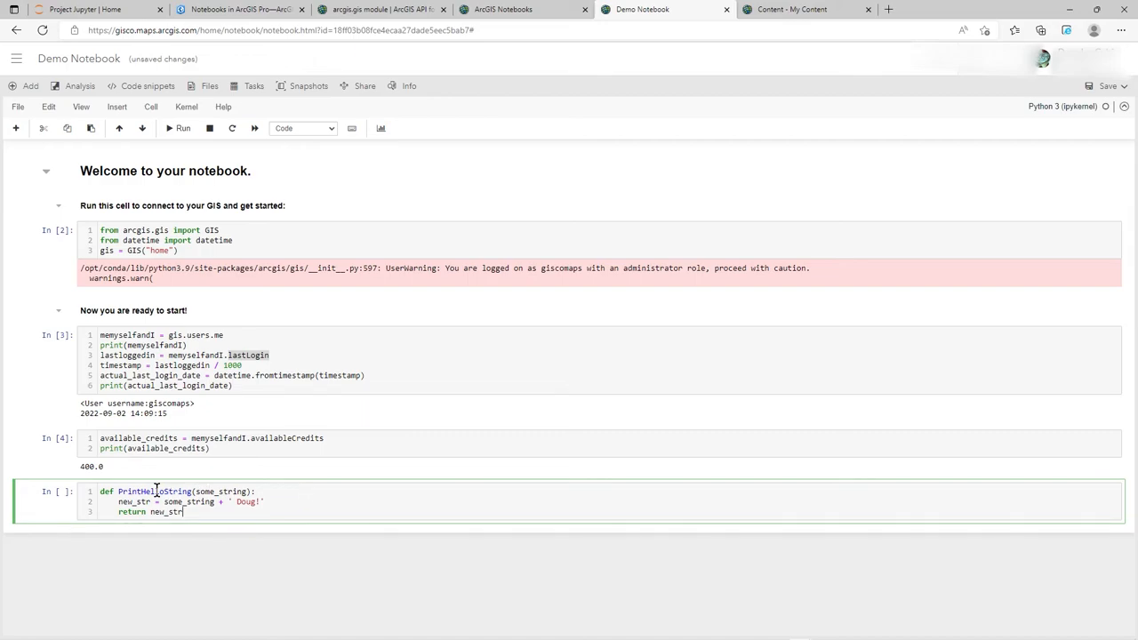
Run the PrintHelloString definition, then call PrintHelloString('Hello') to get 'Hello Doug!'.
double_click(222, 492)
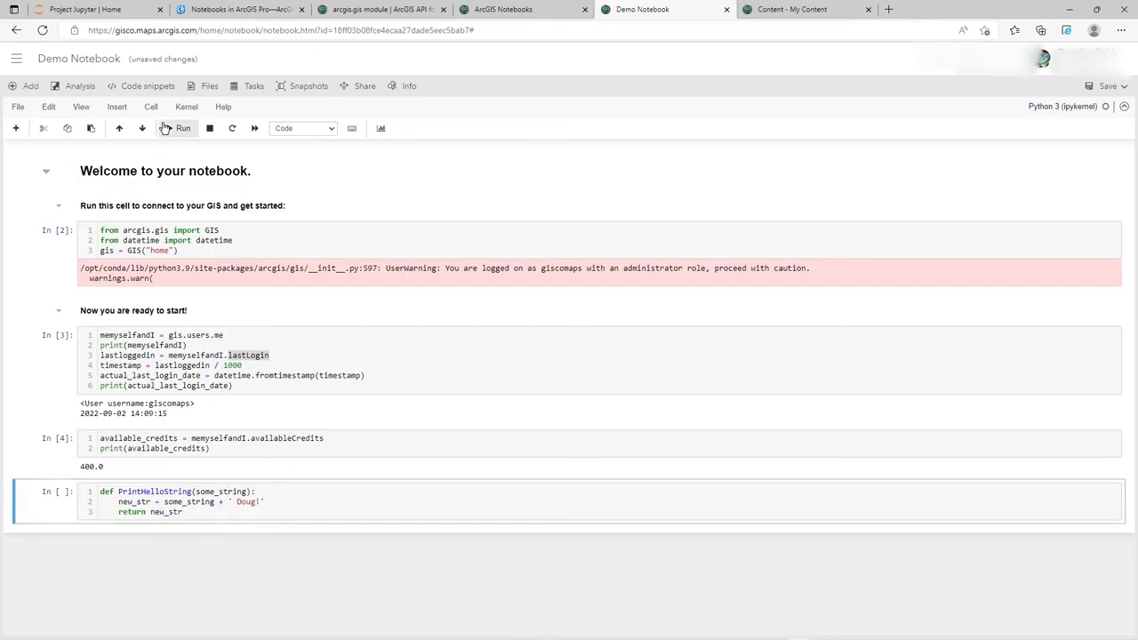
click(181, 128)
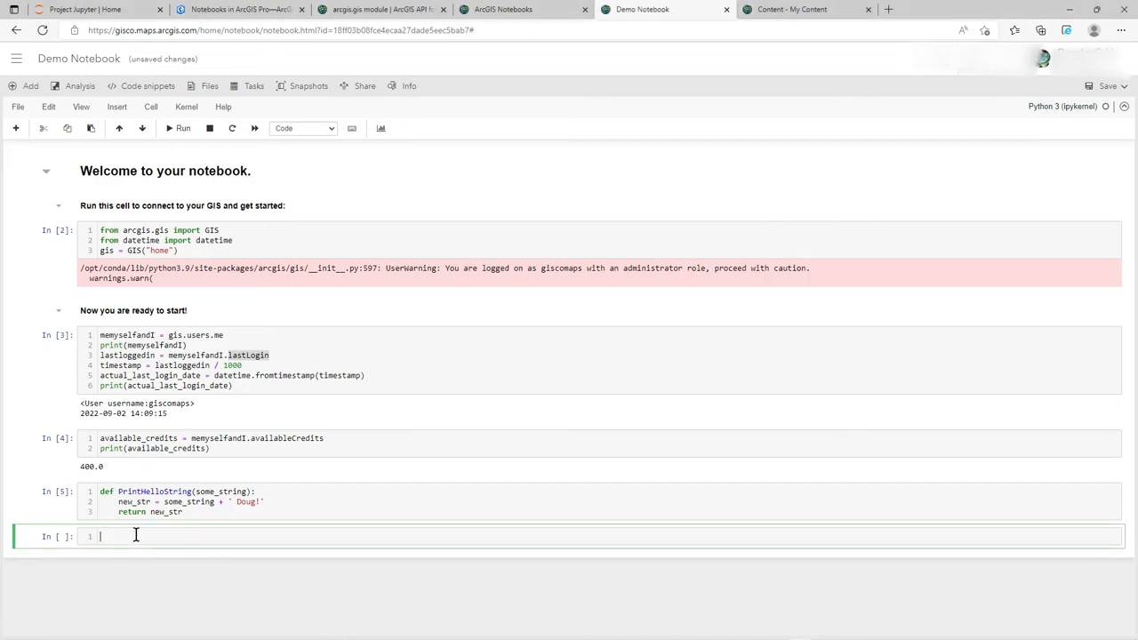
text(PrintHelloString('Hello'))
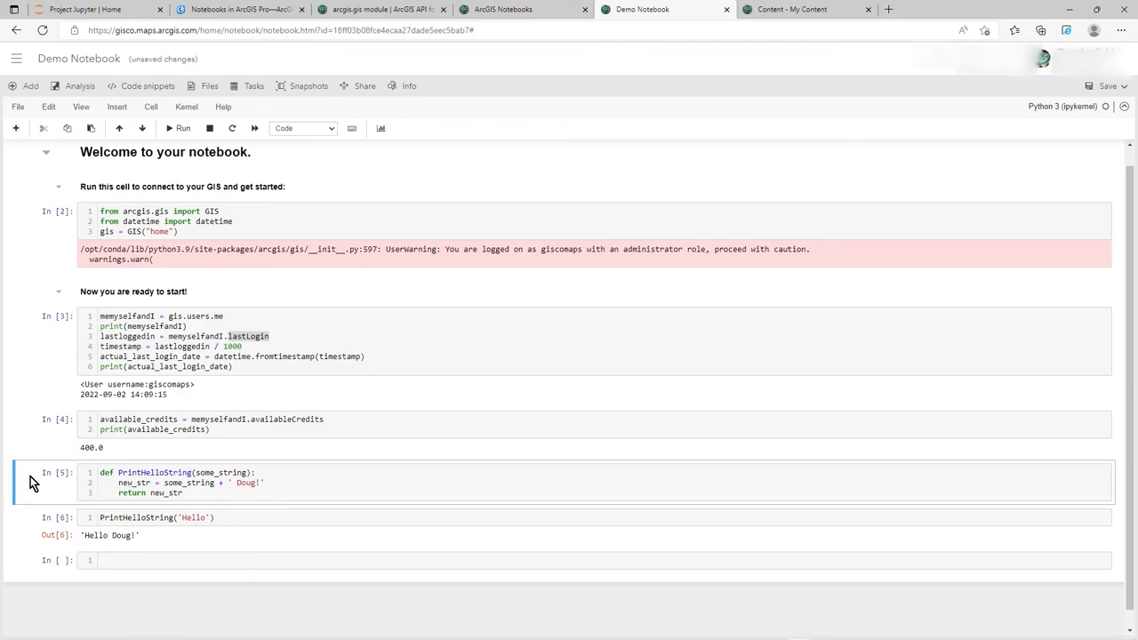
mouse_move(34, 501)
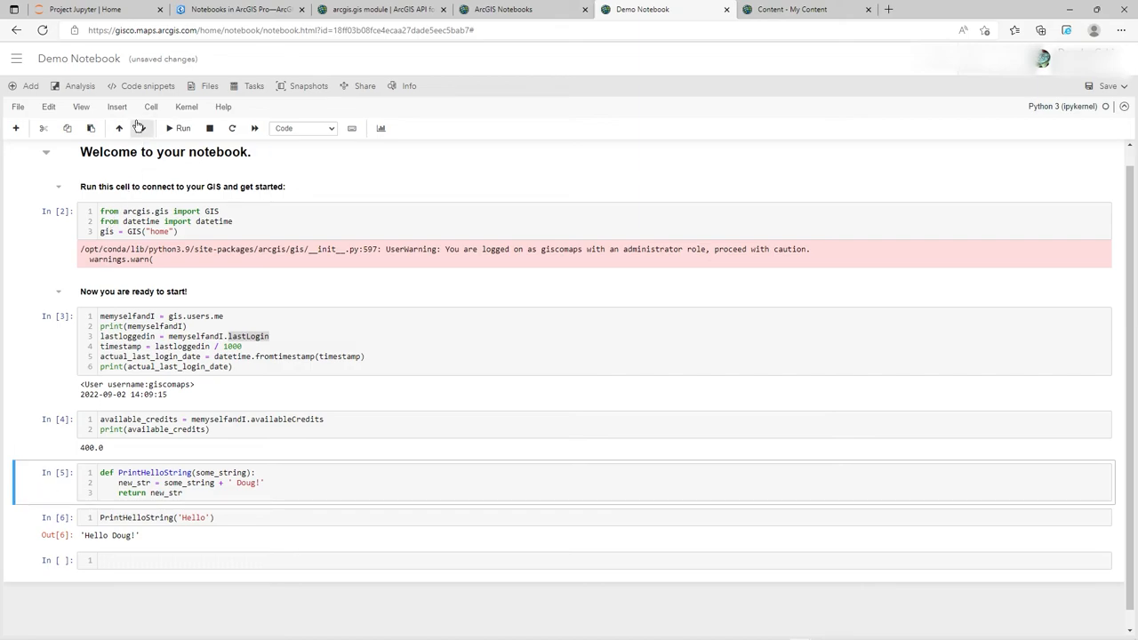
Move the PrintHelloString cell up twice, above the credits and login cells.
click(119, 128)
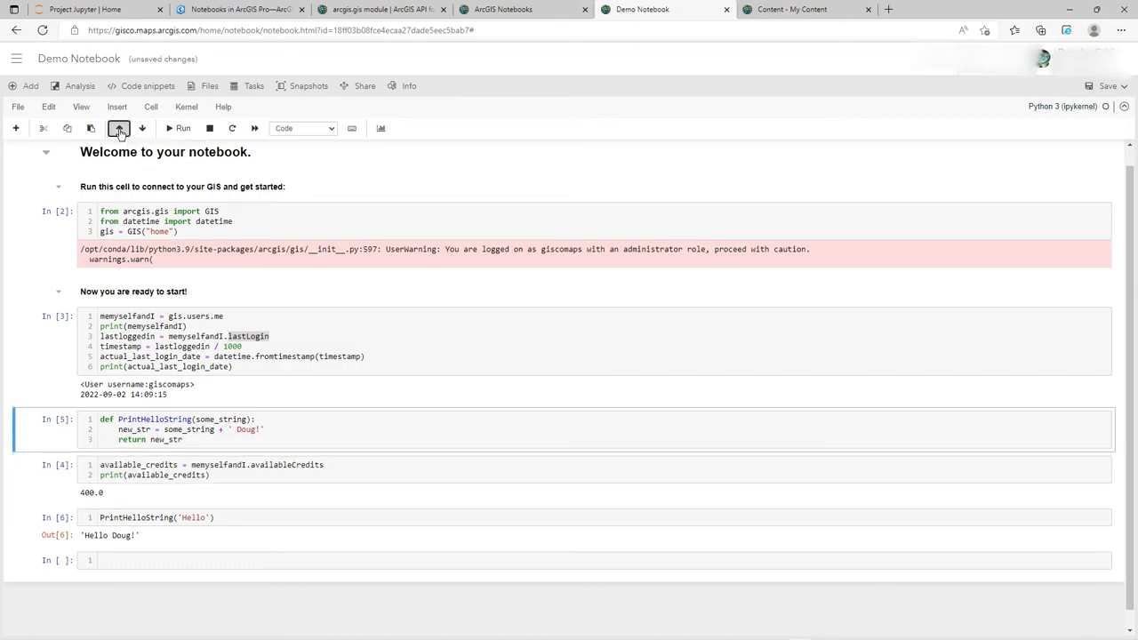
click(119, 128)
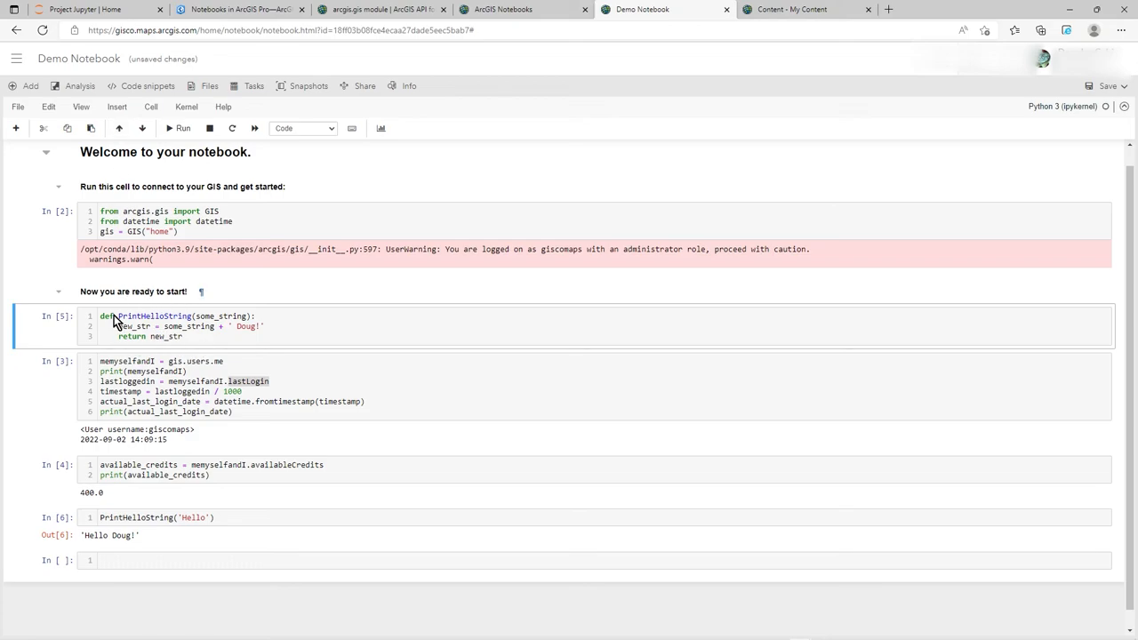
mouse_move(73, 479)
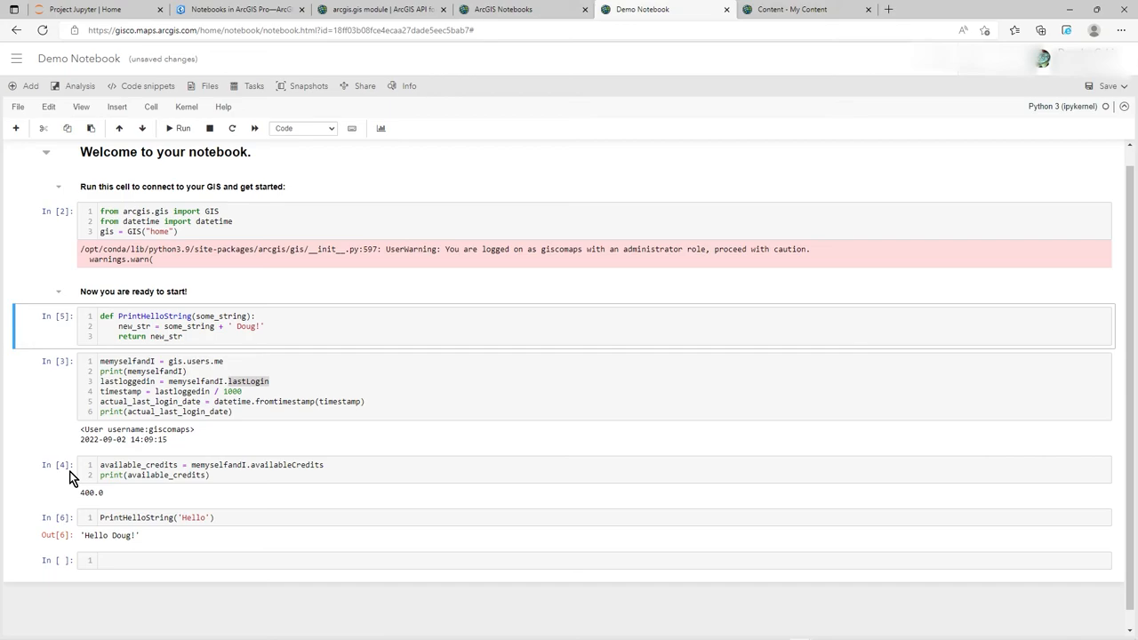
scroll(down, 3)
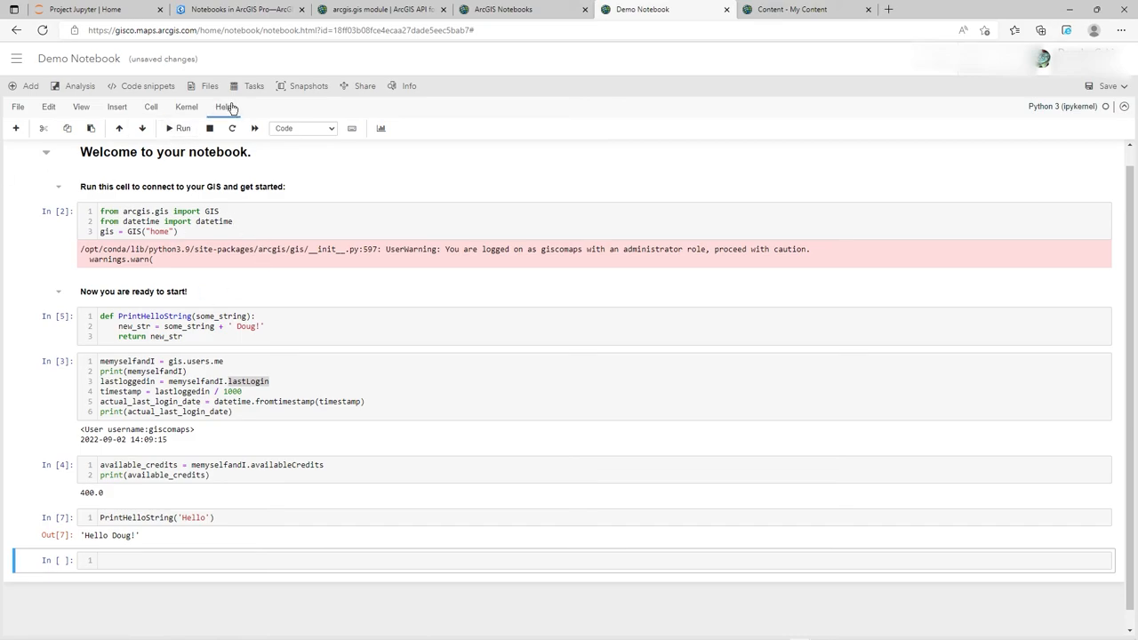
click(151, 106)
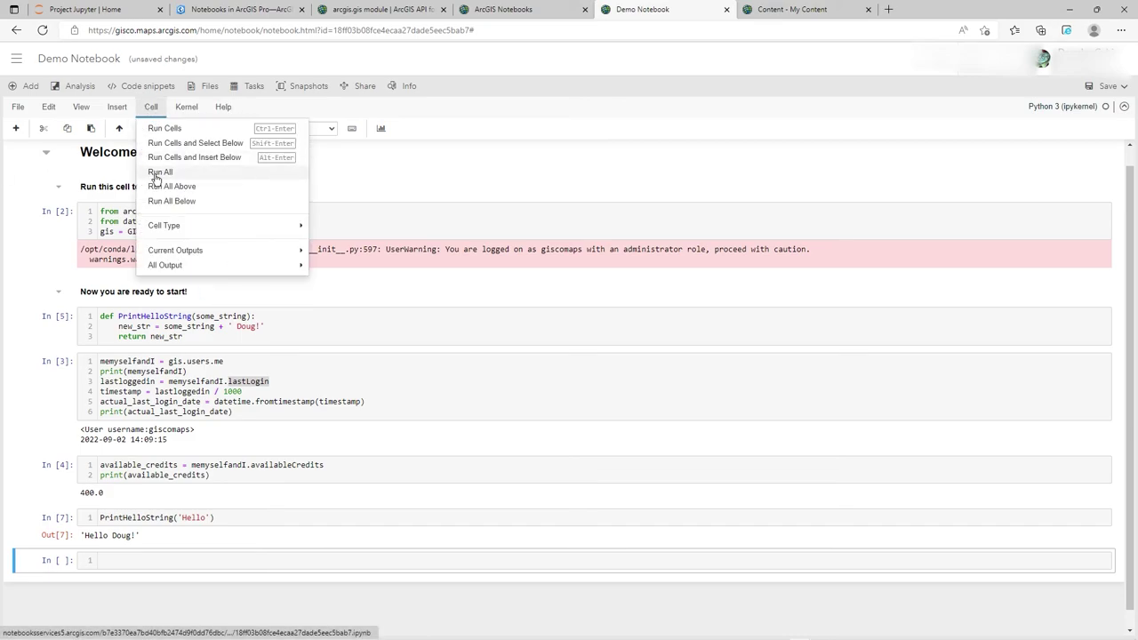
click(160, 172)
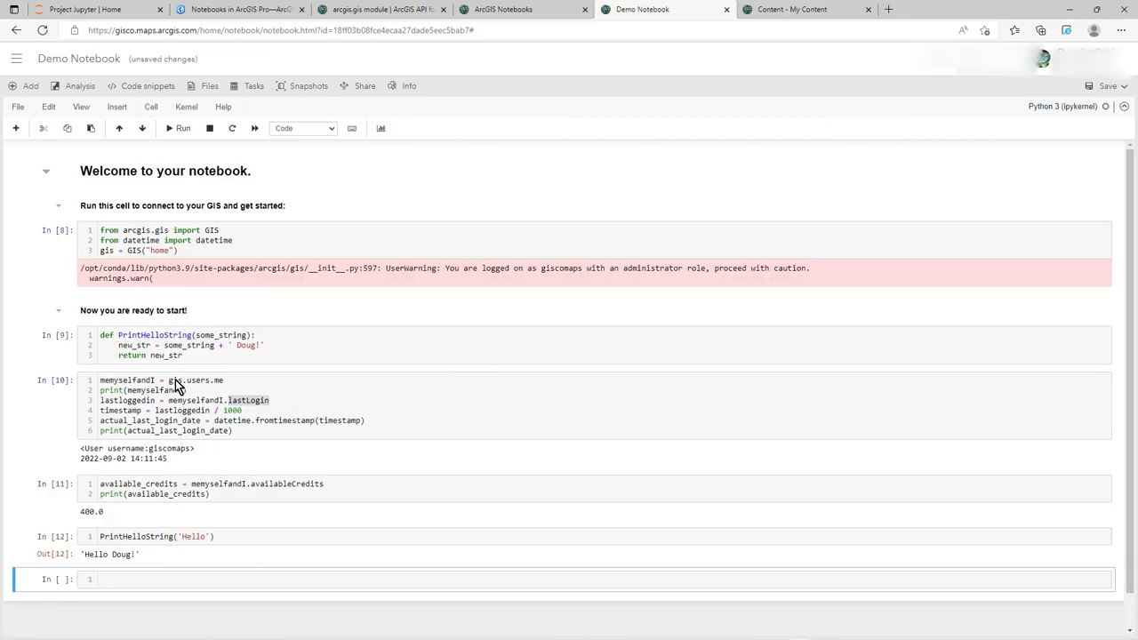
scroll(down, 3)
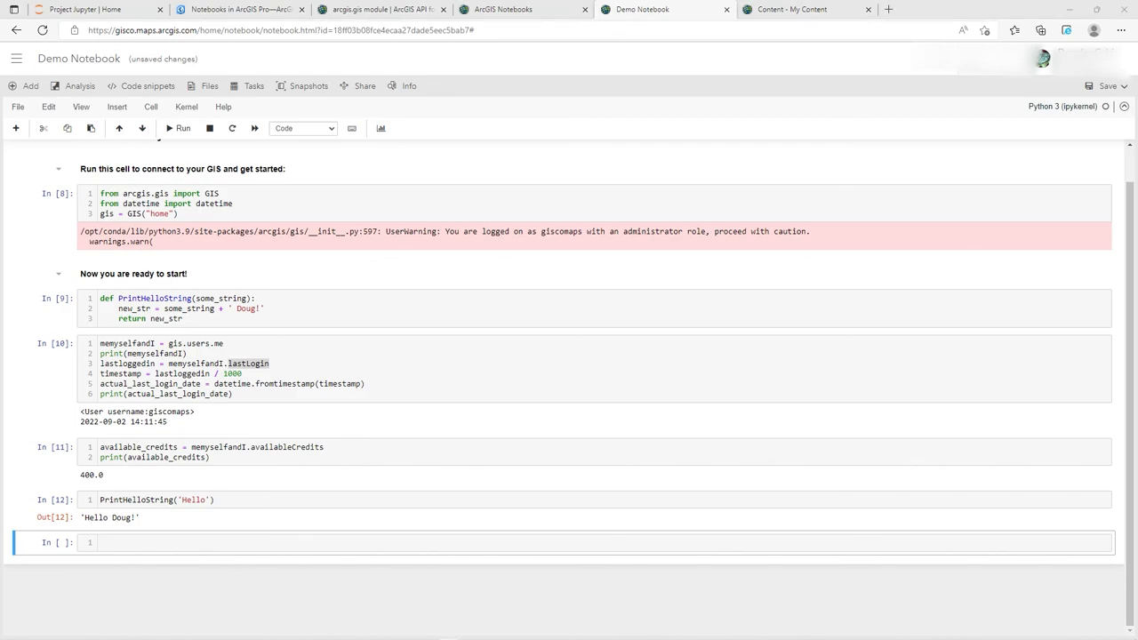
Run PrintHelloString('Hello ' + str(memyselfandI) + ' who is actually: ') in a new cell.
click(111, 543)
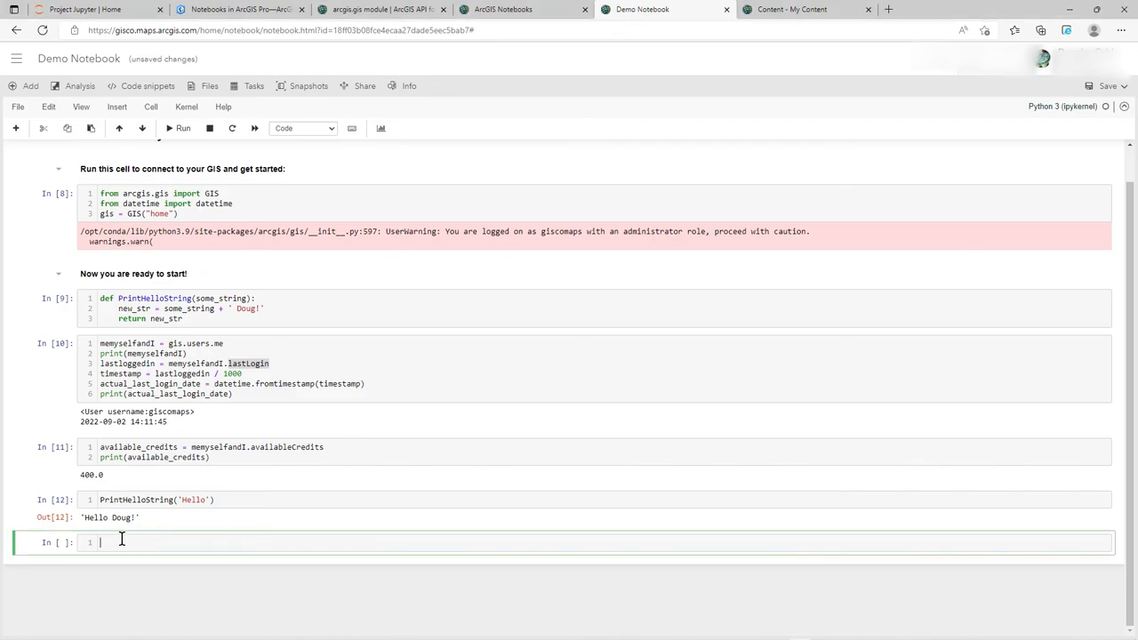
text(PrintHelloString('Hello ' + str(memyselfandI) + ' who is actually: ' ))
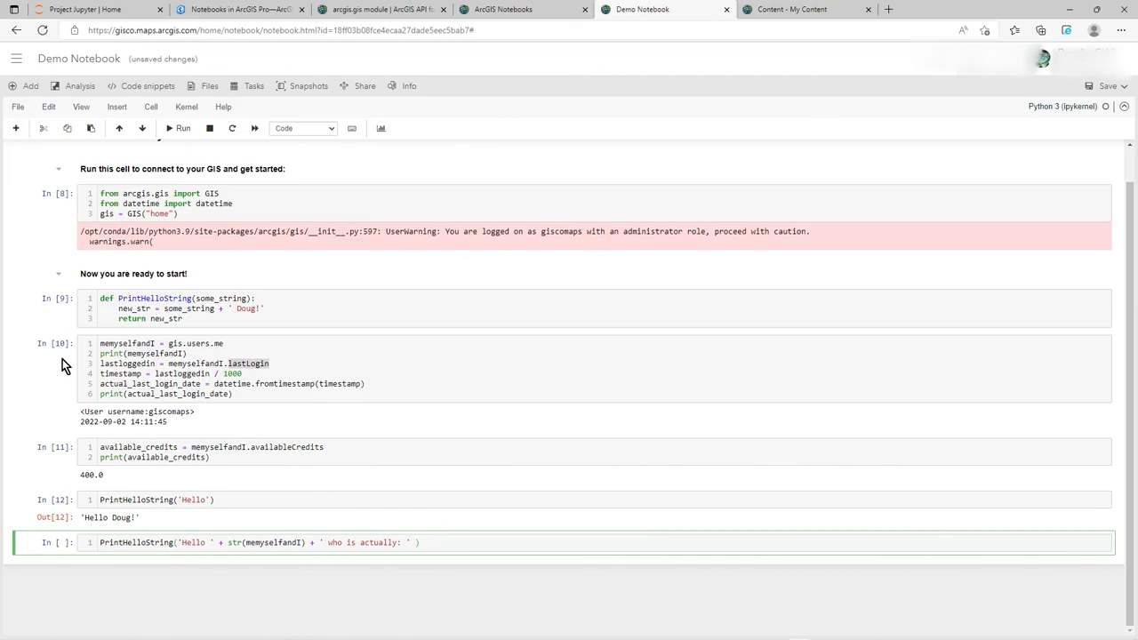
mouse_move(175, 373)
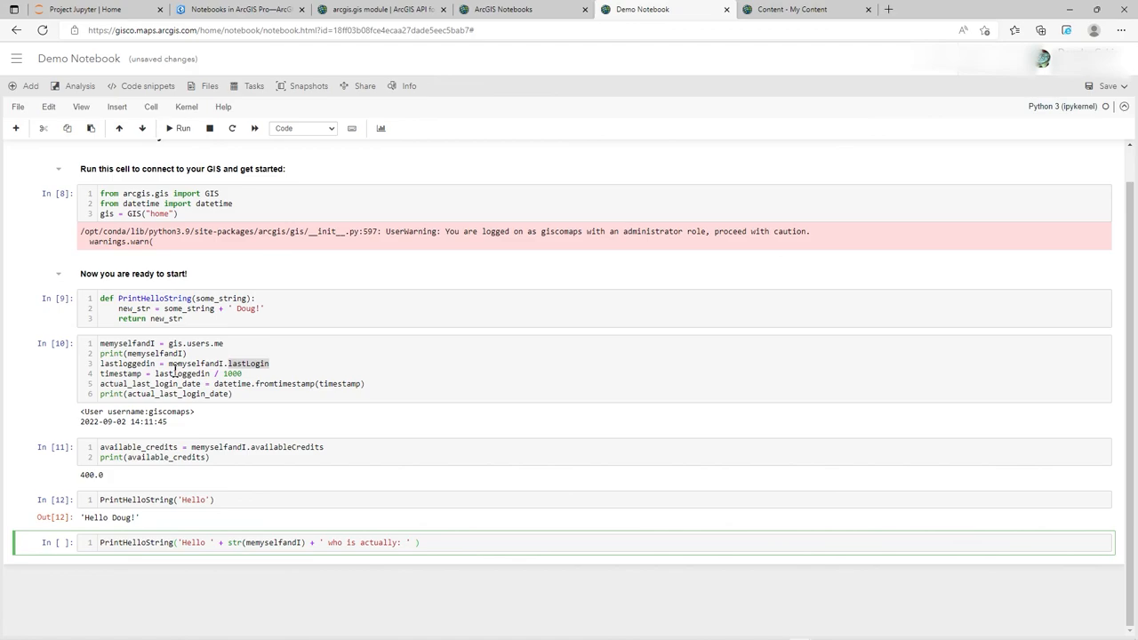
mouse_move(74, 462)
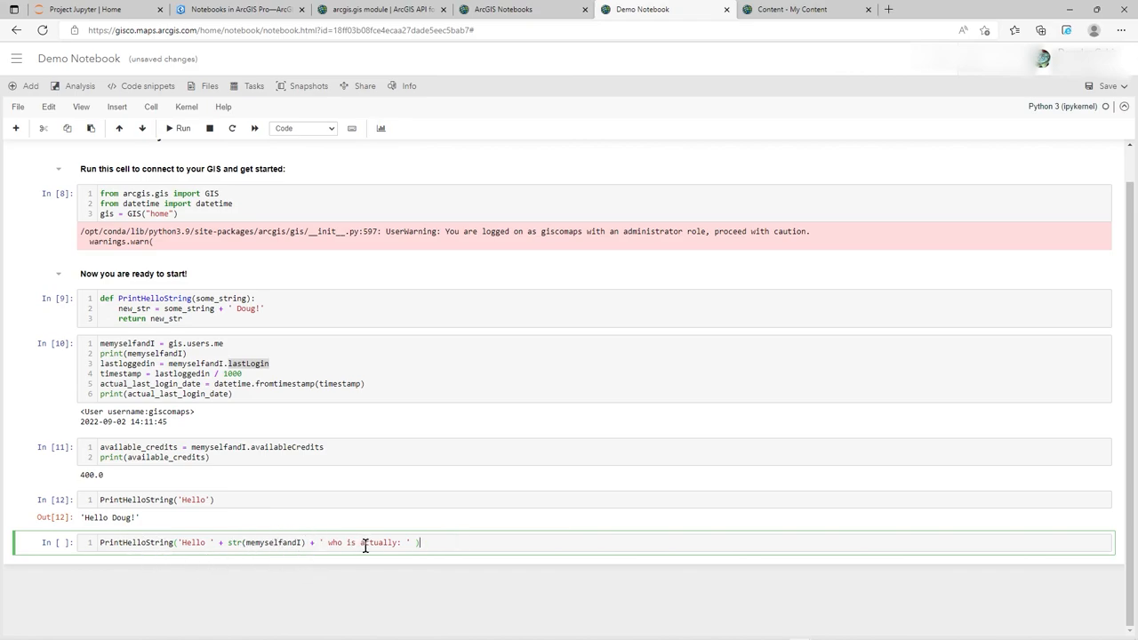
mouse_move(386, 563)
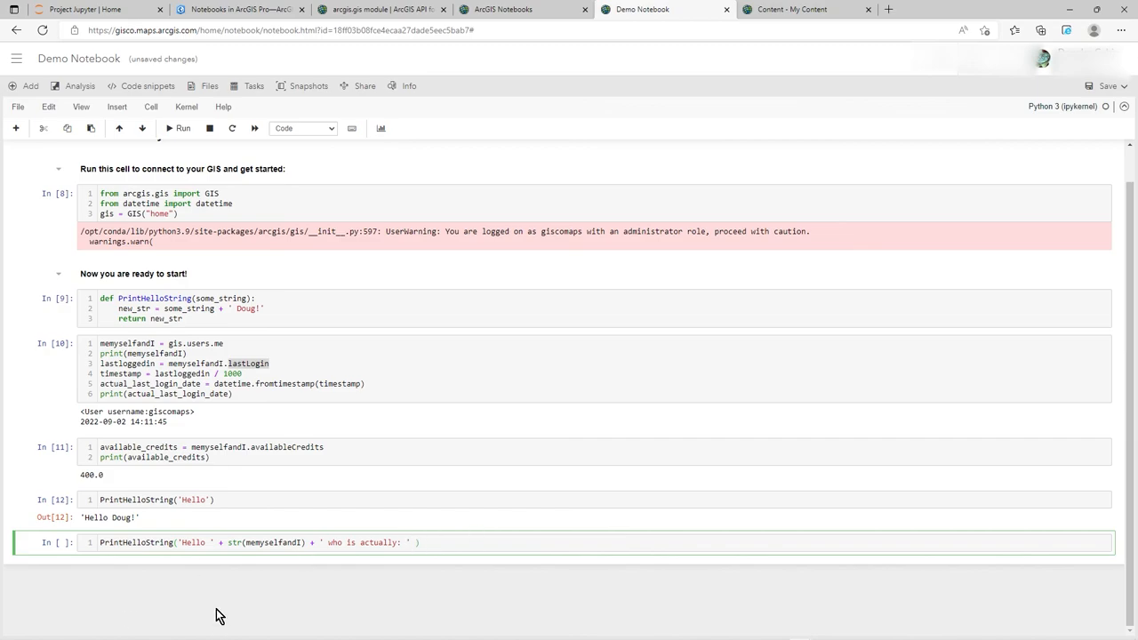
mouse_move(181, 476)
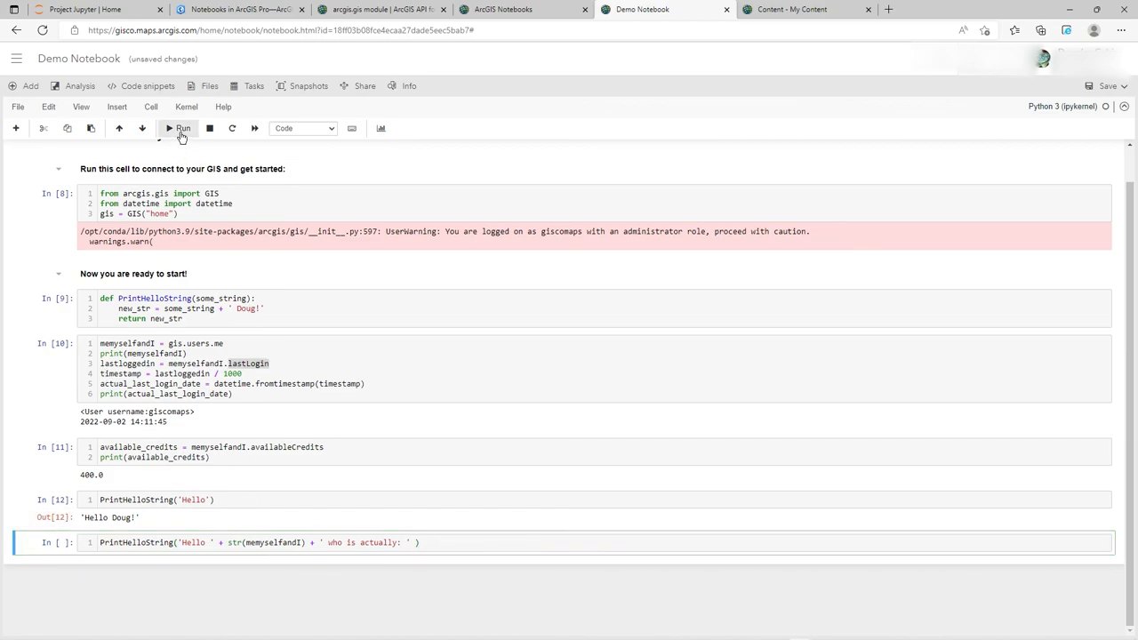
click(182, 128)
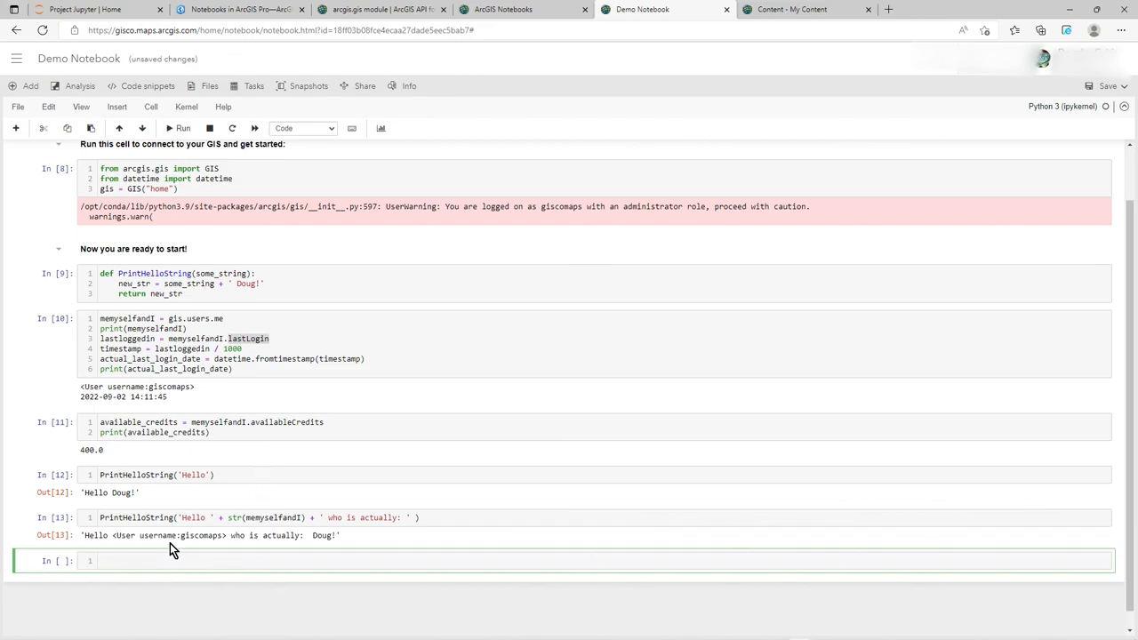